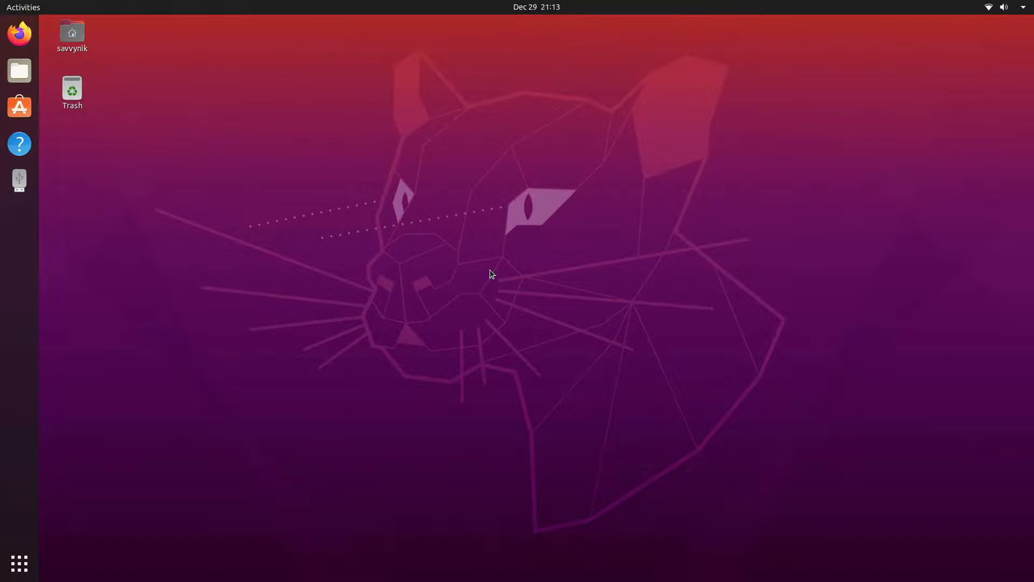
mouse_move(745, 218)
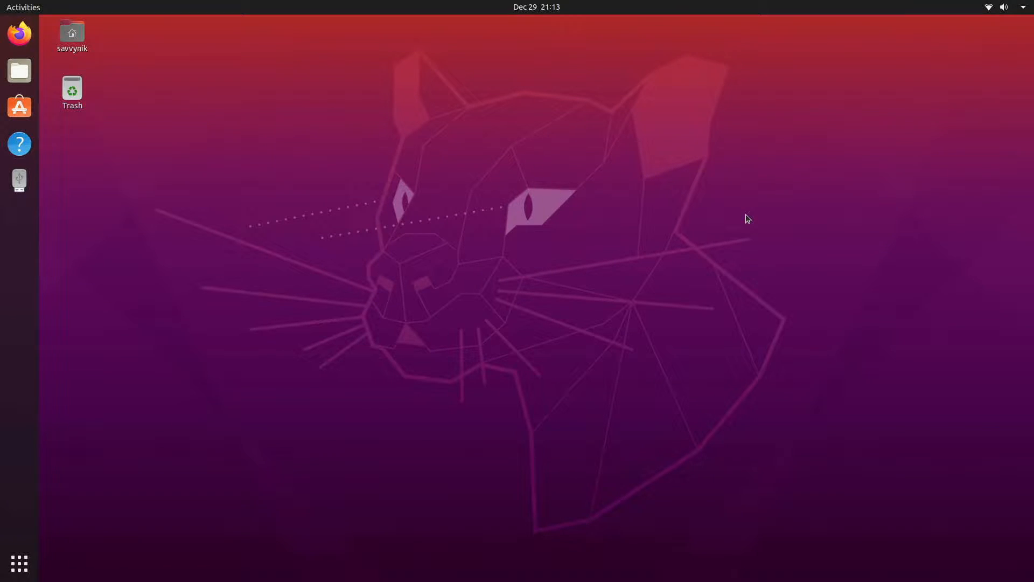
mouse_move(539, 250)
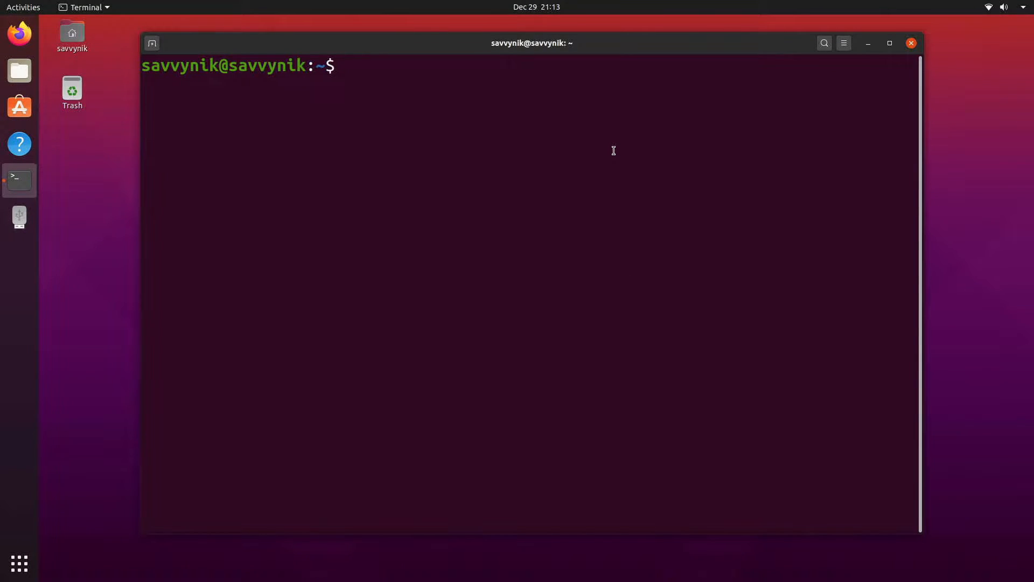
- Run sudo apt install gparted in Terminal, then launch gparted
text(sudo)
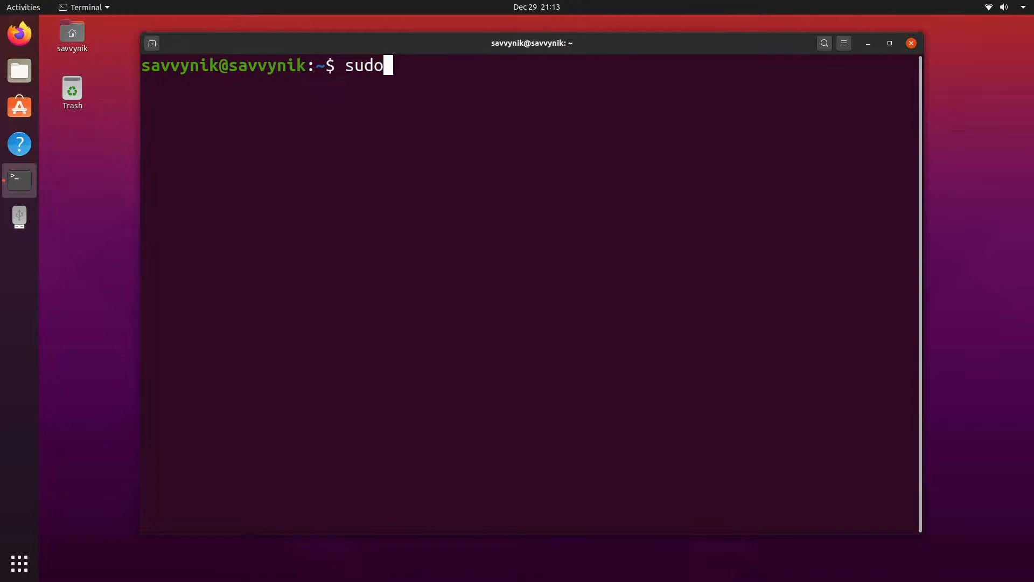
text(apt install gparted)
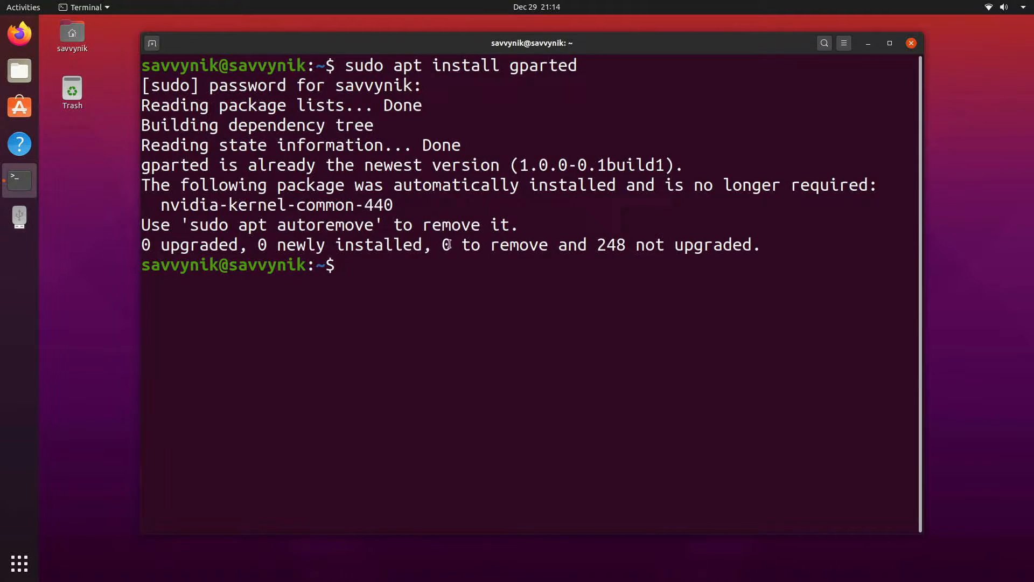
mouse_move(502, 284)
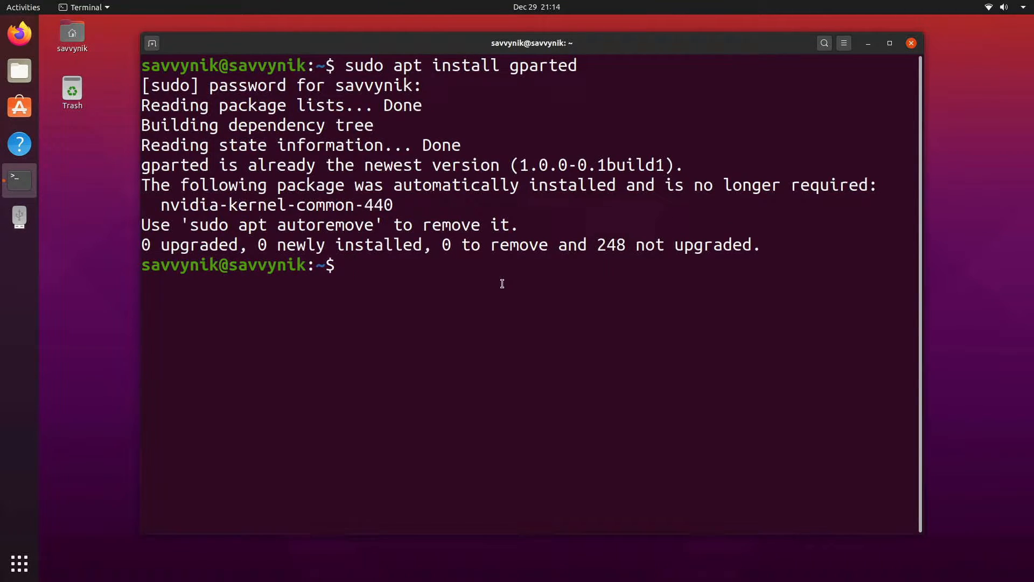
mouse_move(513, 285)
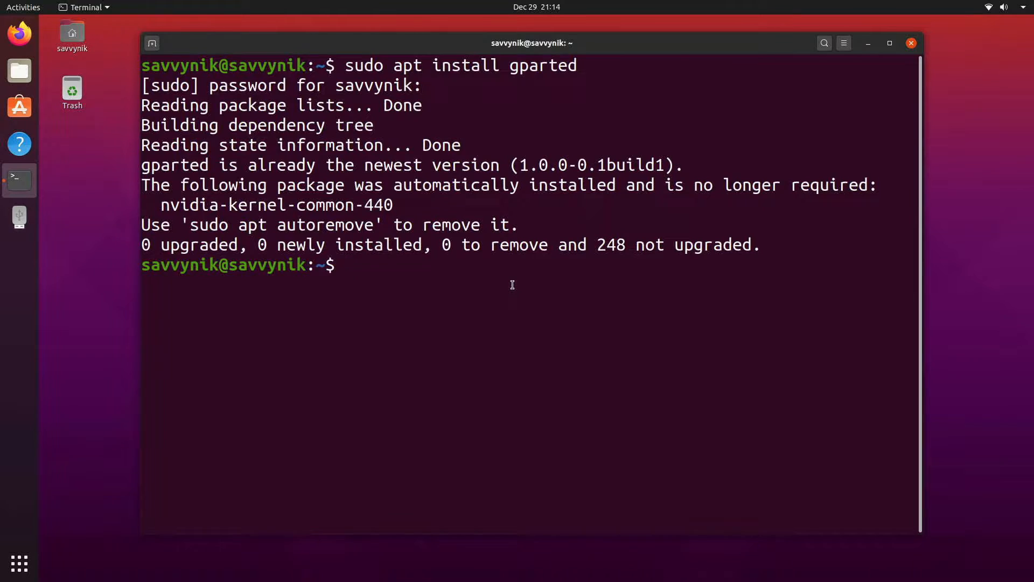
text(gparted)
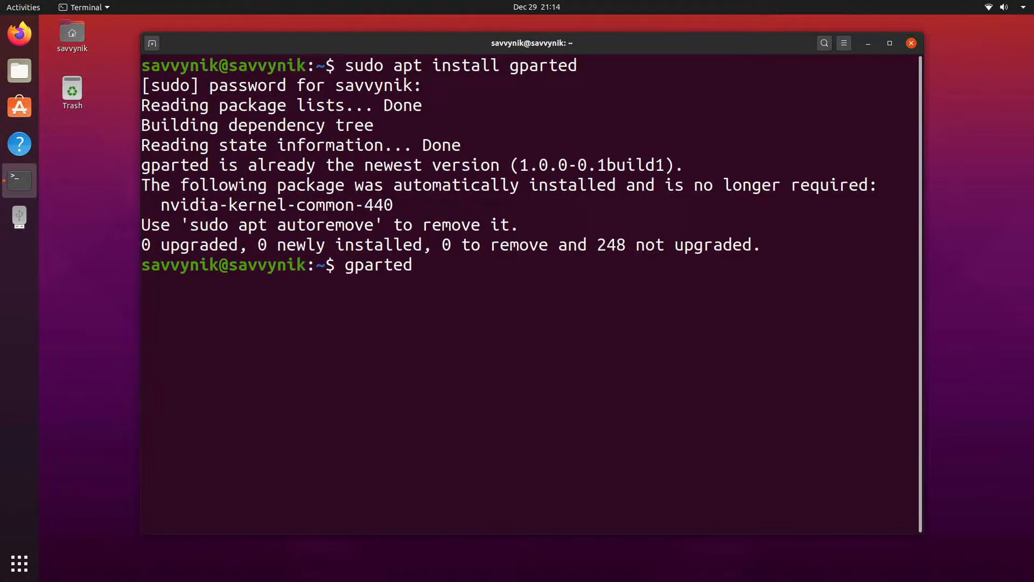
key(Return)
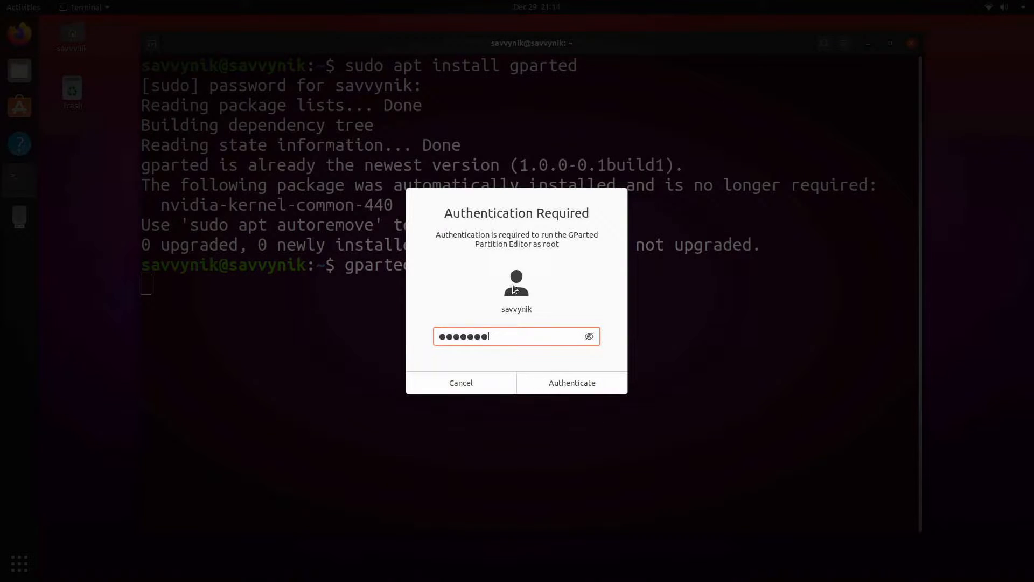
- Authenticate as root and select the /dev/sda disk in GParted
click(572, 382)
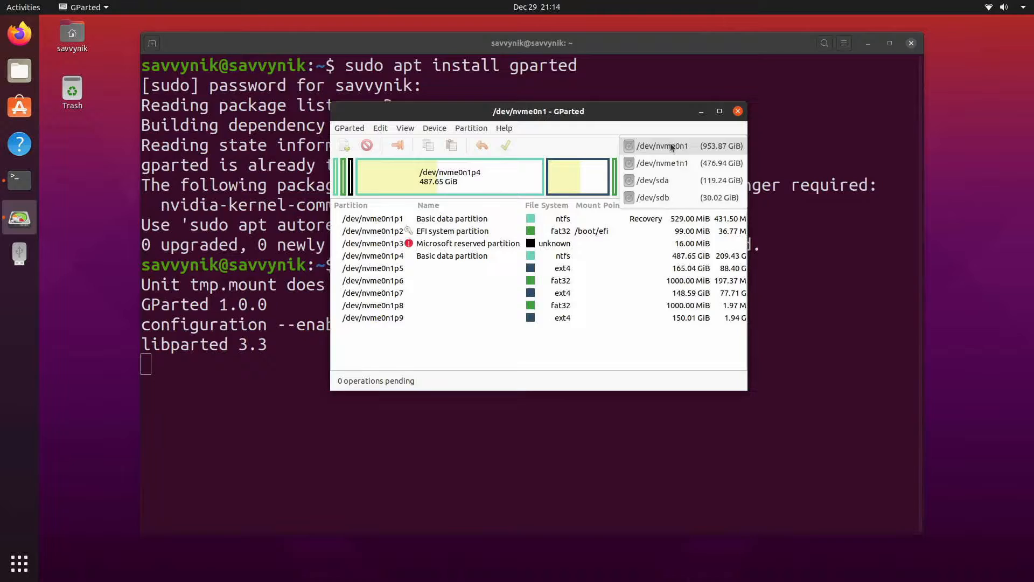
click(657, 180)
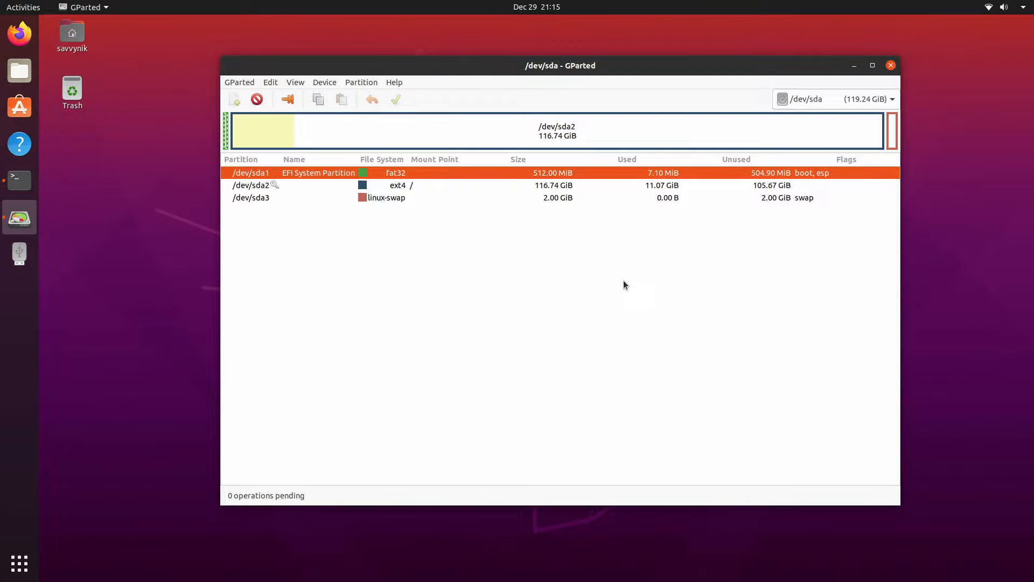
mouse_move(543, 315)
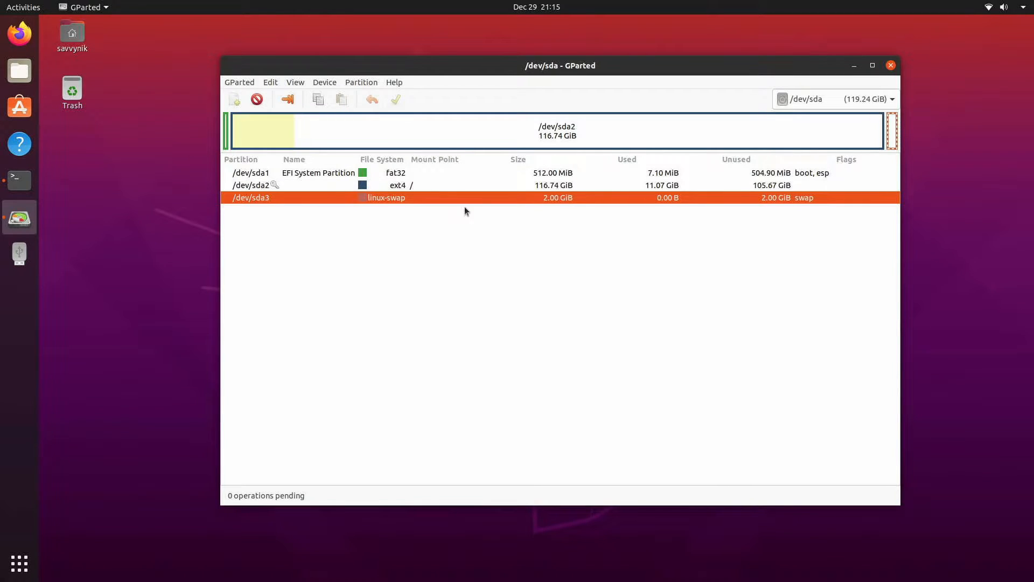
mouse_move(306, 237)
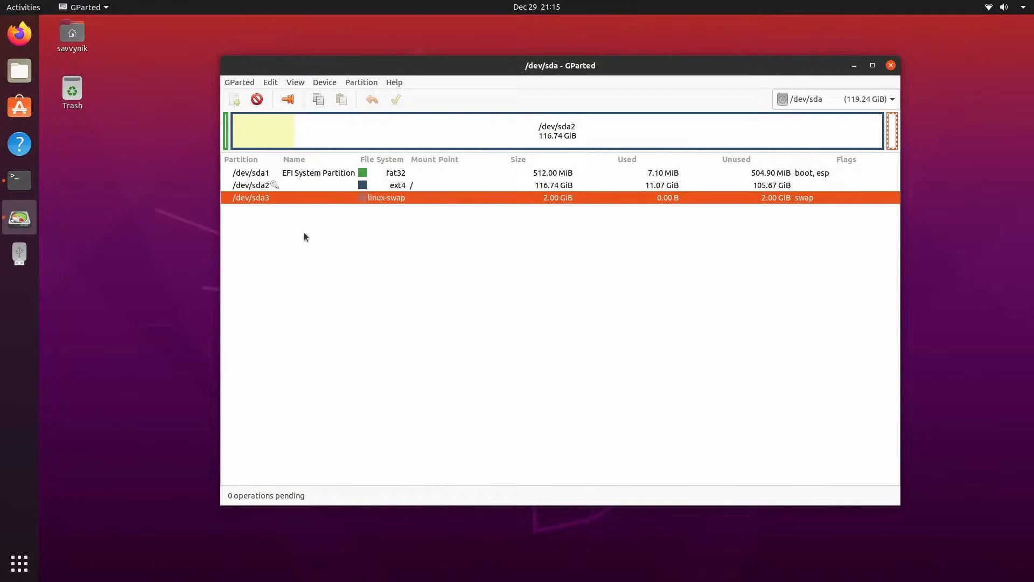
mouse_move(20, 183)
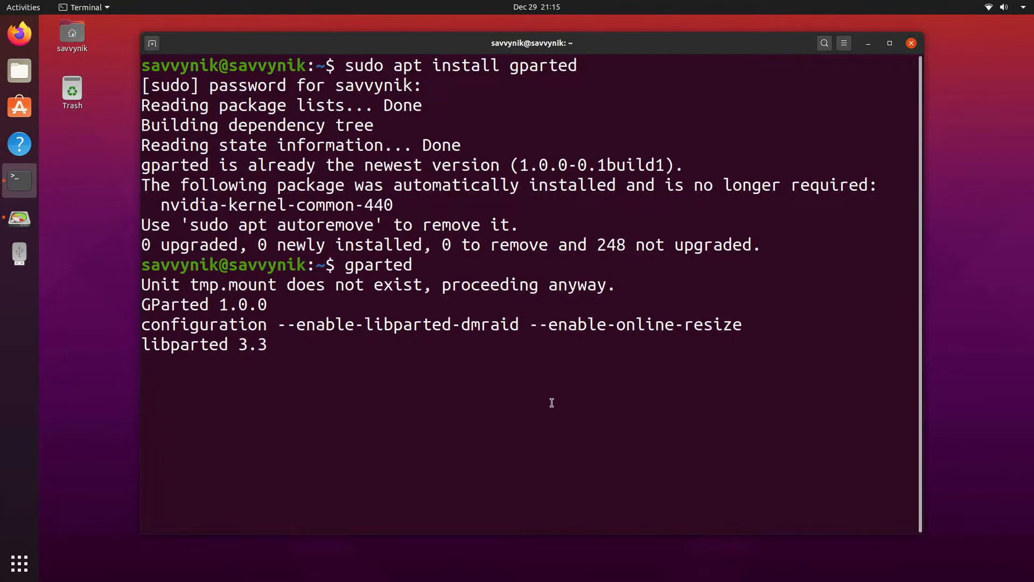
- Enter the free command at the Terminal prompt
text(free)
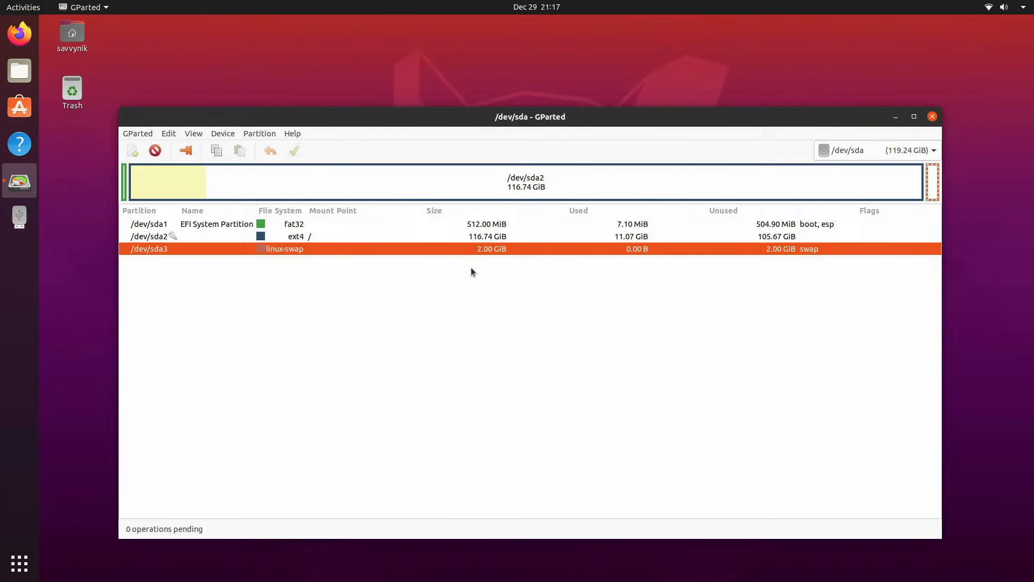
mouse_move(291, 258)
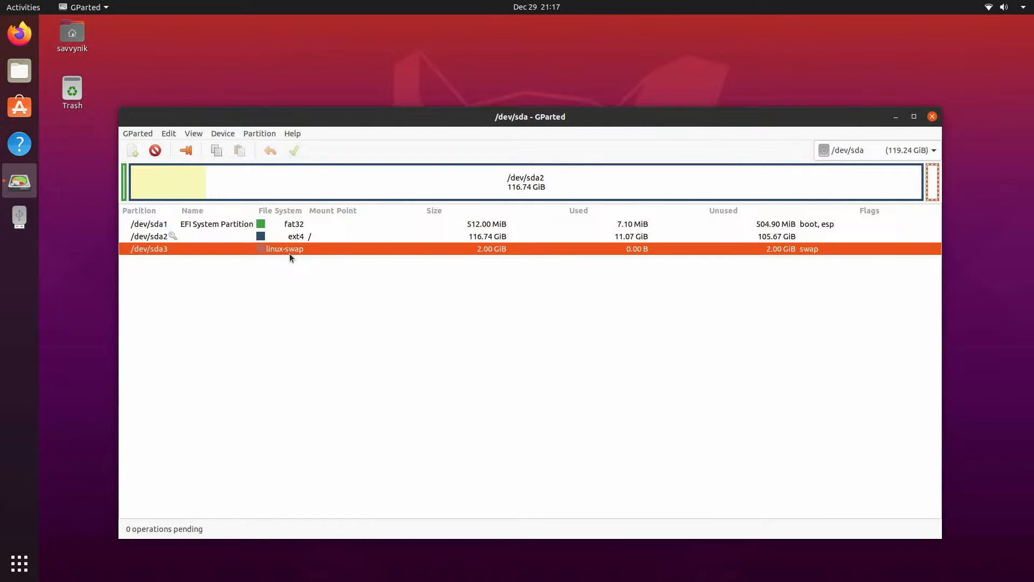
mouse_move(812, 254)
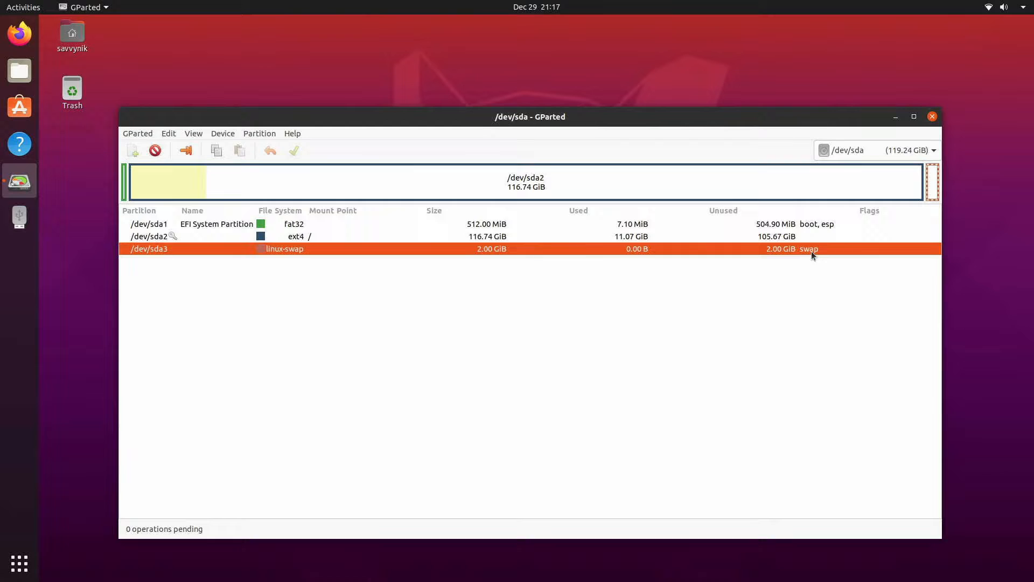
mouse_move(461, 276)
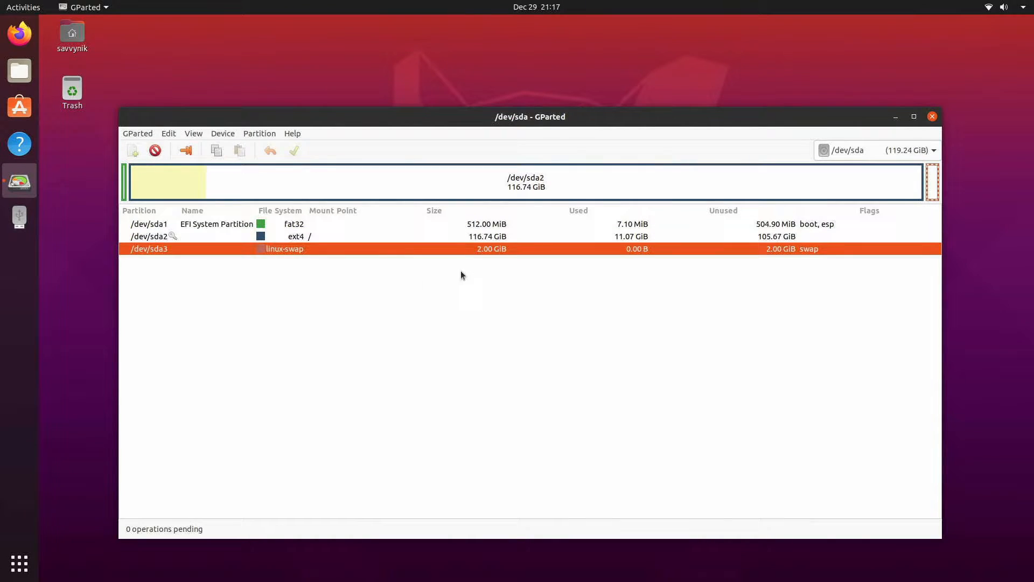
mouse_move(474, 353)
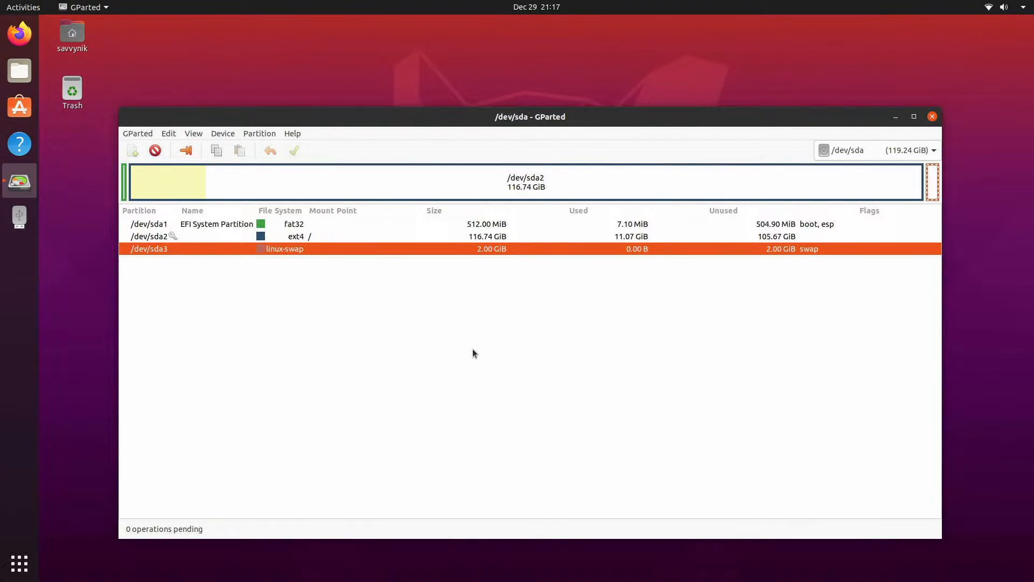
mouse_move(452, 336)
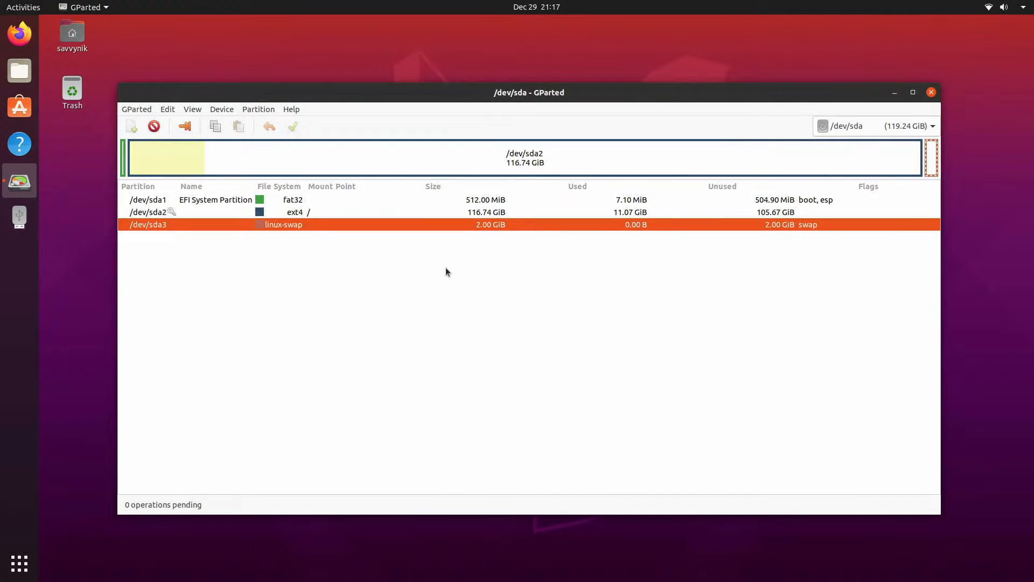
mouse_move(449, 271)
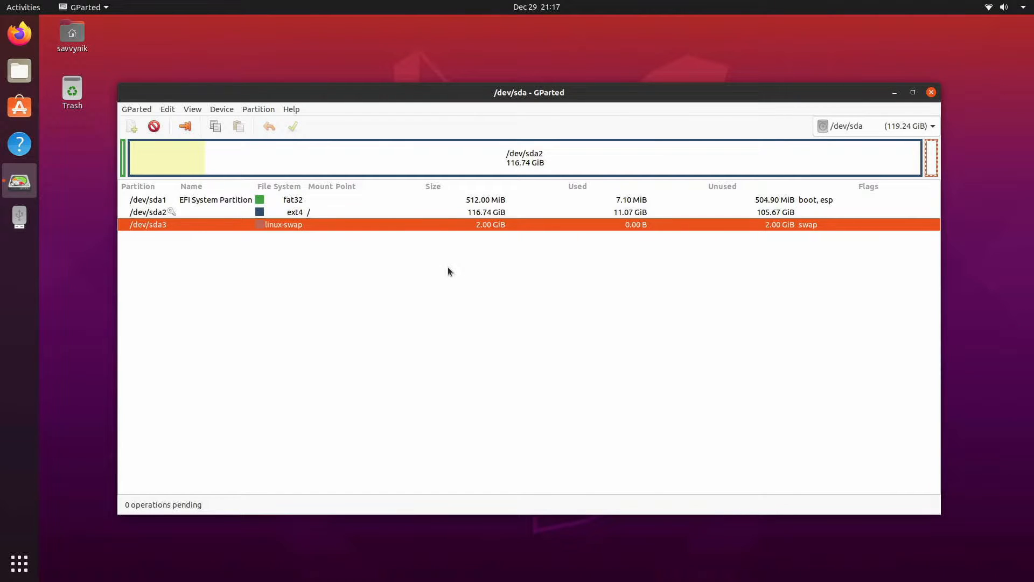
mouse_move(373, 244)
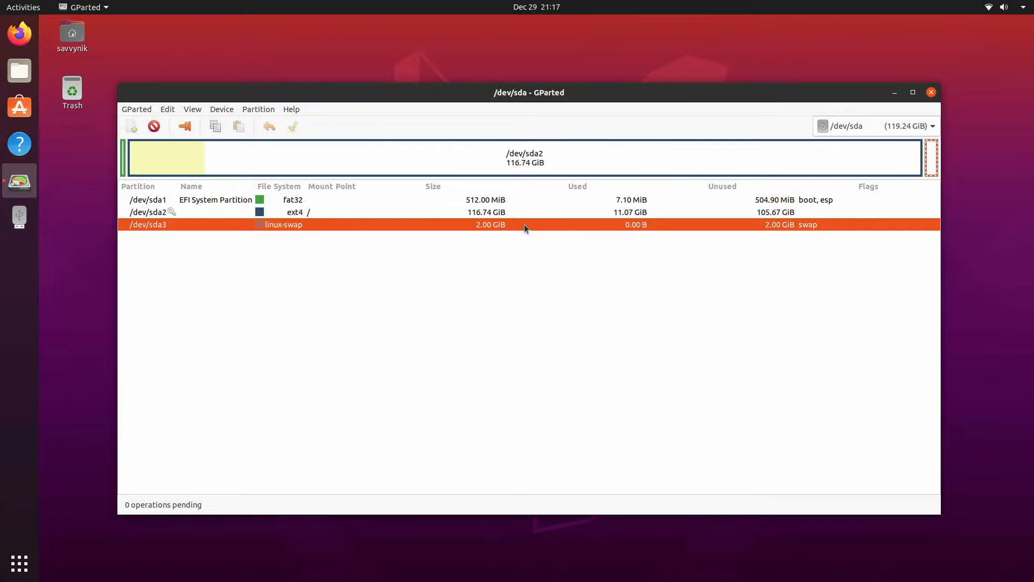
mouse_move(539, 221)
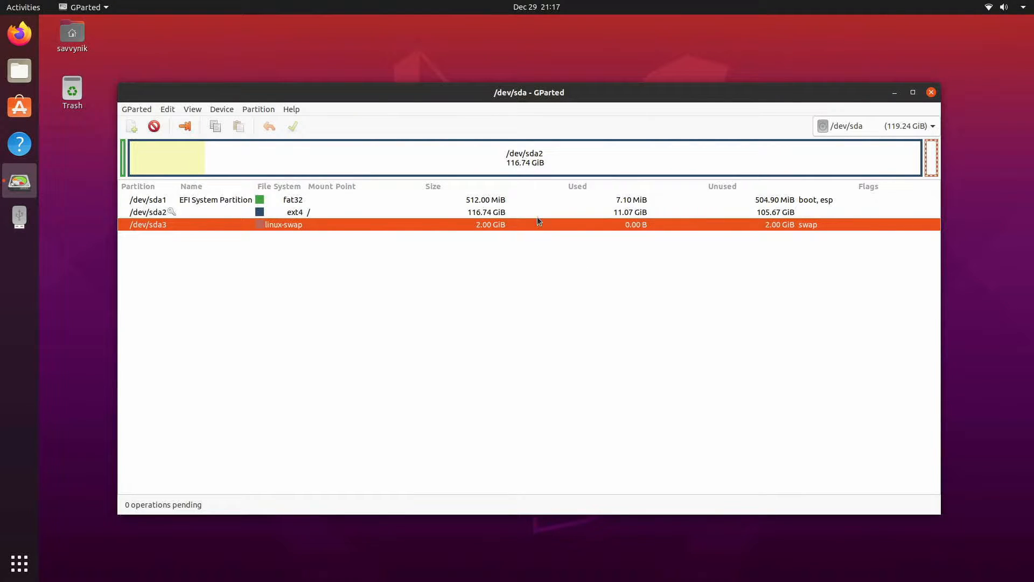
mouse_move(357, 238)
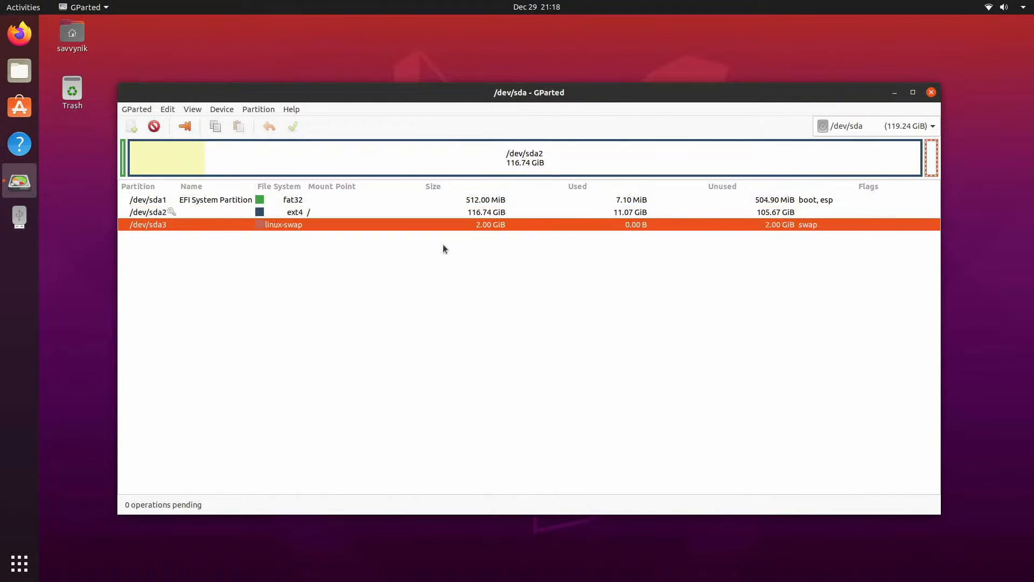
mouse_move(813, 137)
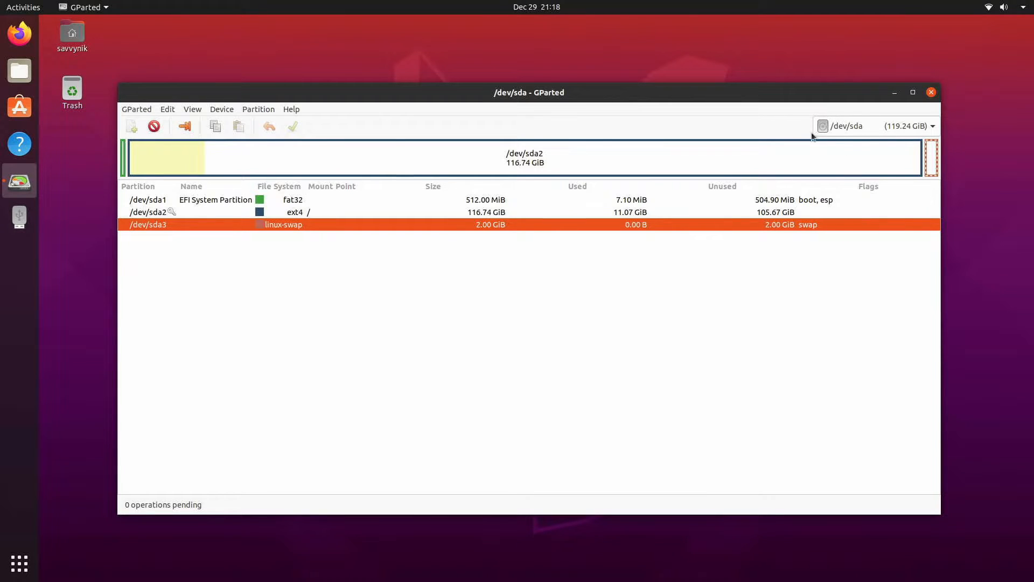
mouse_move(925, 180)
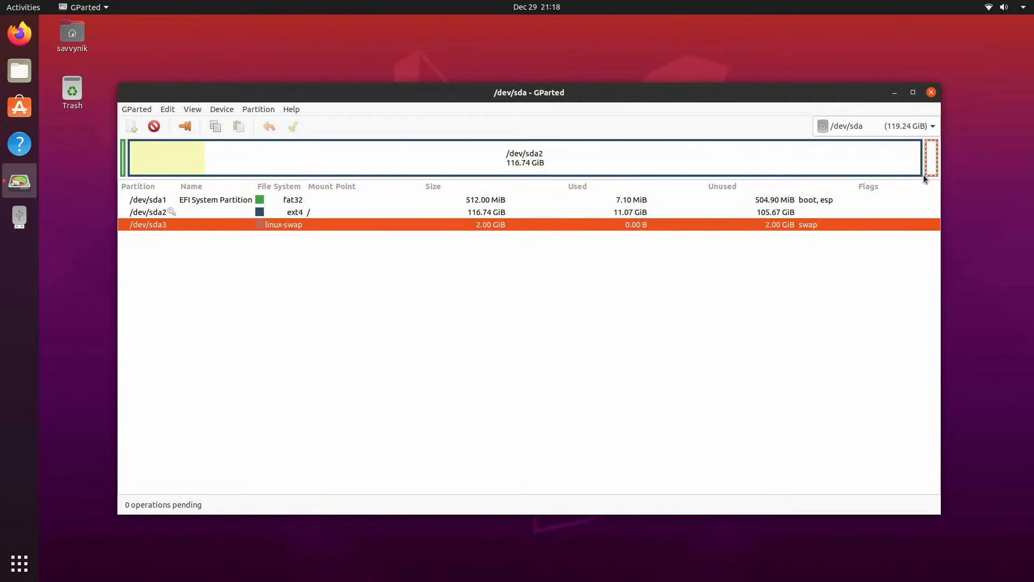
mouse_move(954, 169)
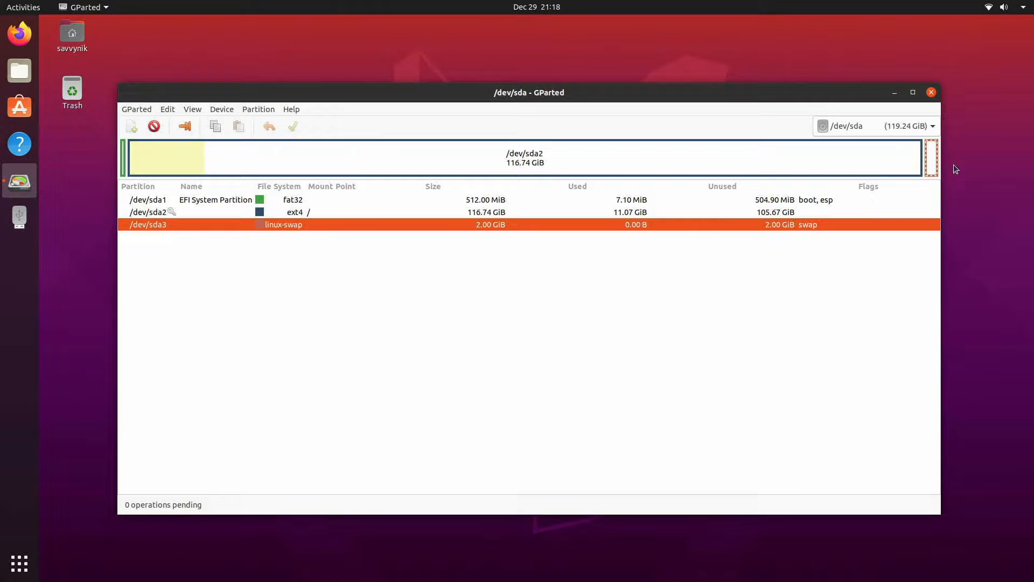
mouse_move(573, 318)
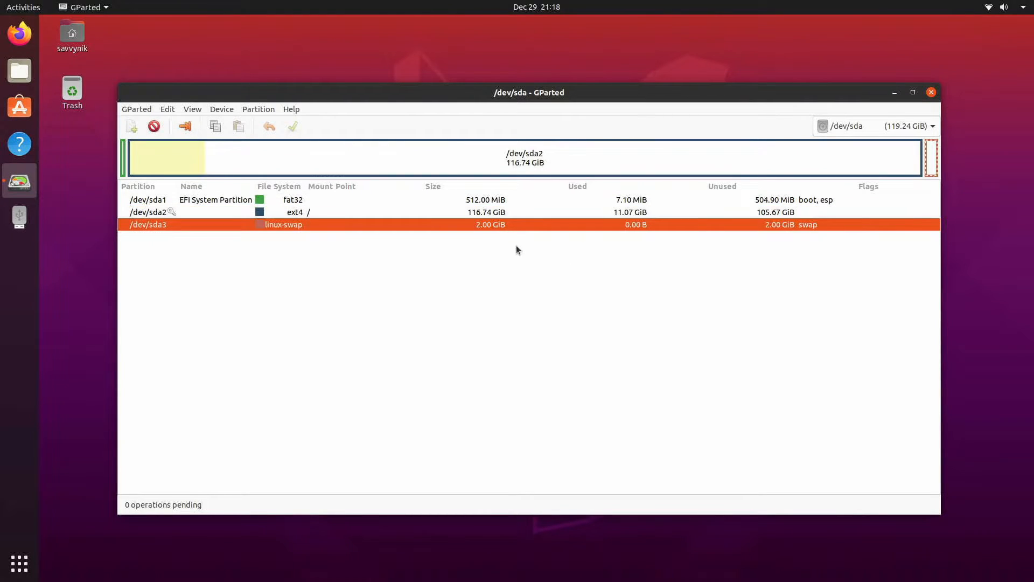
mouse_move(525, 259)
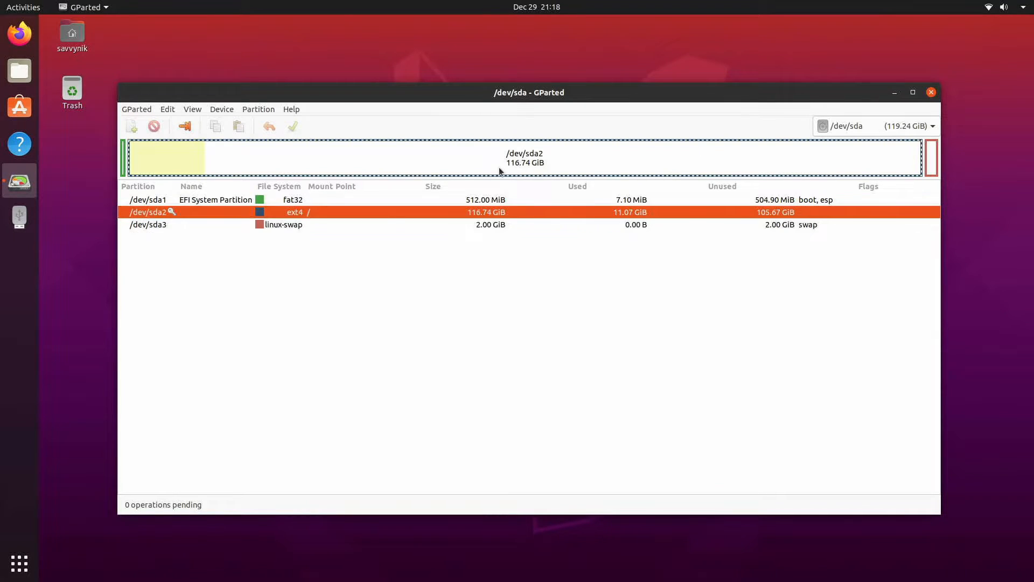
mouse_move(564, 164)
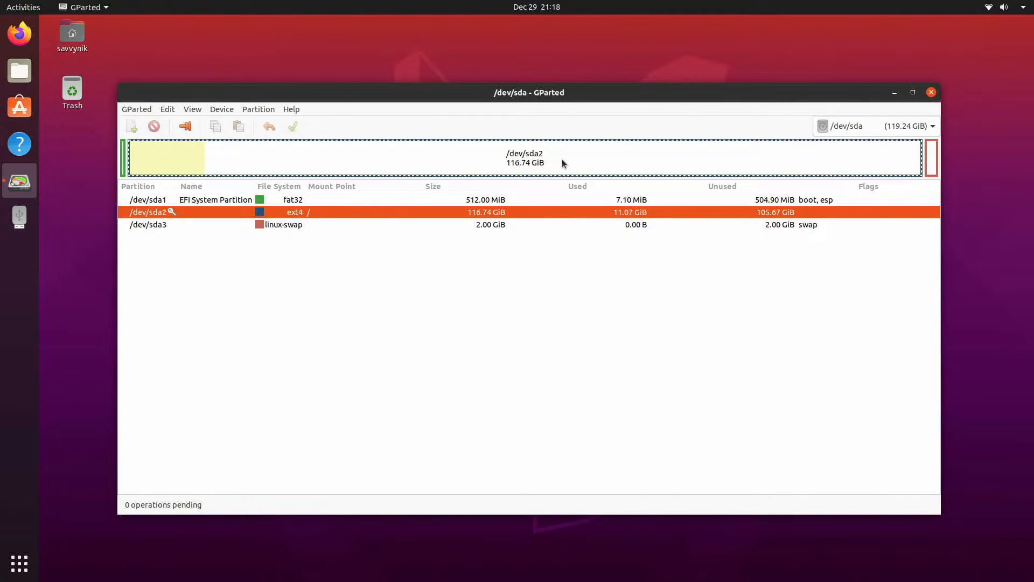
mouse_move(633, 159)
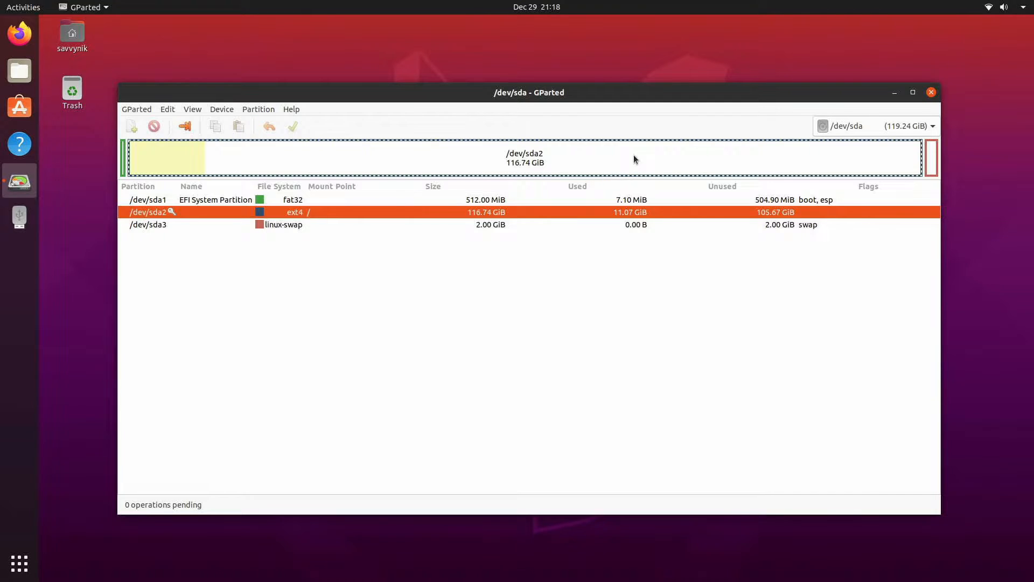
mouse_move(653, 173)
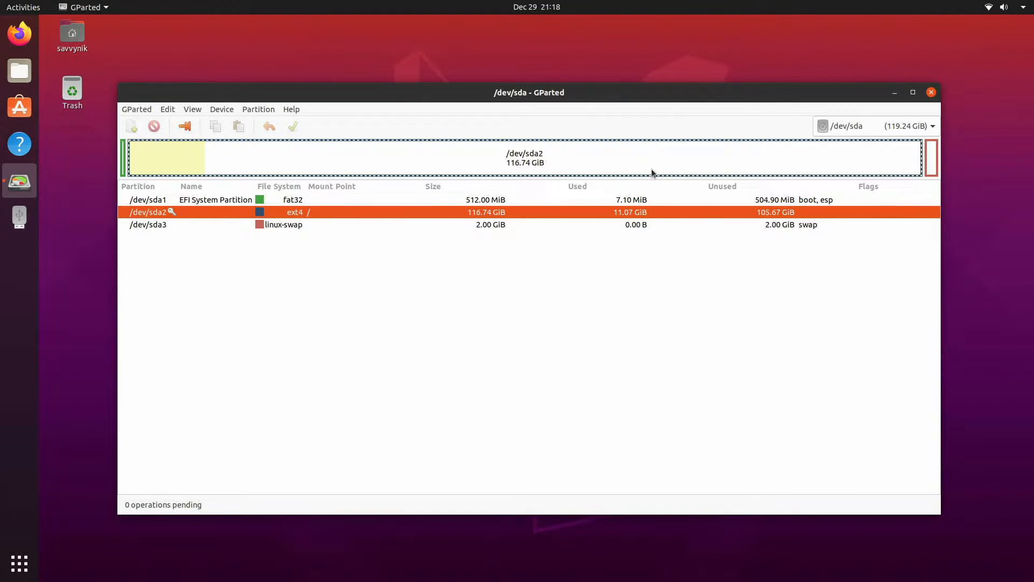
mouse_move(545, 156)
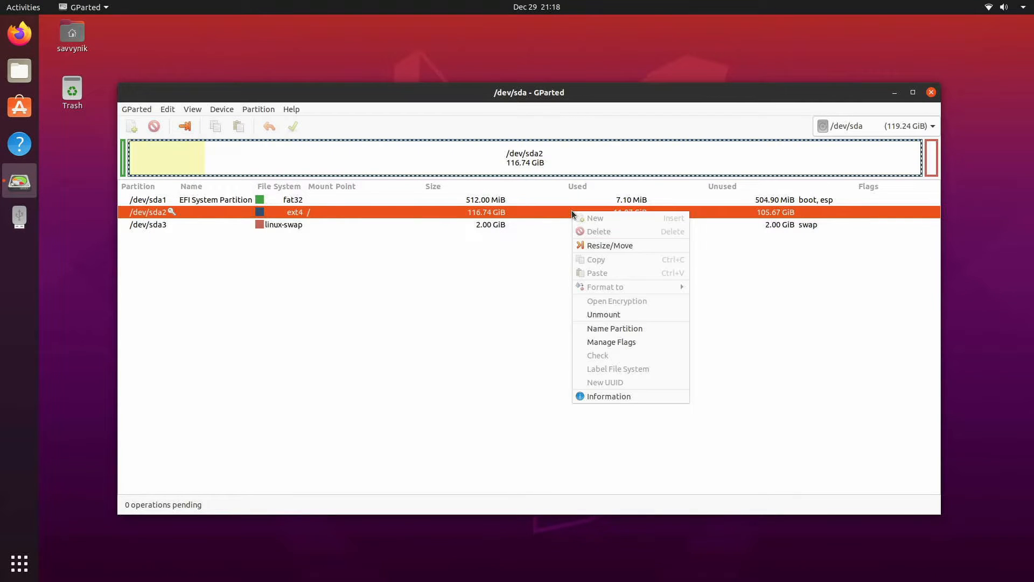
click(610, 246)
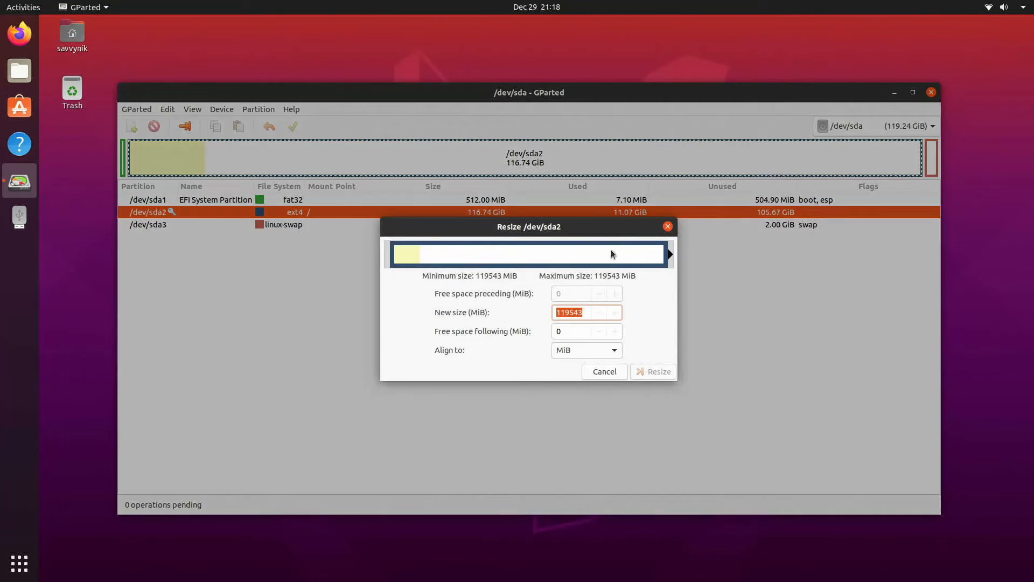
mouse_move(653, 256)
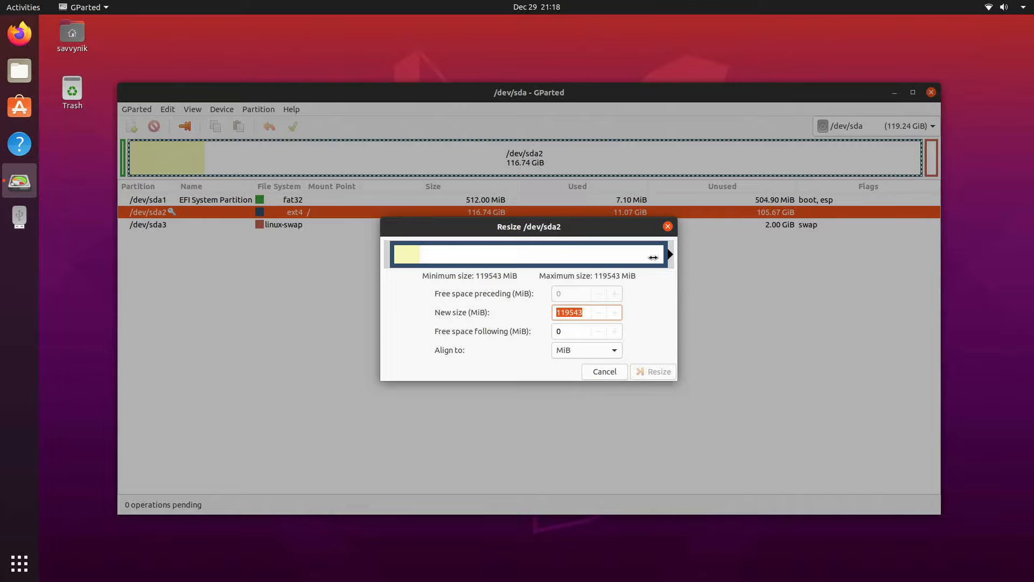
mouse_move(613, 348)
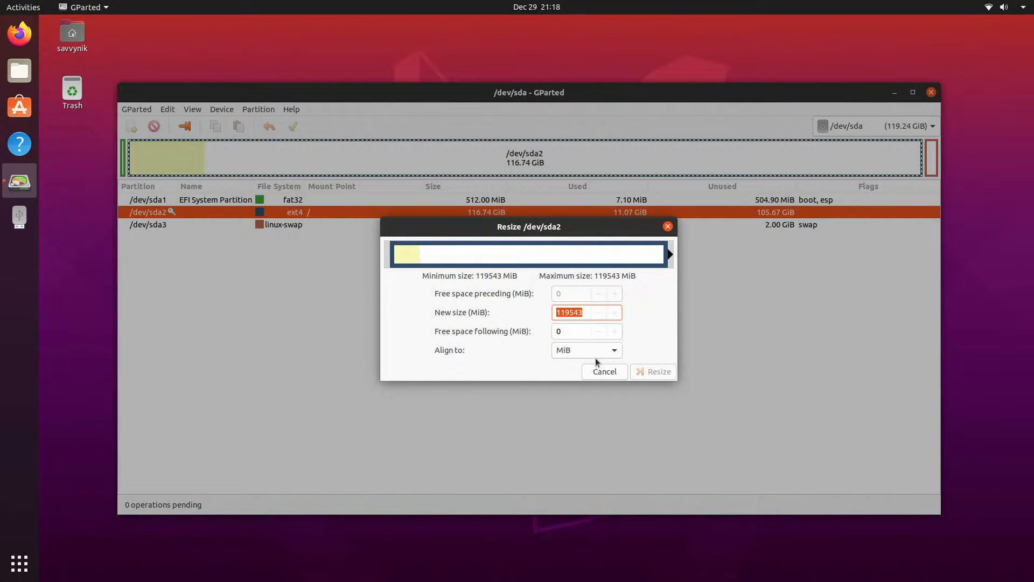
mouse_move(602, 375)
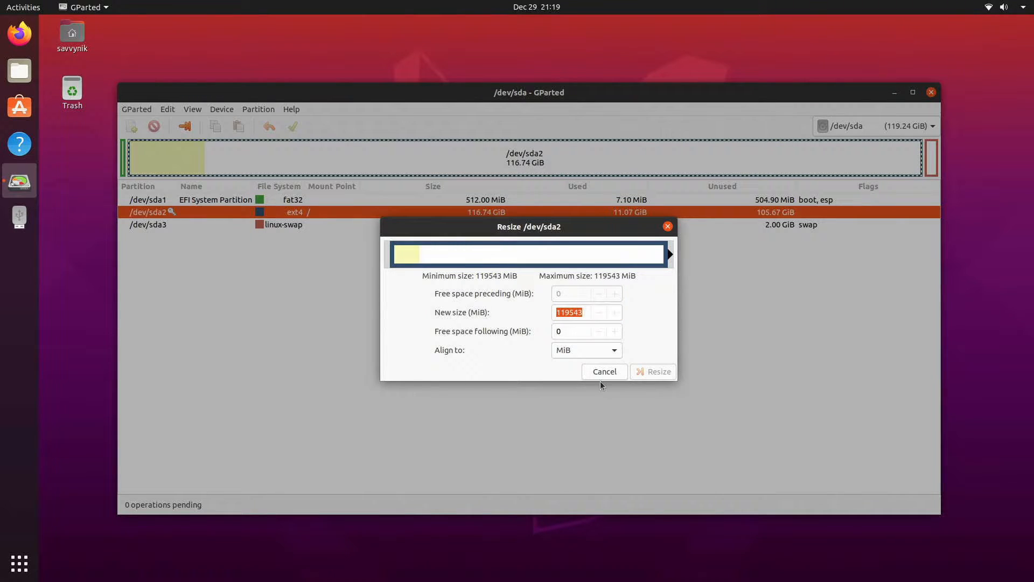
click(604, 371)
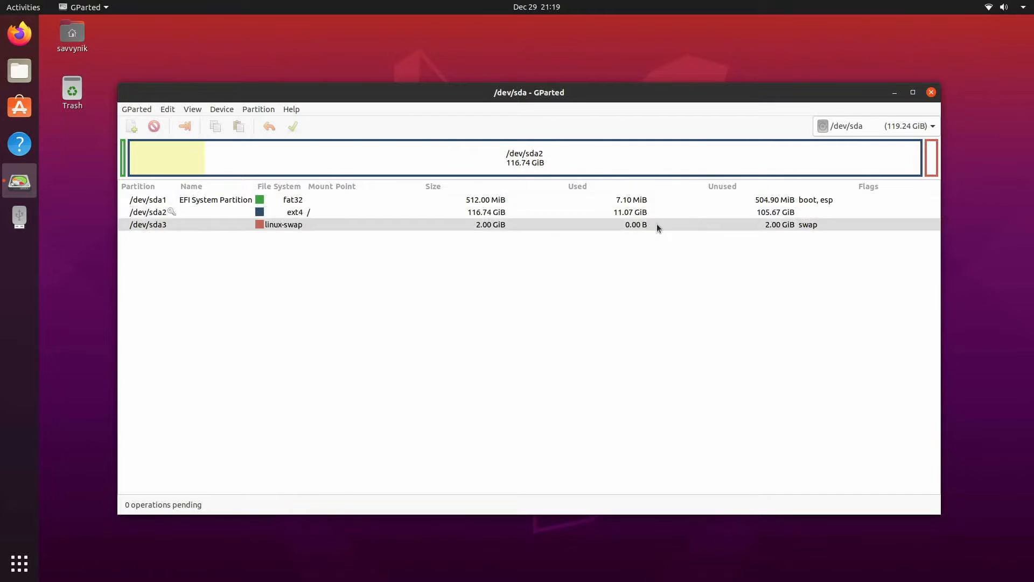
click(931, 91)
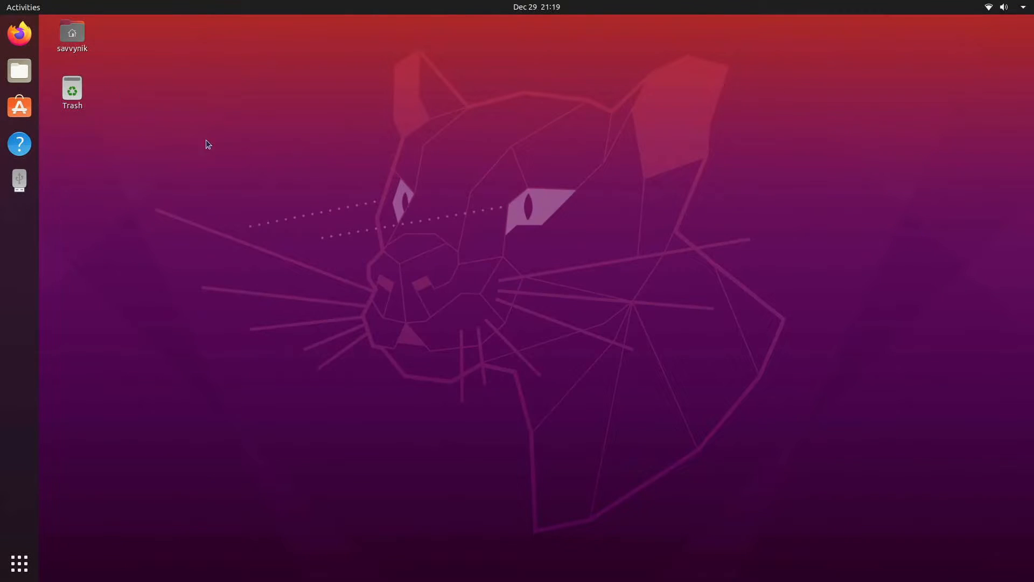
click(19, 33)
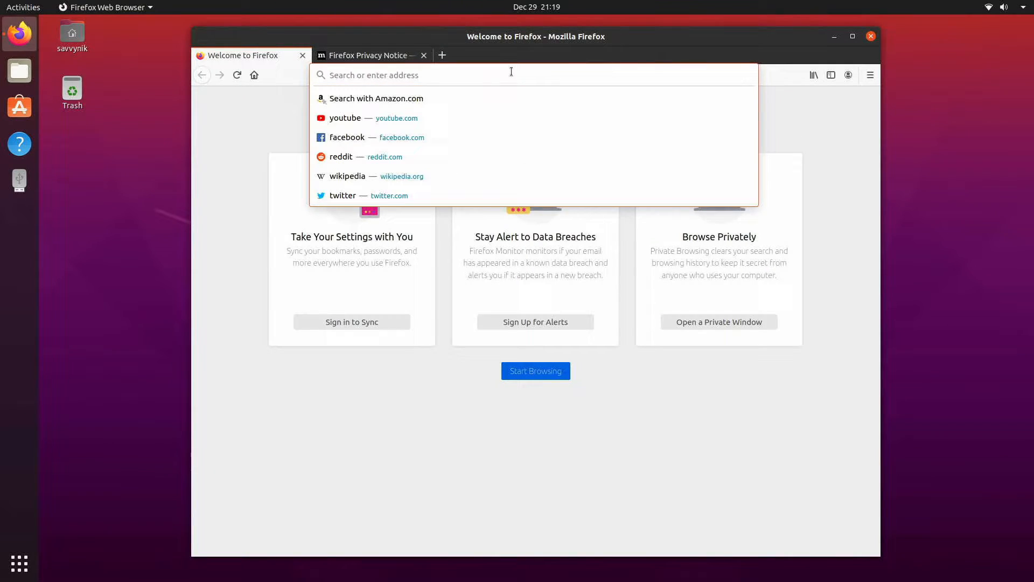
text(www.ubuntu.com)
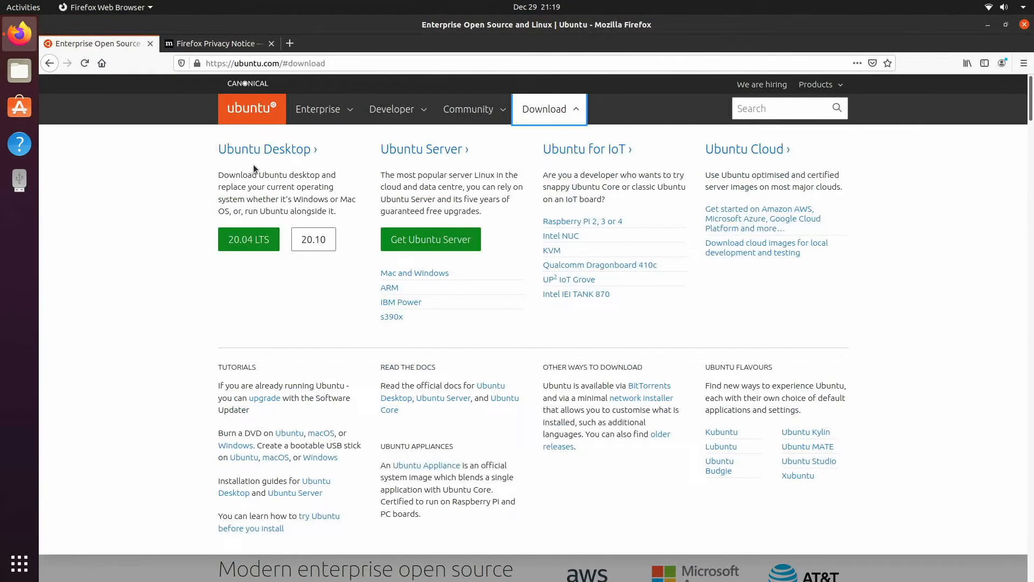
- Start downloading the Ubuntu 20.04 LTS desktop ISO and move to a new tab
click(247, 240)
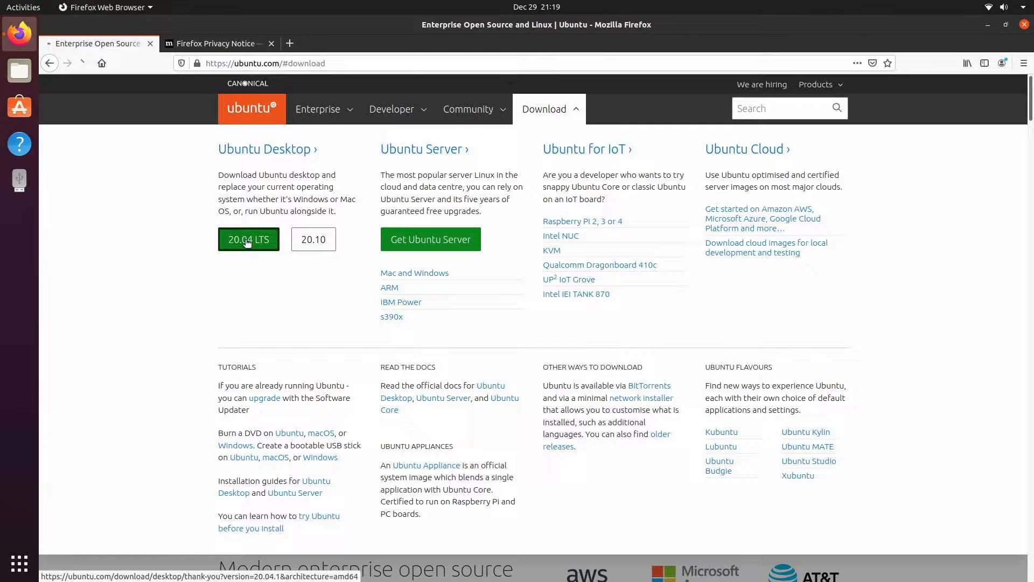
click(248, 239)
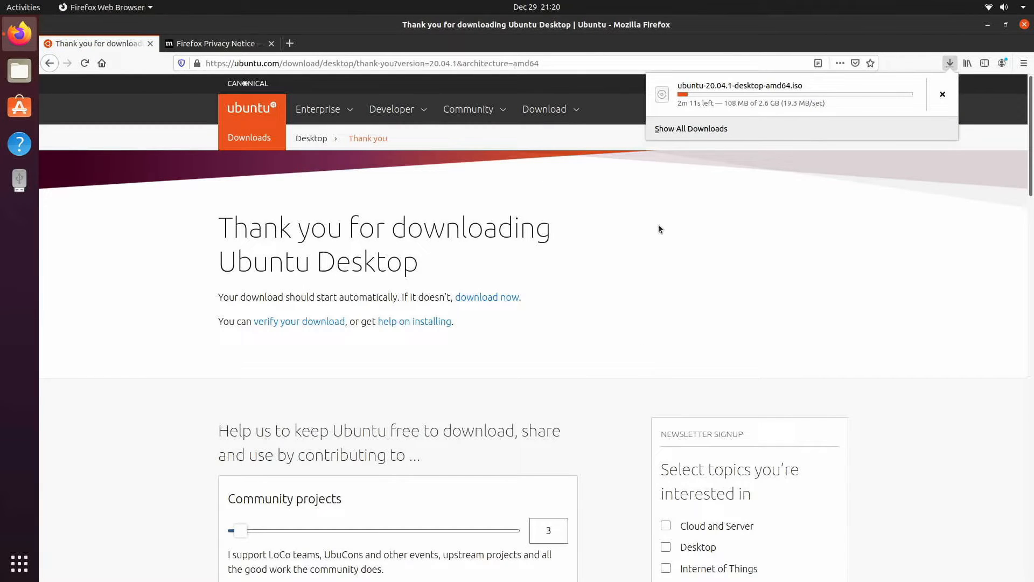
click(215, 43)
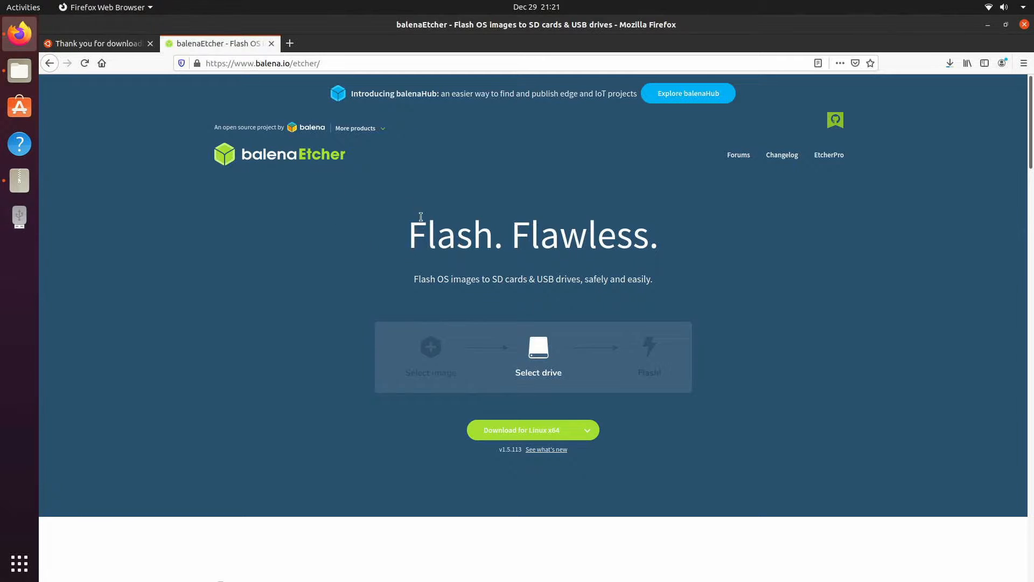
mouse_move(758, 250)
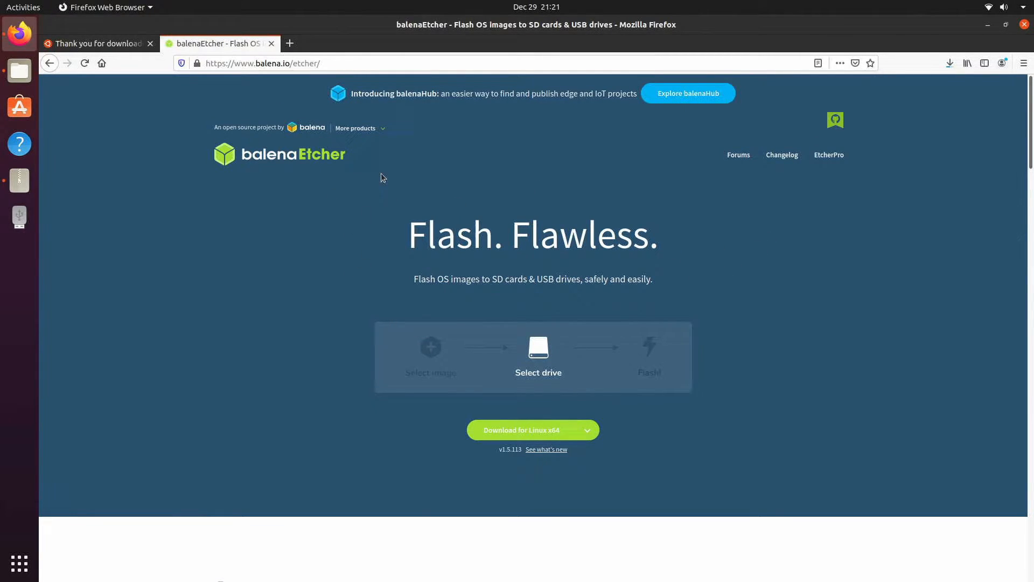
mouse_move(544, 236)
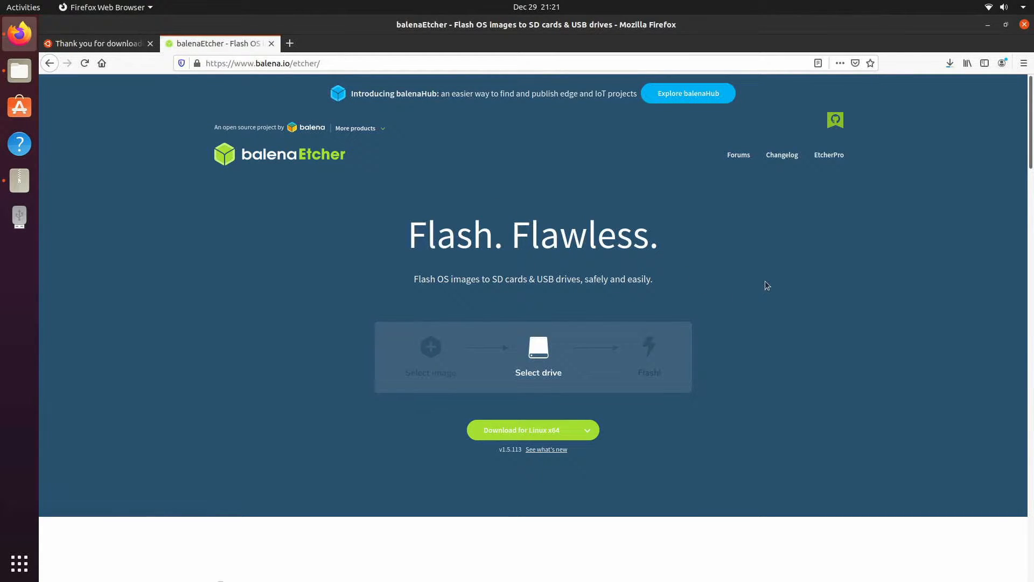
- Check the Download for Linux dropdown options on the balenaEtcher page
click(587, 430)
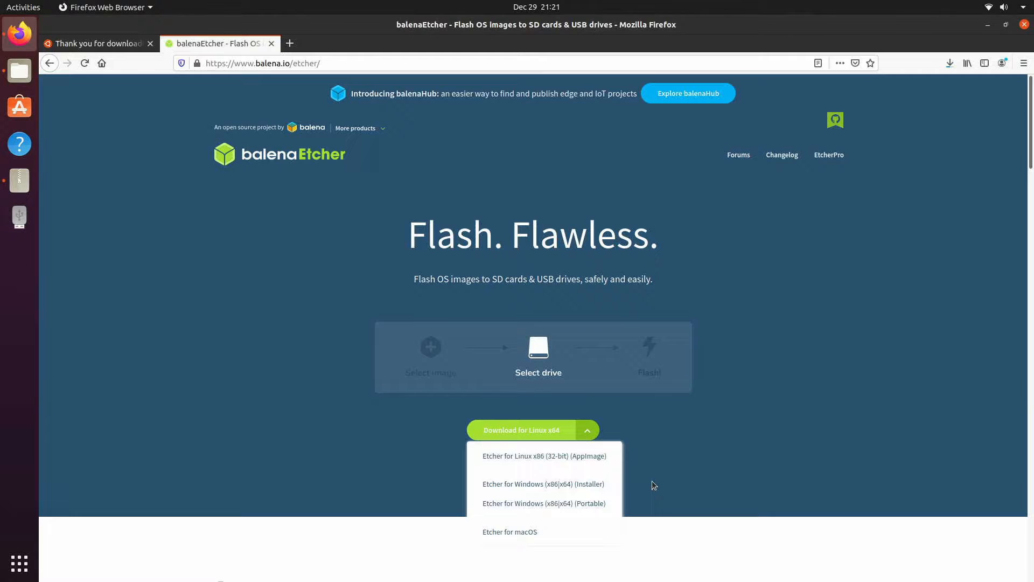
click(587, 430)
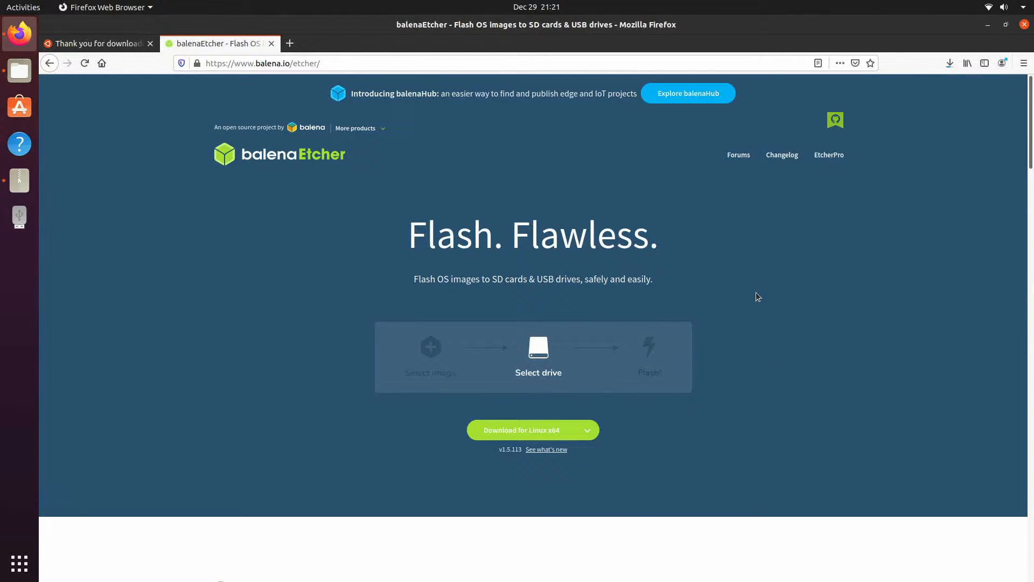
mouse_move(739, 253)
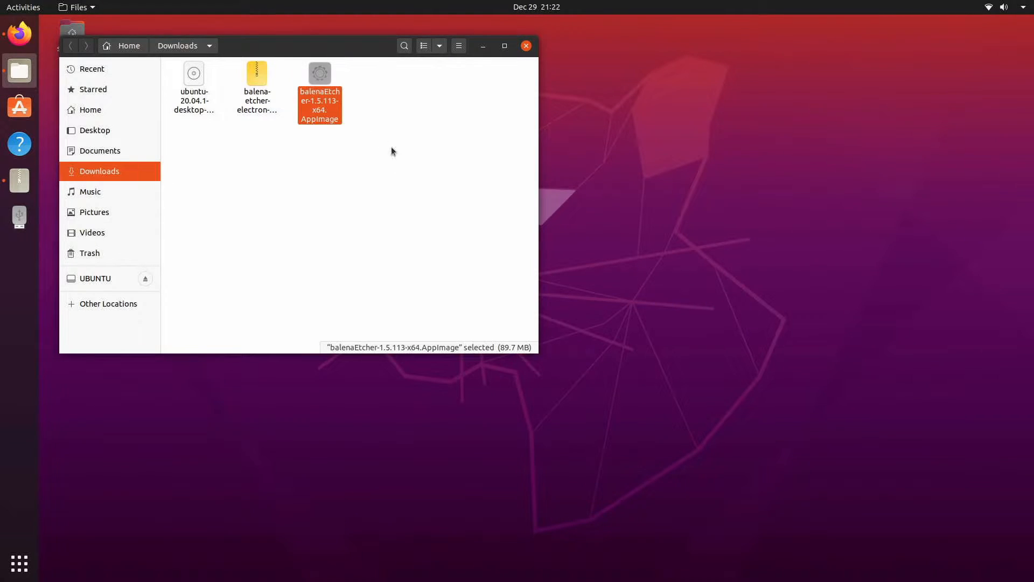
- Launch the balenaEtcher AppImage and choose ubuntu-20.04.1-desktop-amd64.iso as the image to flash
double_click(319, 73)
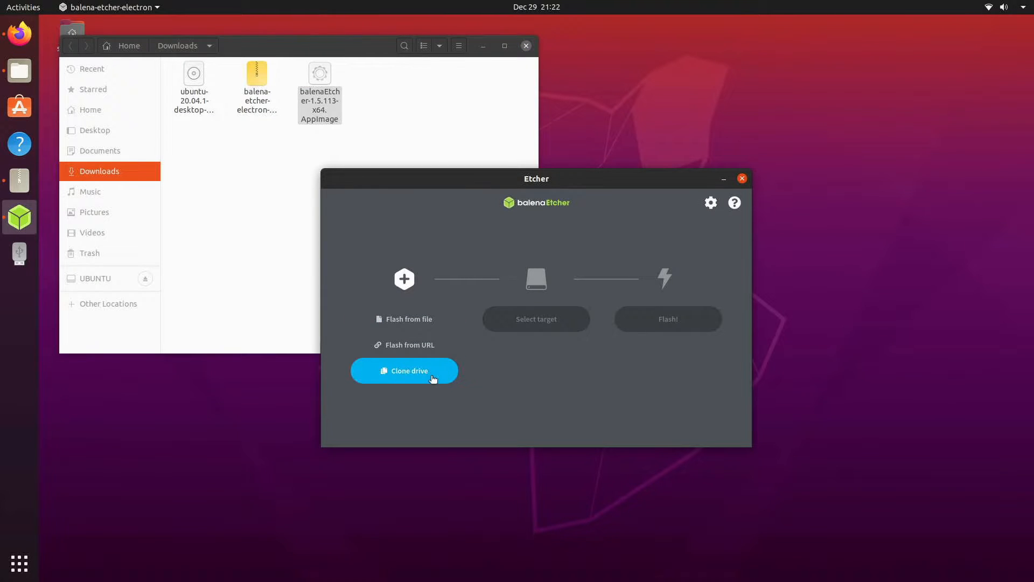
click(409, 319)
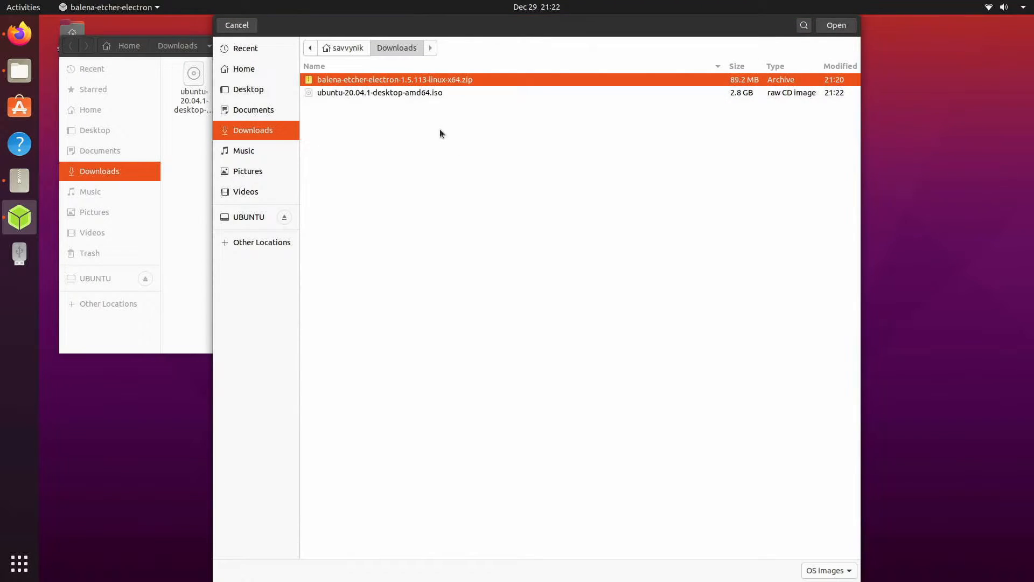
click(380, 93)
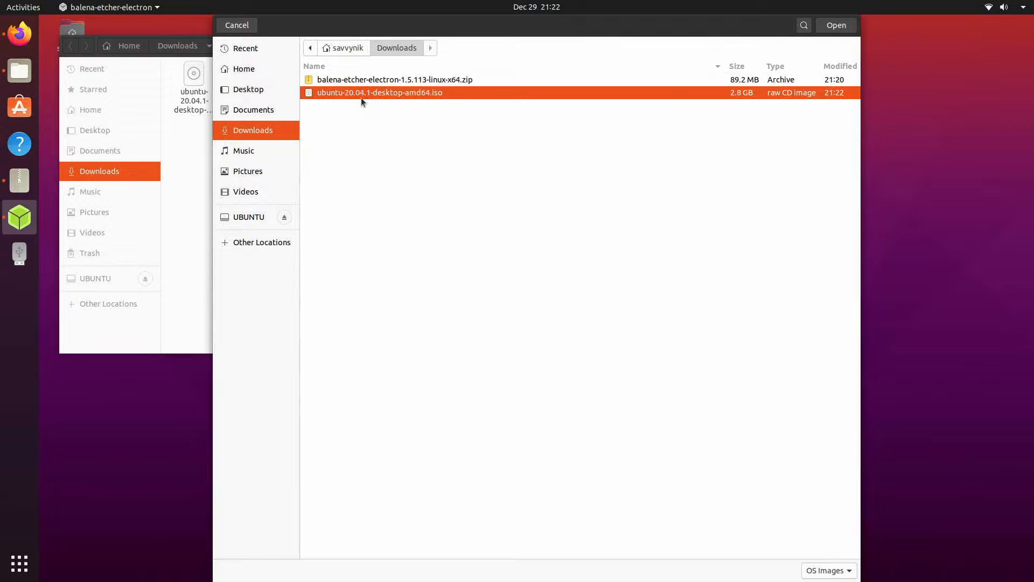
mouse_move(629, 127)
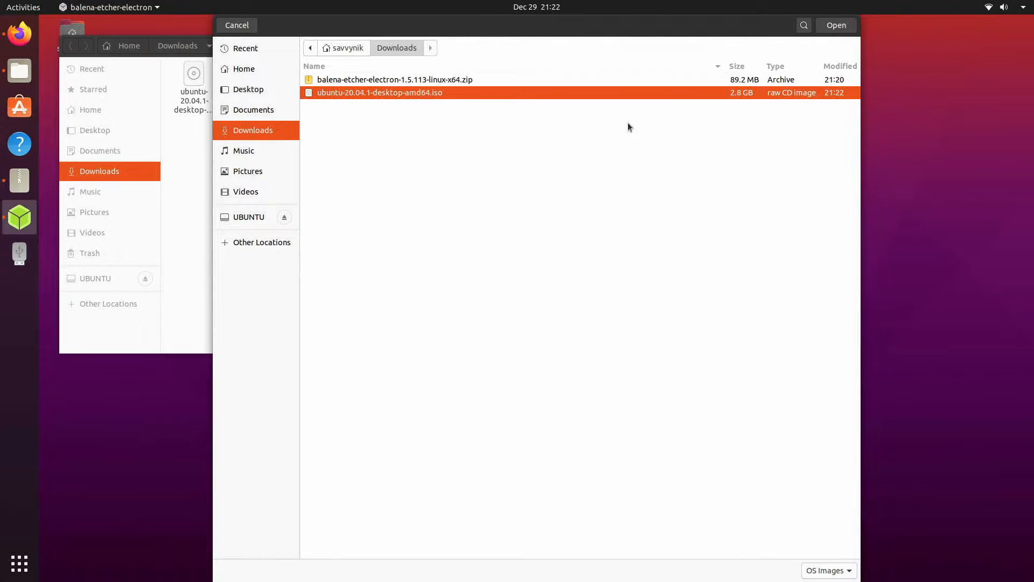
click(836, 24)
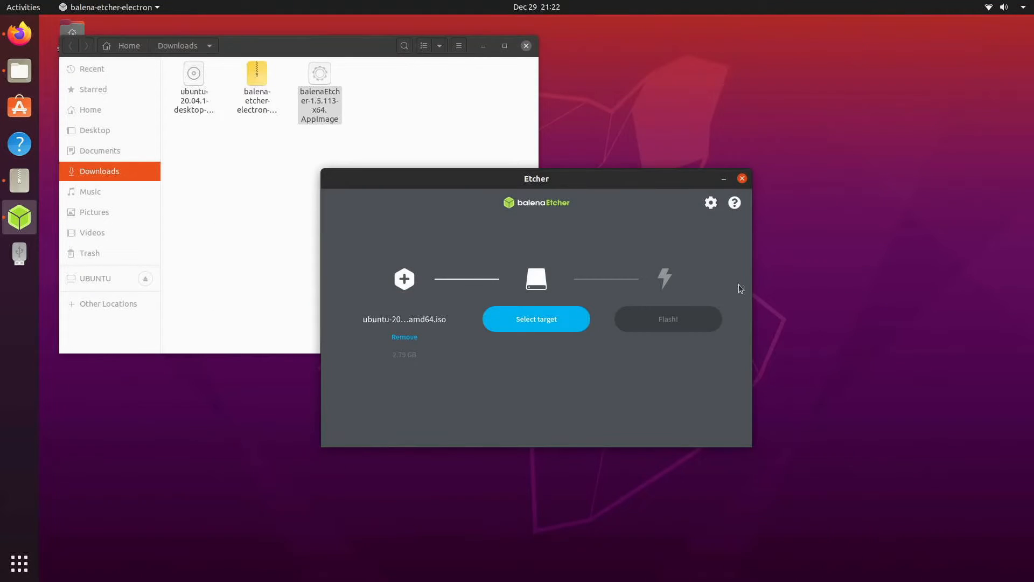
mouse_move(686, 267)
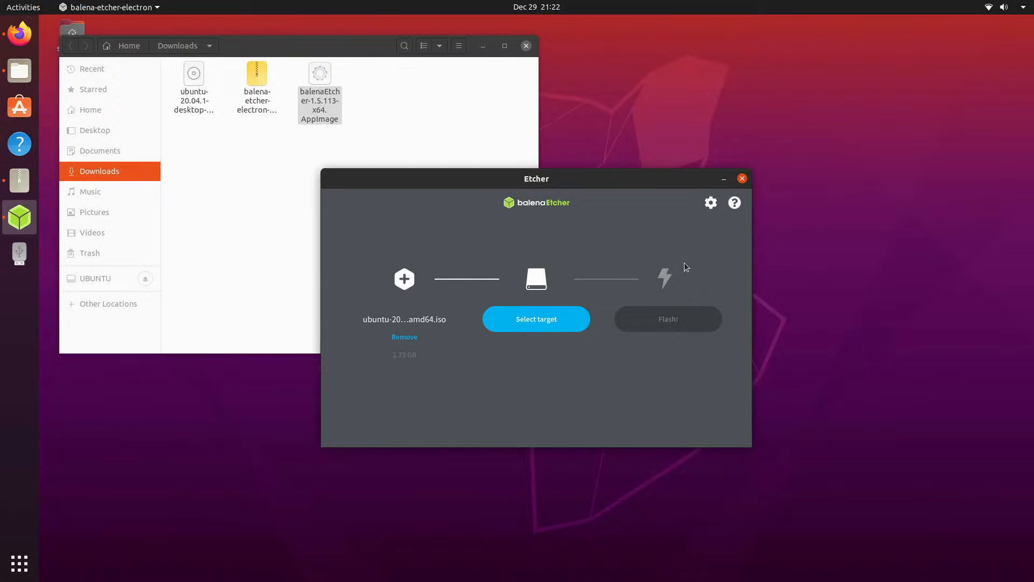
mouse_move(627, 228)
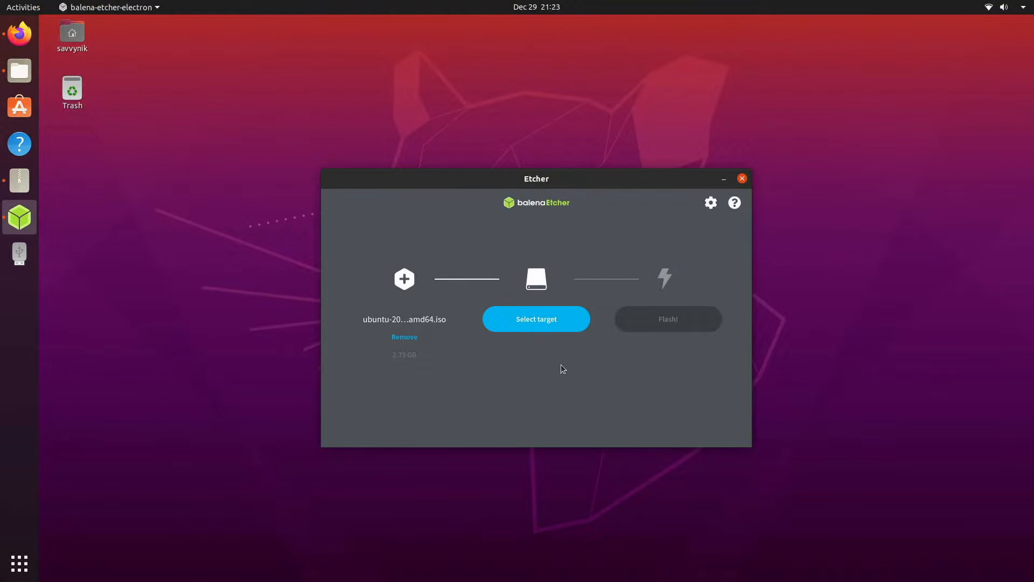
mouse_move(541, 362)
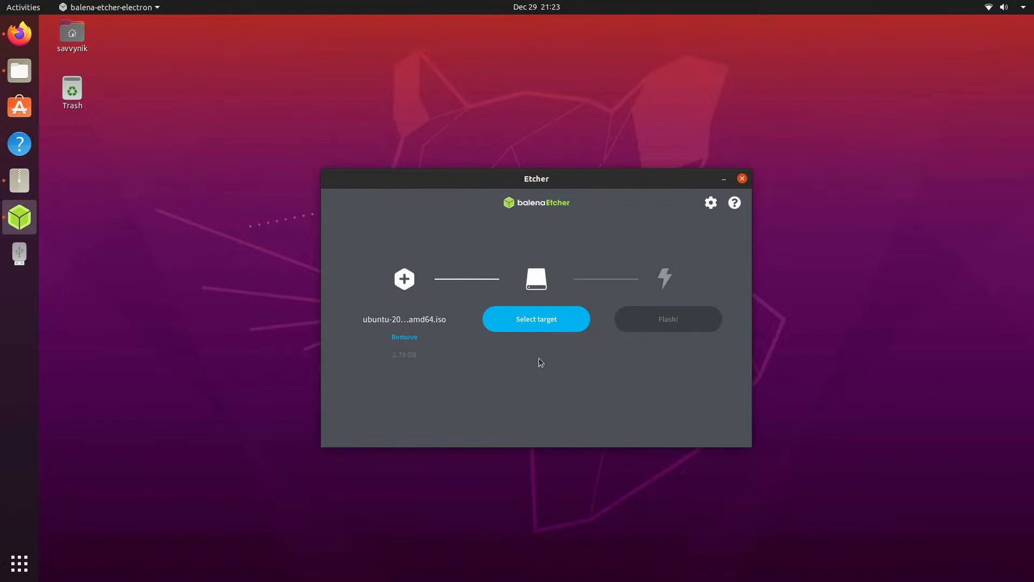
- Select the 32.2 GB Verbatim STORE_N_GO drive (/dev/sdb) as the flash target
click(537, 319)
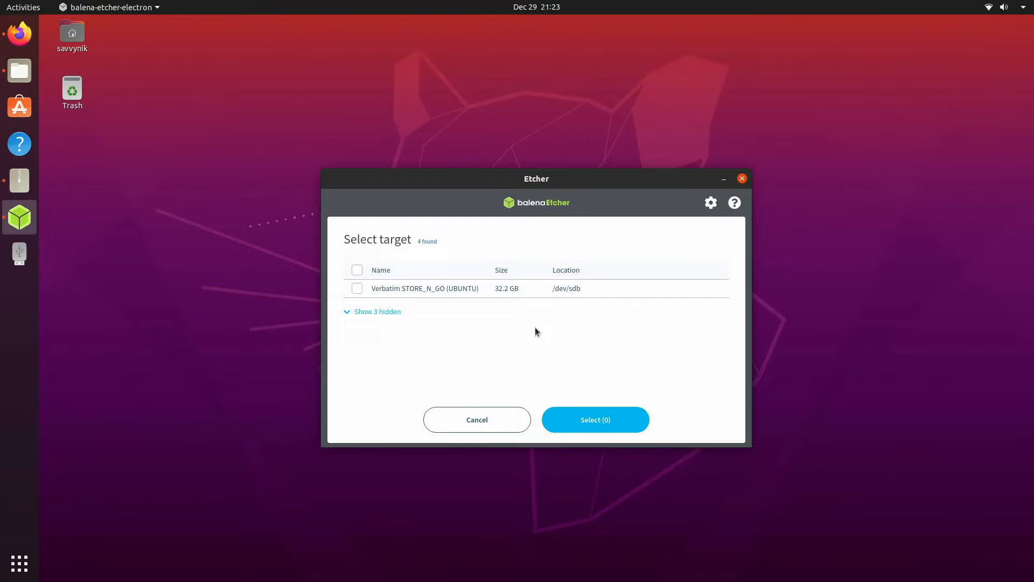
mouse_move(416, 289)
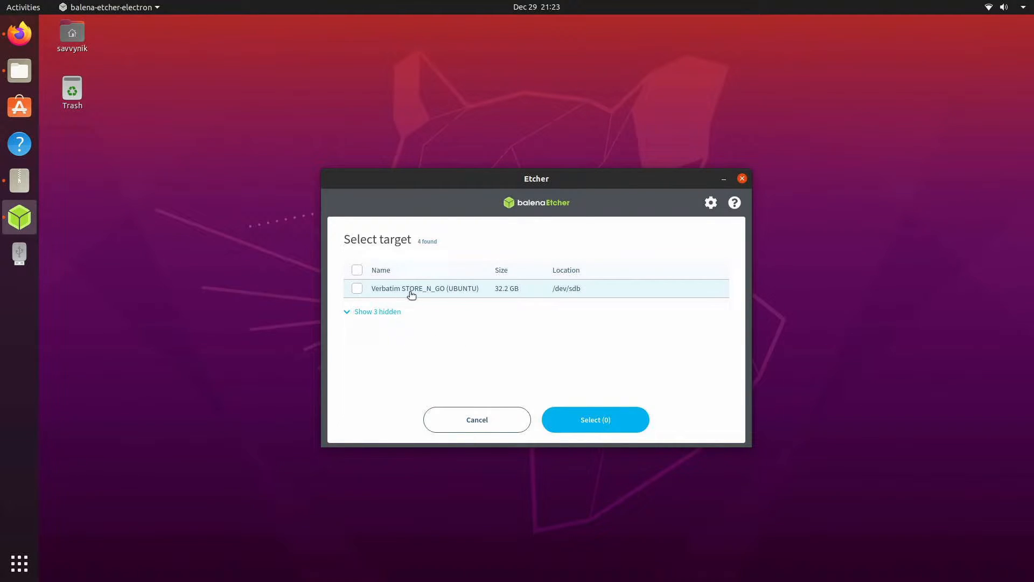
click(357, 289)
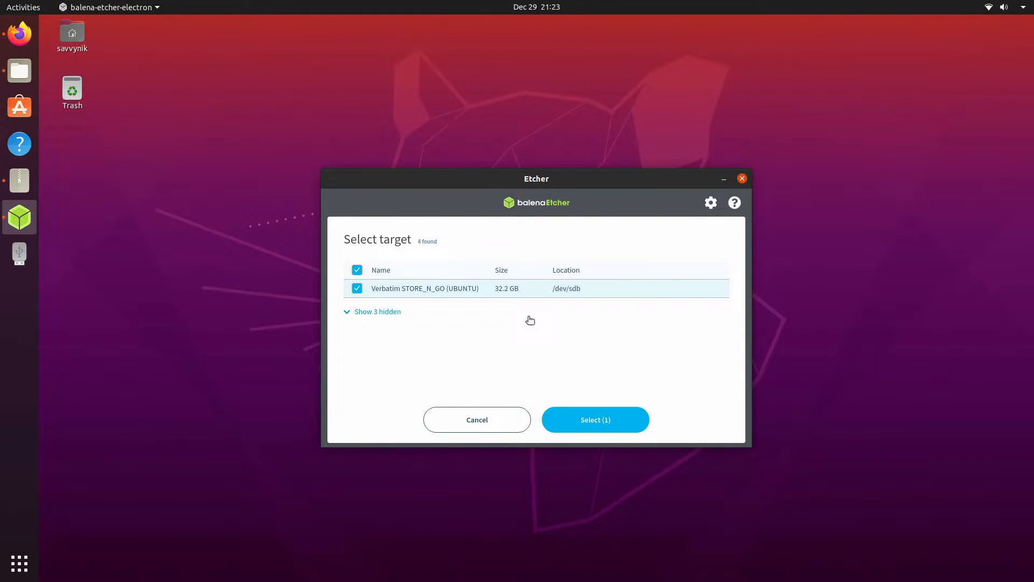
mouse_move(582, 278)
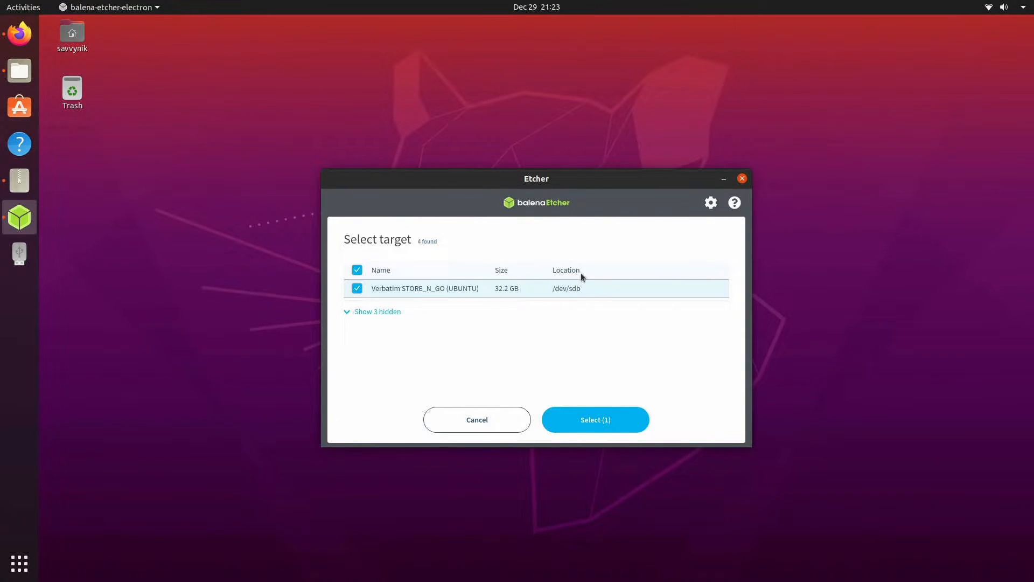
mouse_move(468, 296)
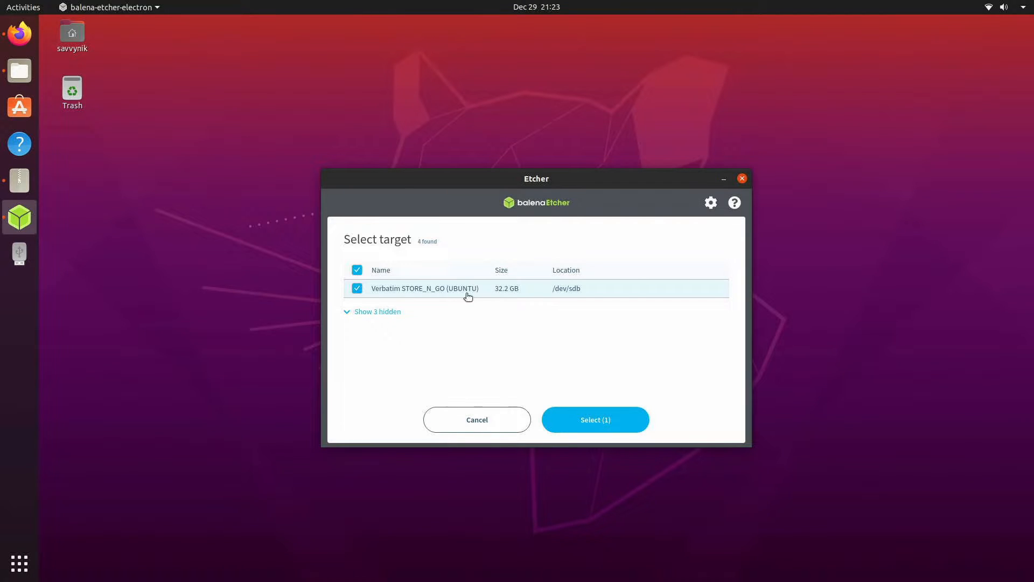
mouse_move(546, 324)
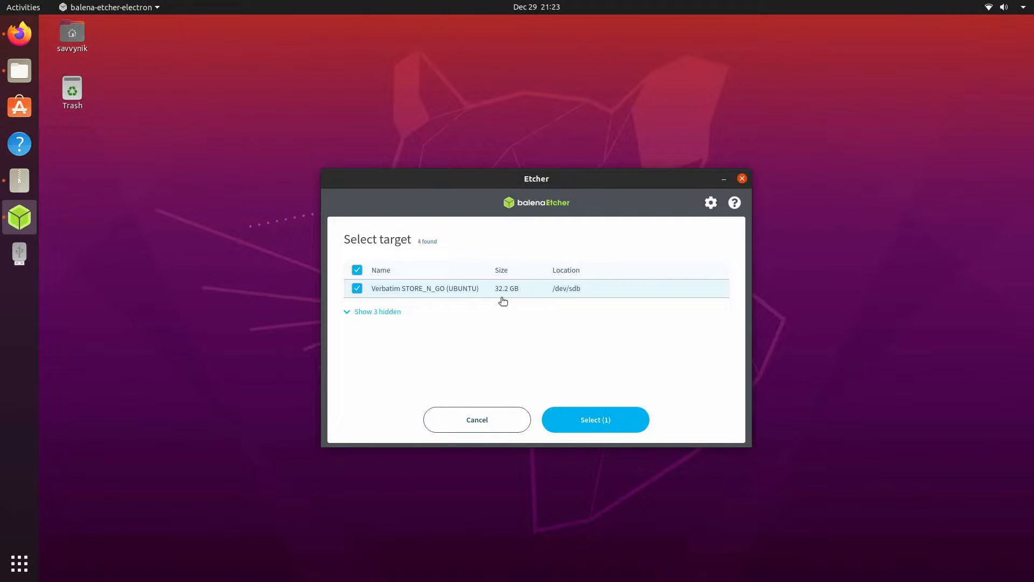
mouse_move(532, 422)
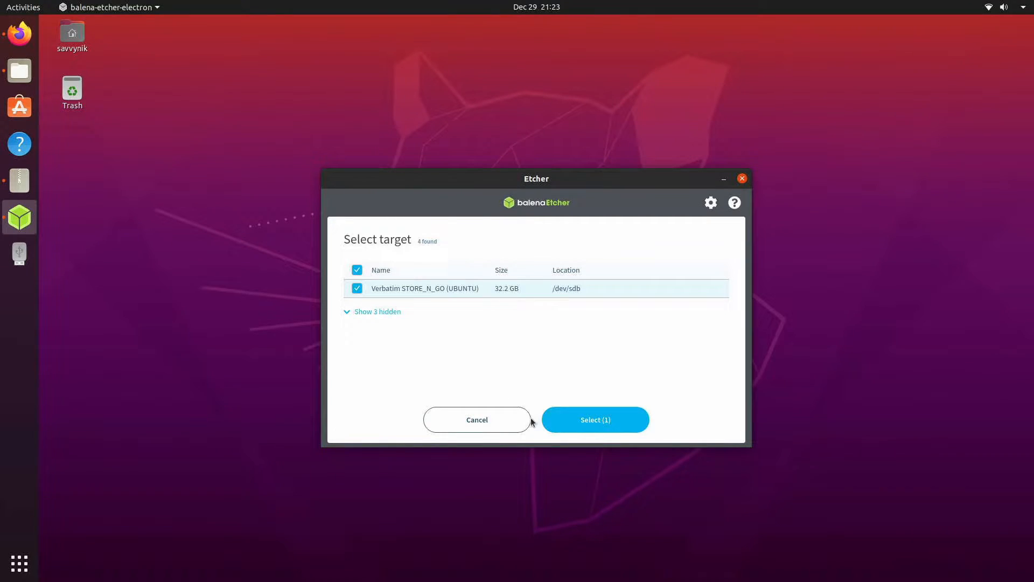
mouse_move(606, 353)
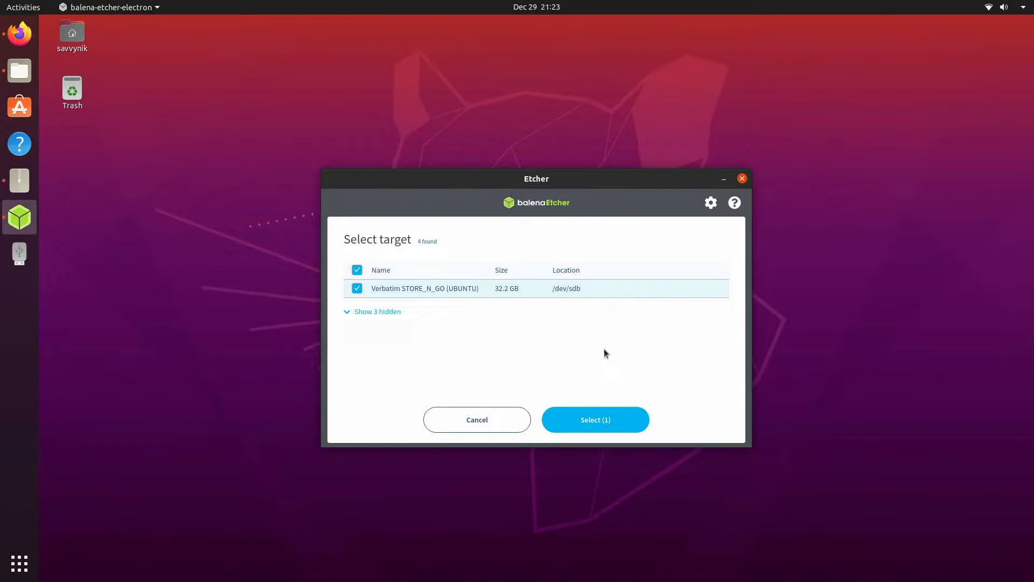
mouse_move(608, 316)
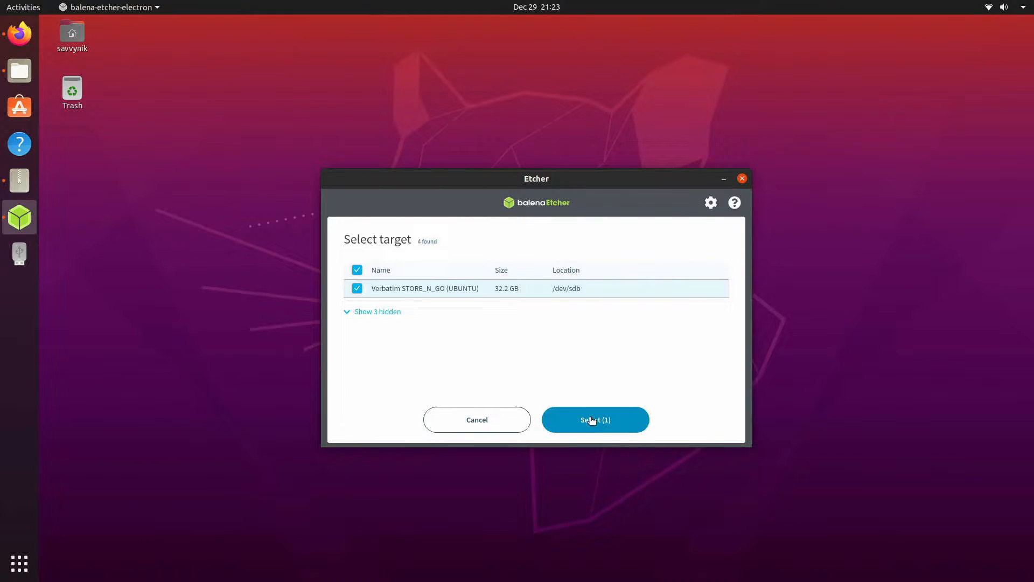
click(595, 420)
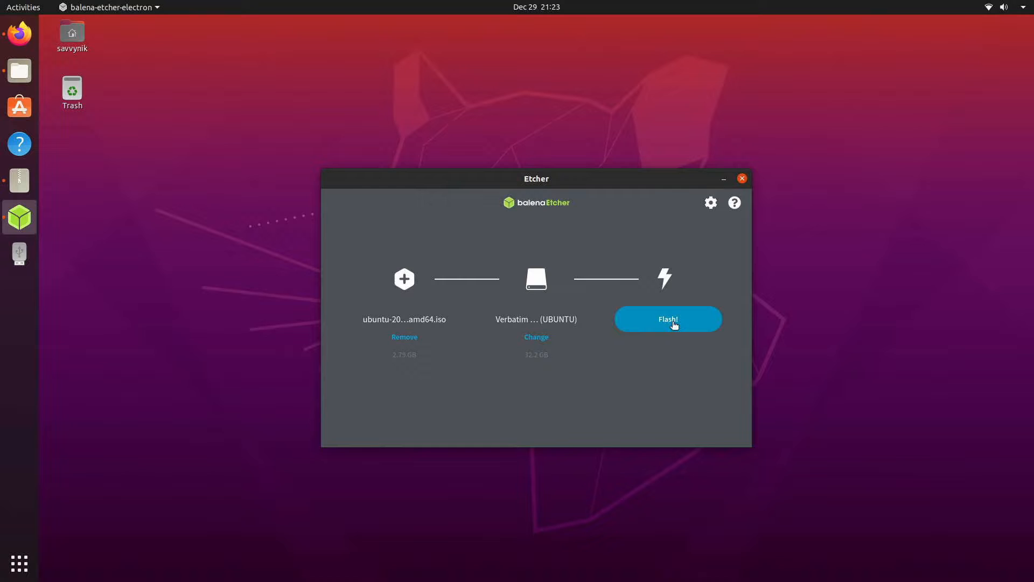
- Flash the Ubuntu ISO to the drive with the administrator password, then close Etcher when complete
click(668, 319)
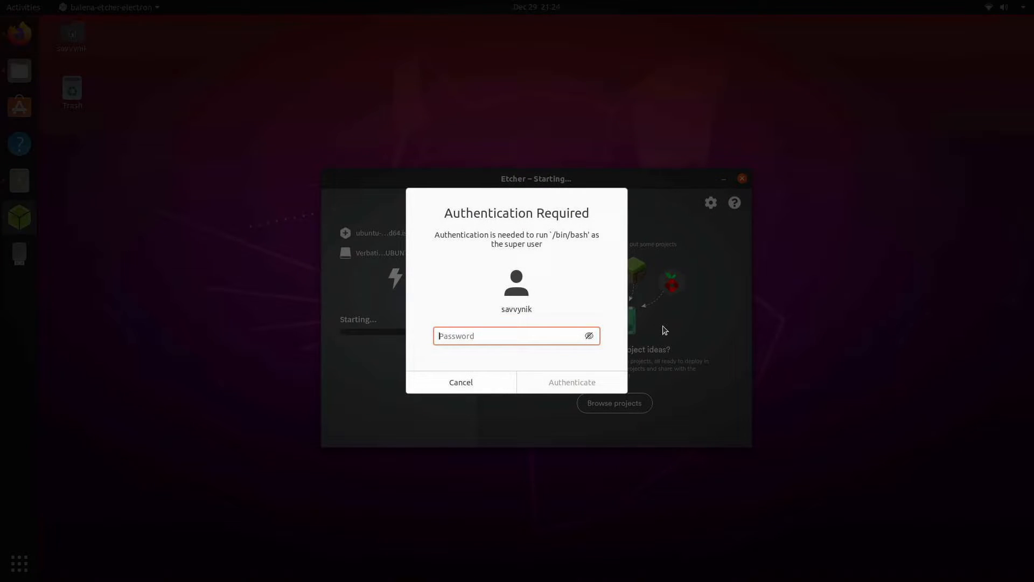
text(password)
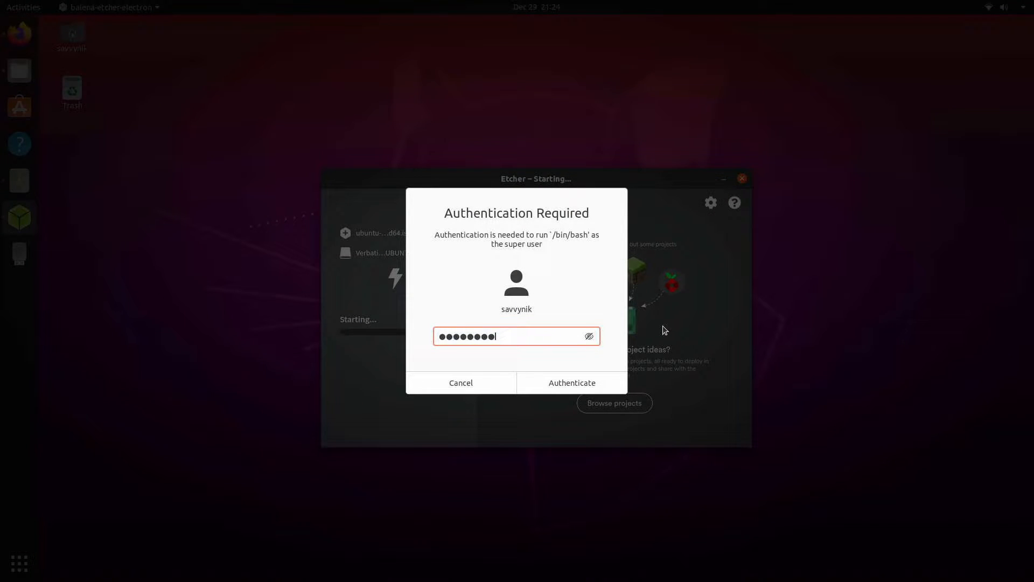
click(572, 382)
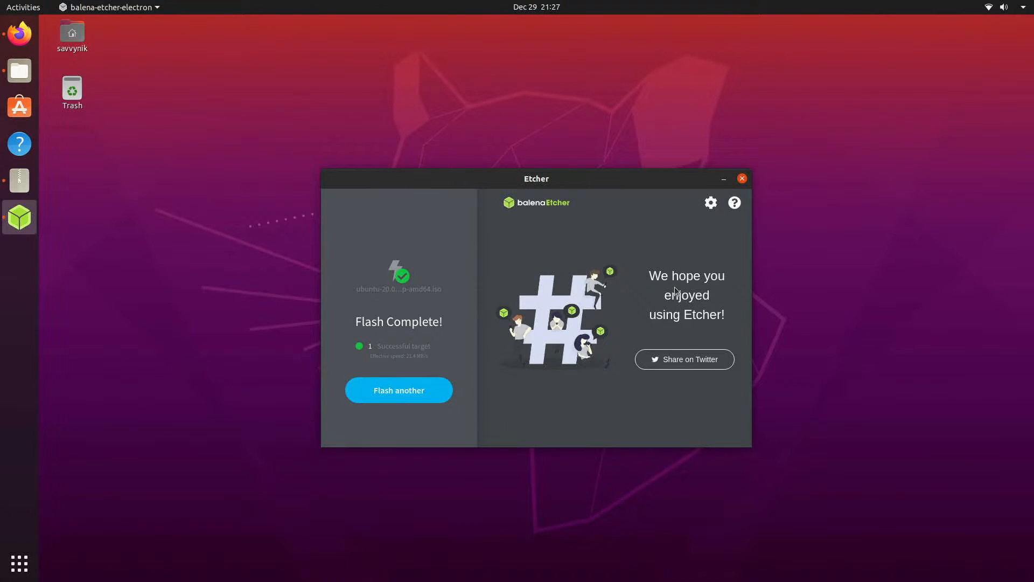
mouse_move(621, 224)
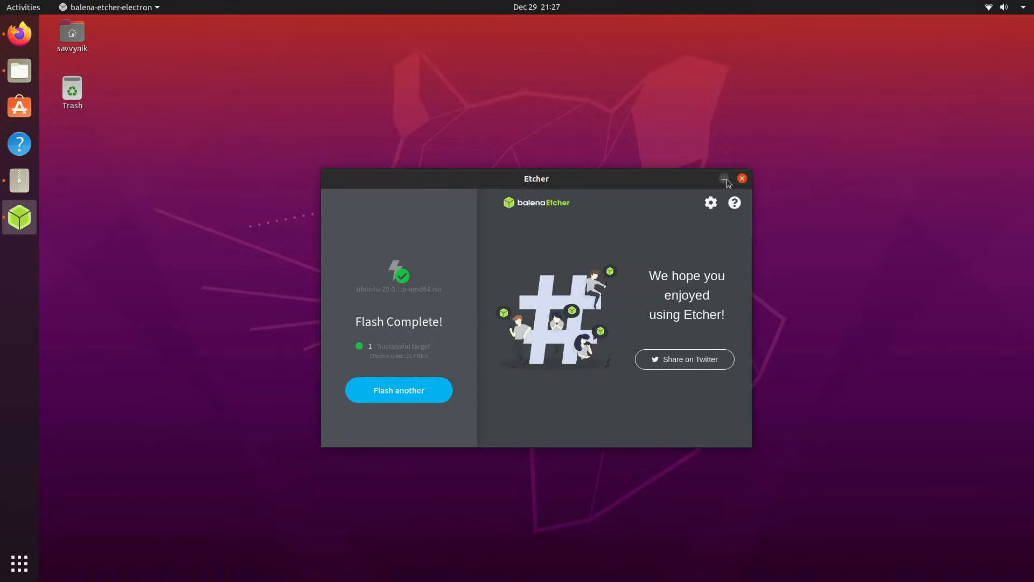
click(741, 179)
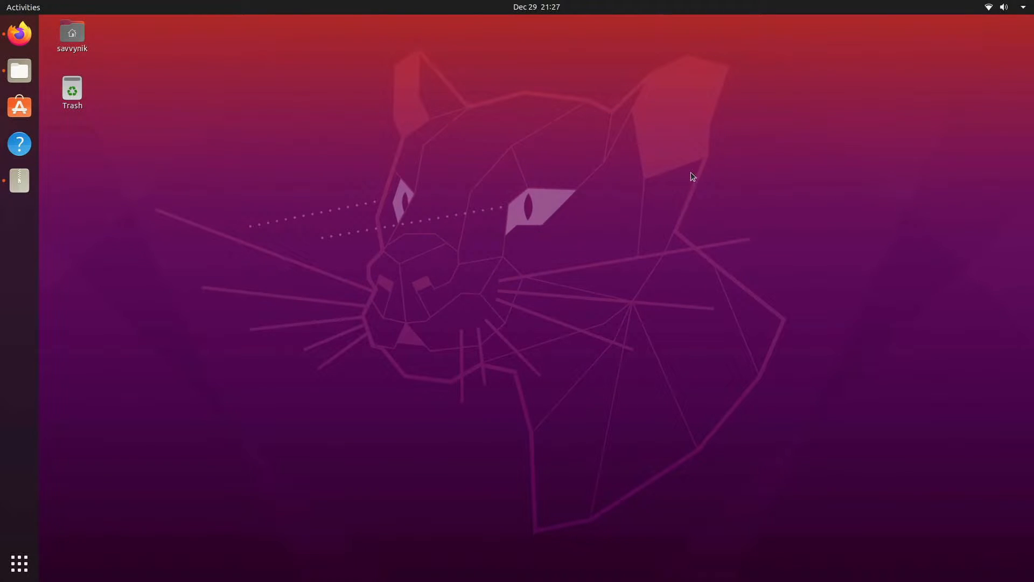
mouse_move(673, 231)
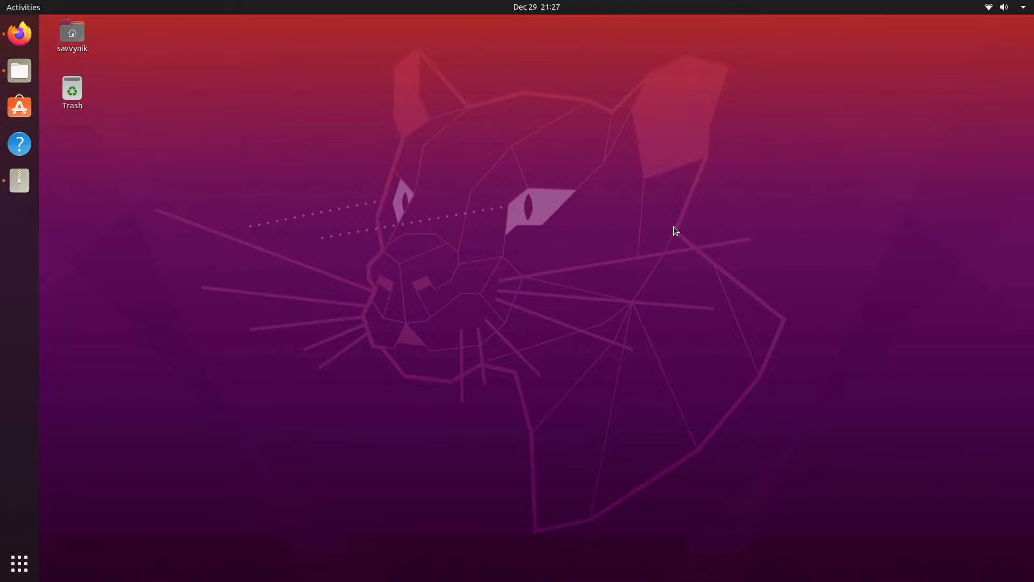
mouse_move(654, 236)
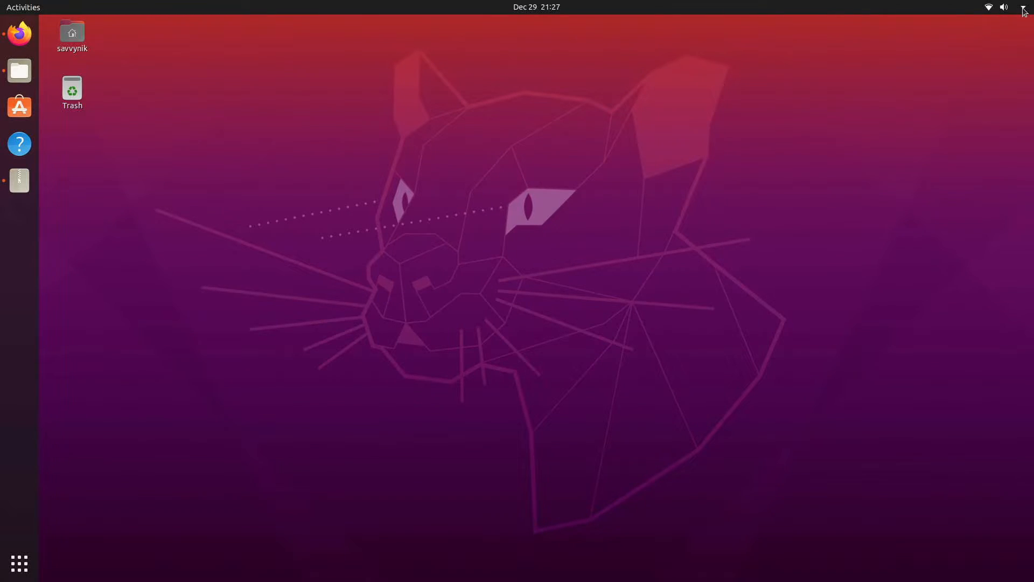
- Power off the computer from the system menu's Power Off / Log Out options
click(1024, 9)
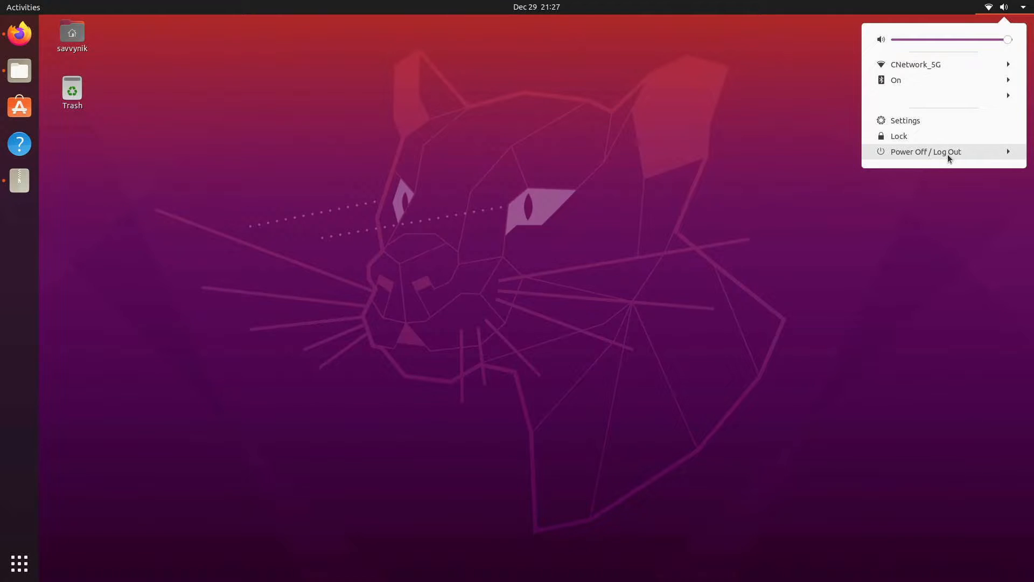
click(927, 151)
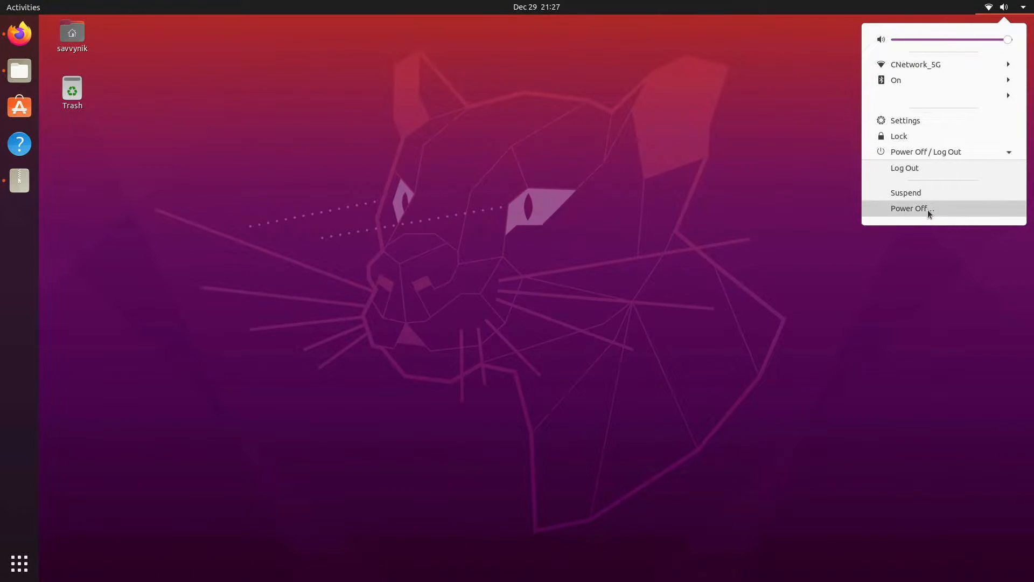
click(910, 208)
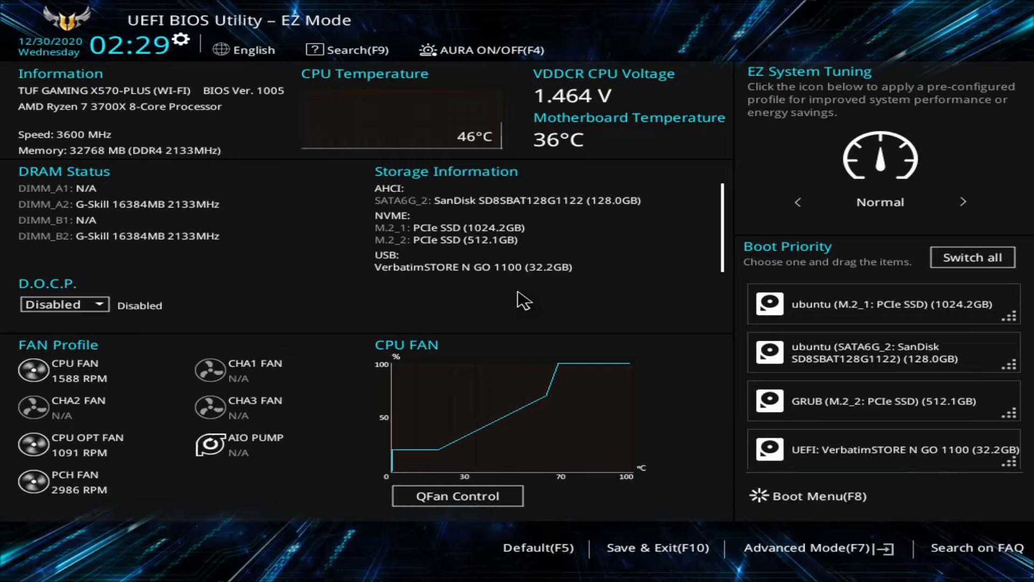
mouse_move(698, 384)
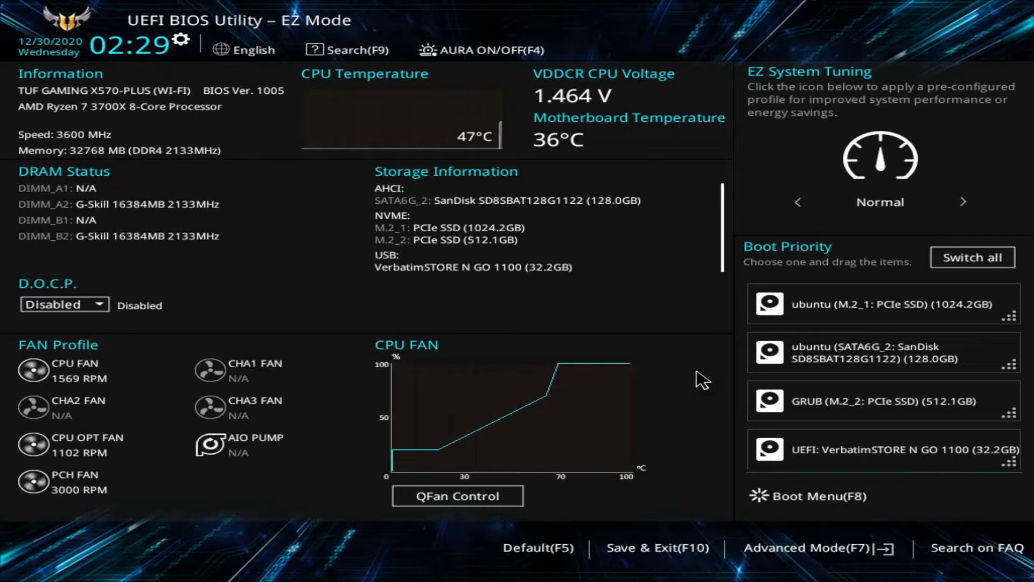
mouse_move(694, 318)
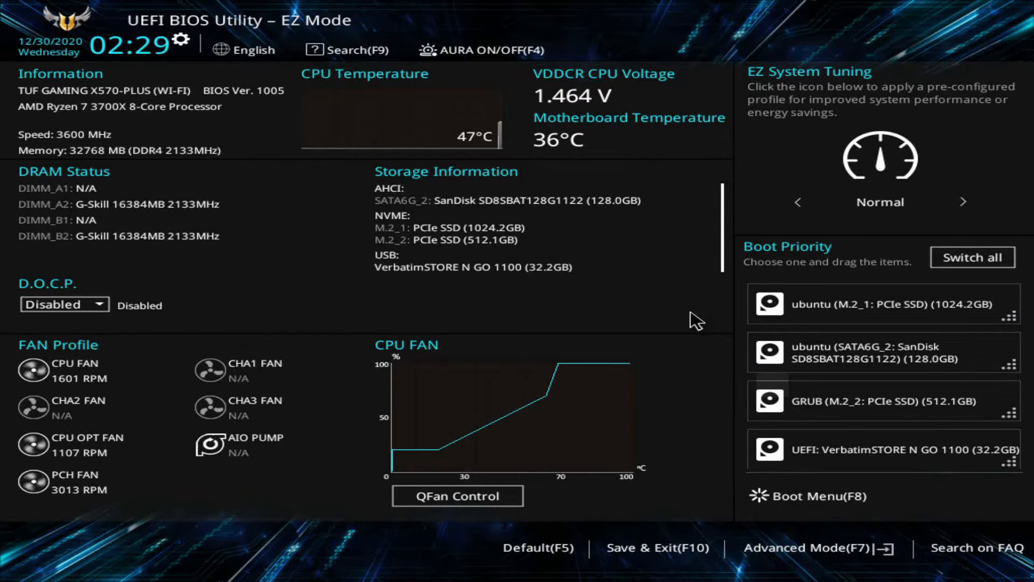
mouse_move(677, 354)
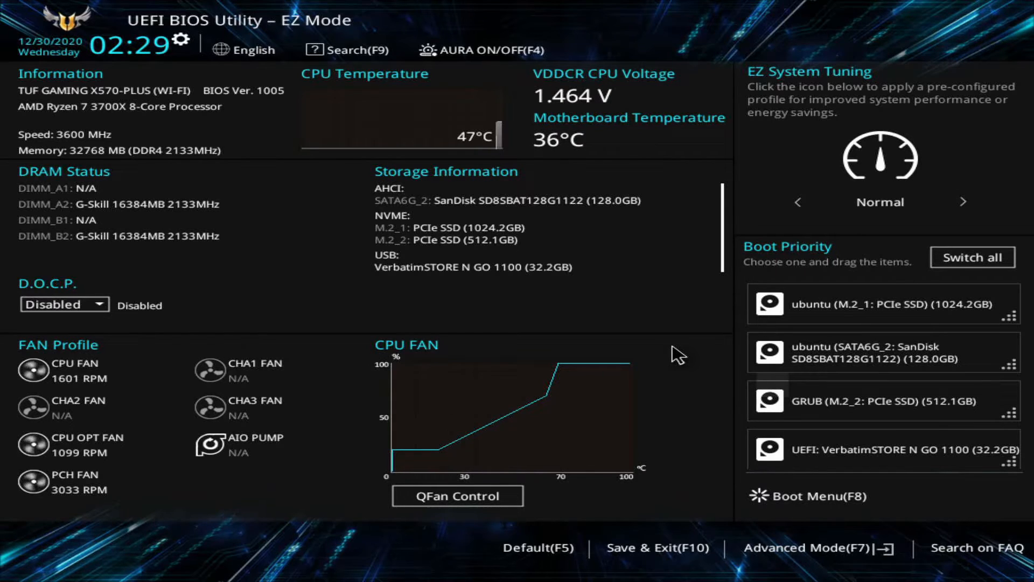
mouse_move(696, 321)
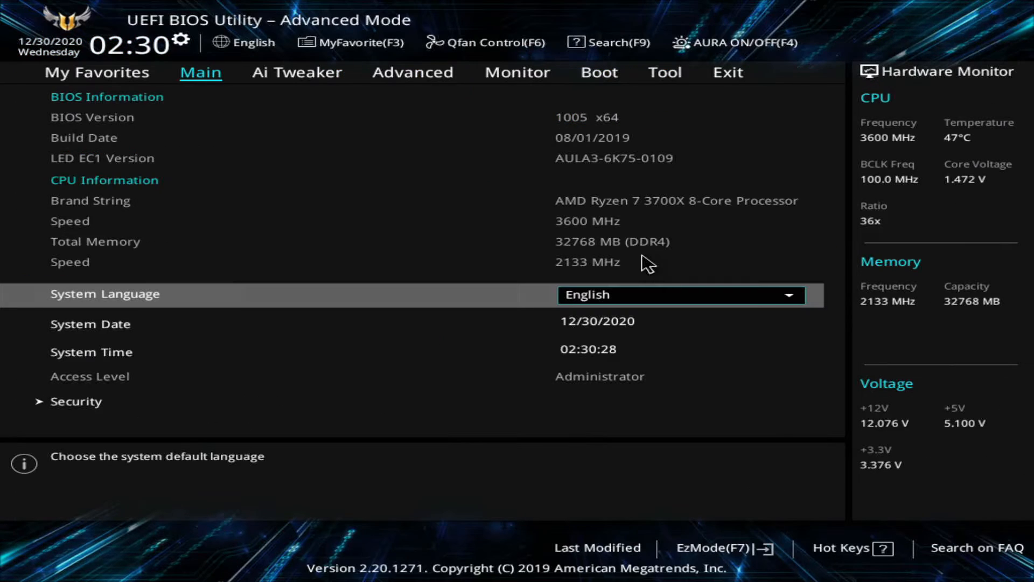
mouse_move(574, 79)
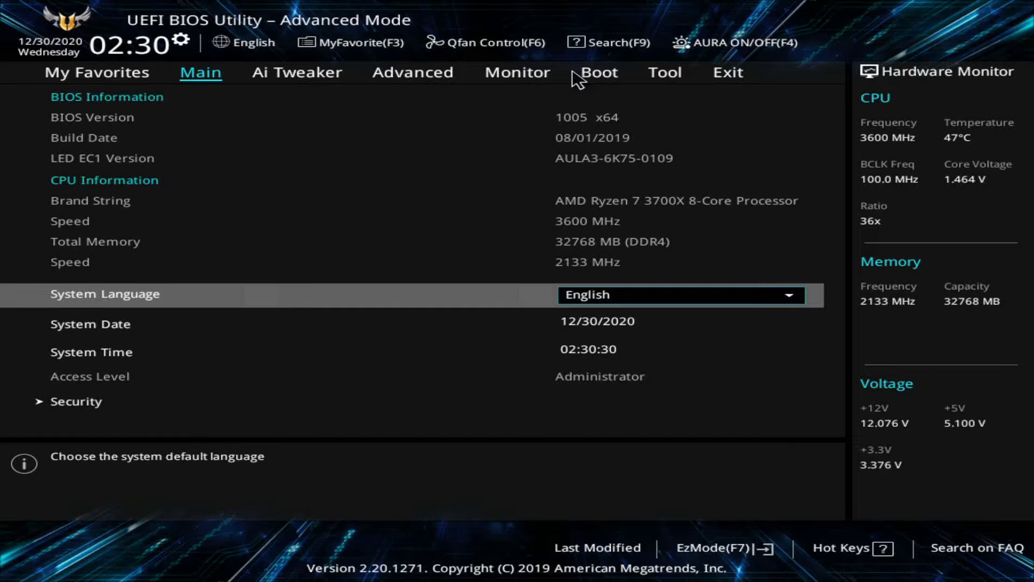
mouse_move(549, 101)
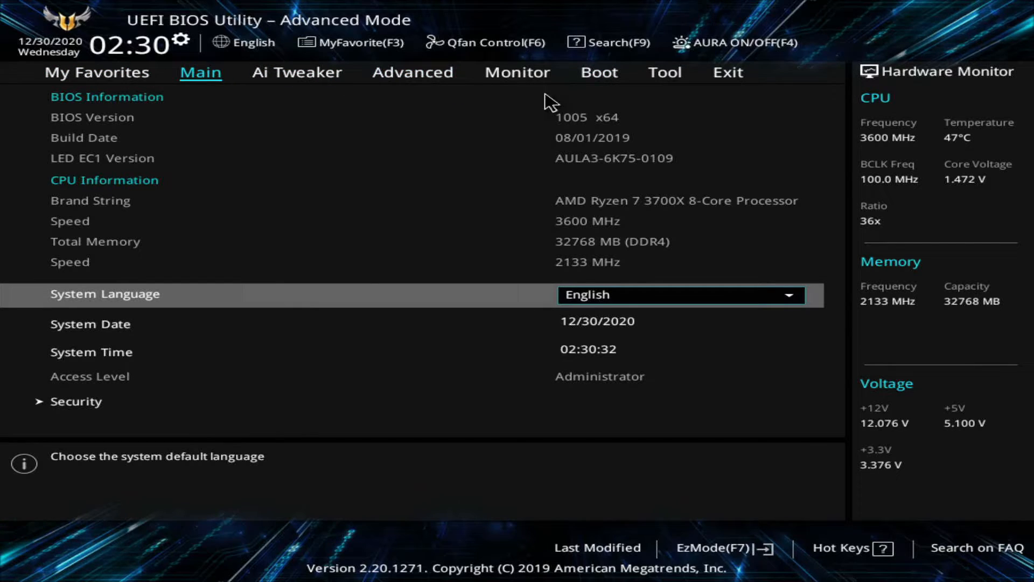
mouse_move(598, 70)
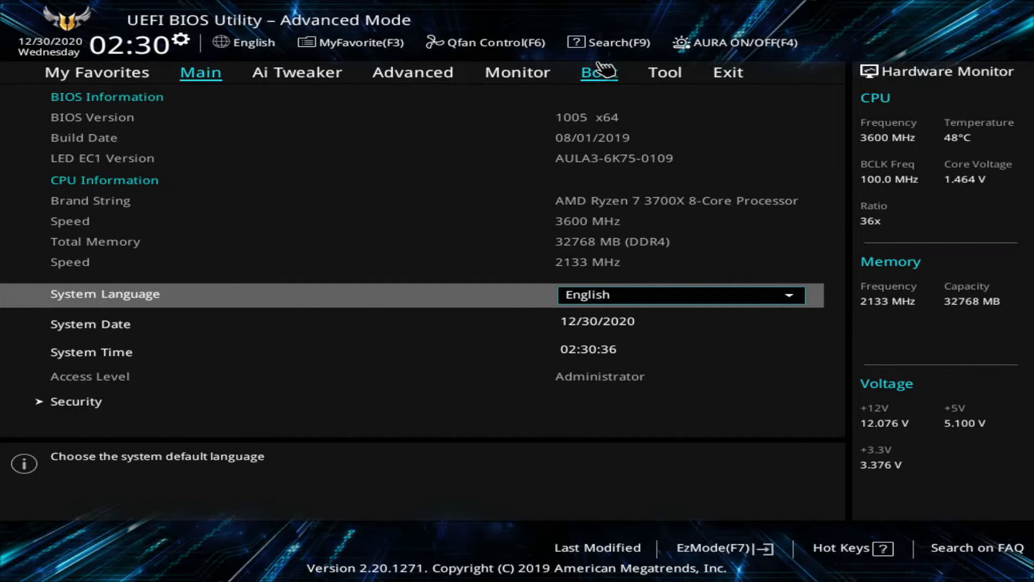
mouse_move(608, 81)
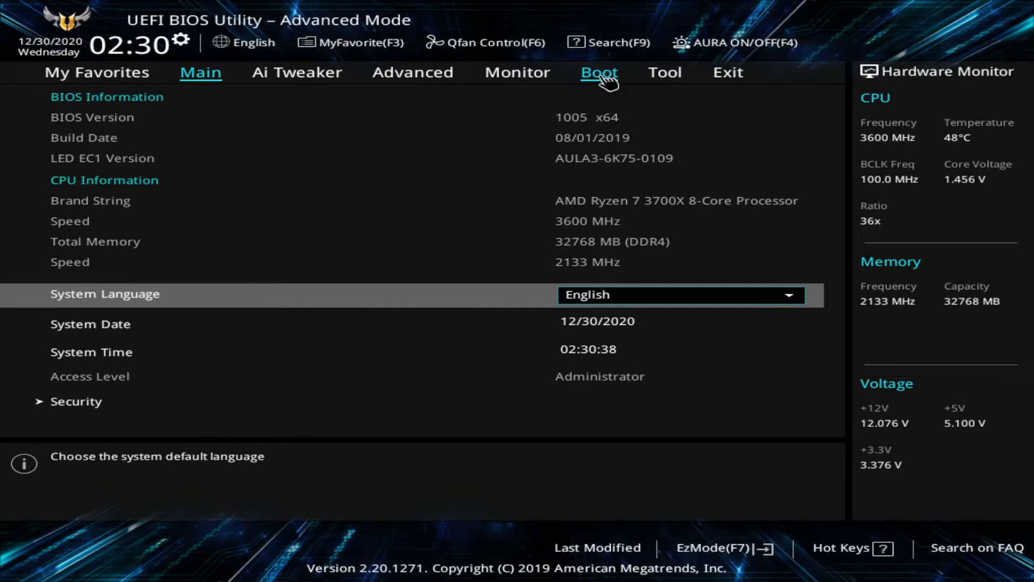
- Set Boot Option #1 to UEFI: VerbatimSTORE N GO 1100 (32.2GB) in the Boot tab
click(600, 74)
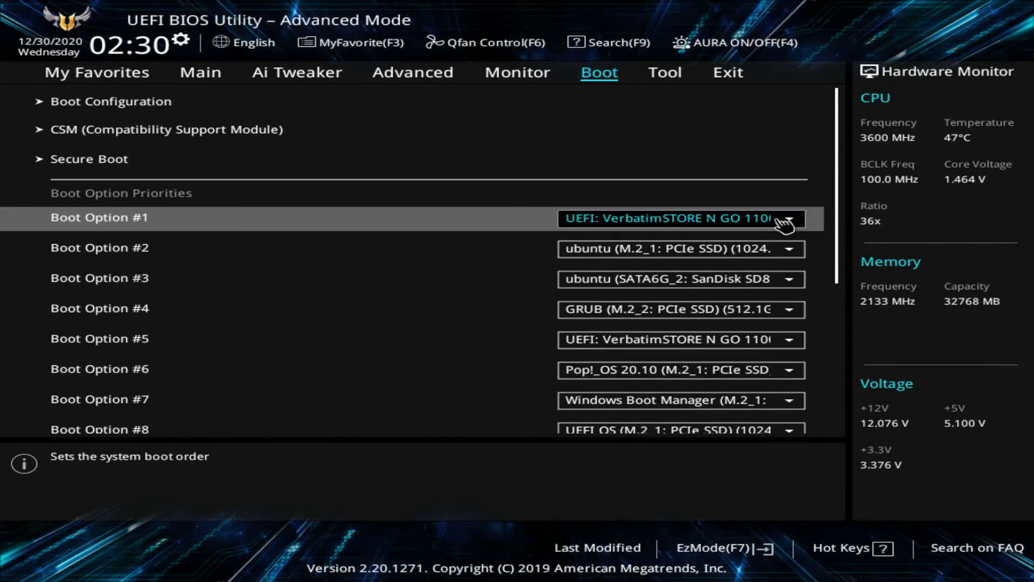
click(789, 219)
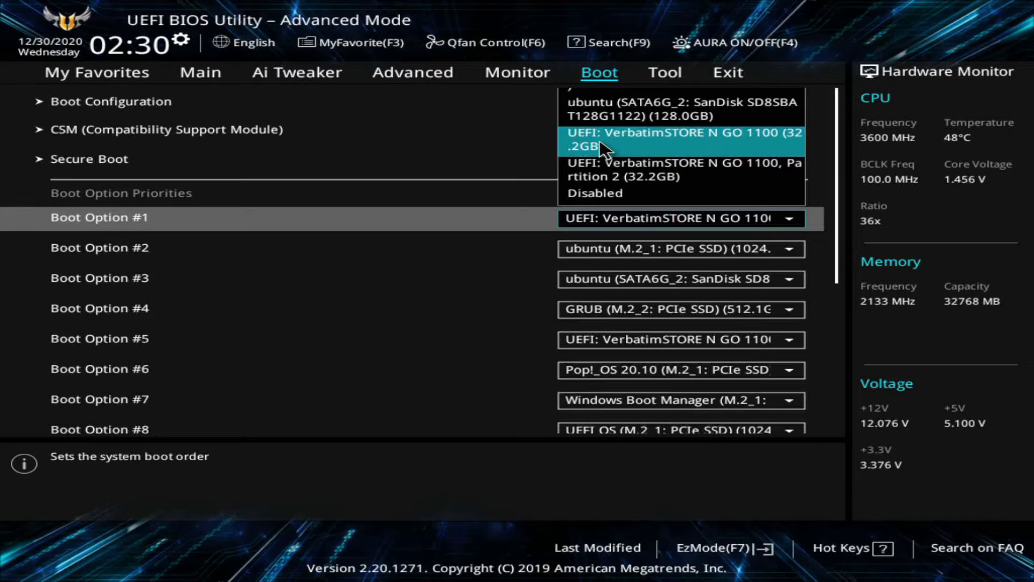
mouse_move(769, 155)
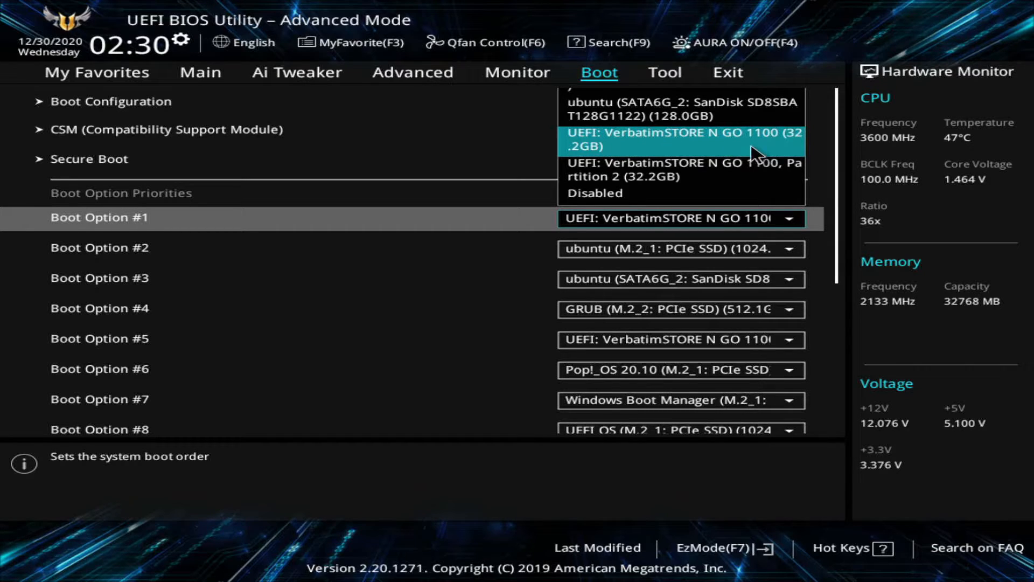
mouse_move(612, 157)
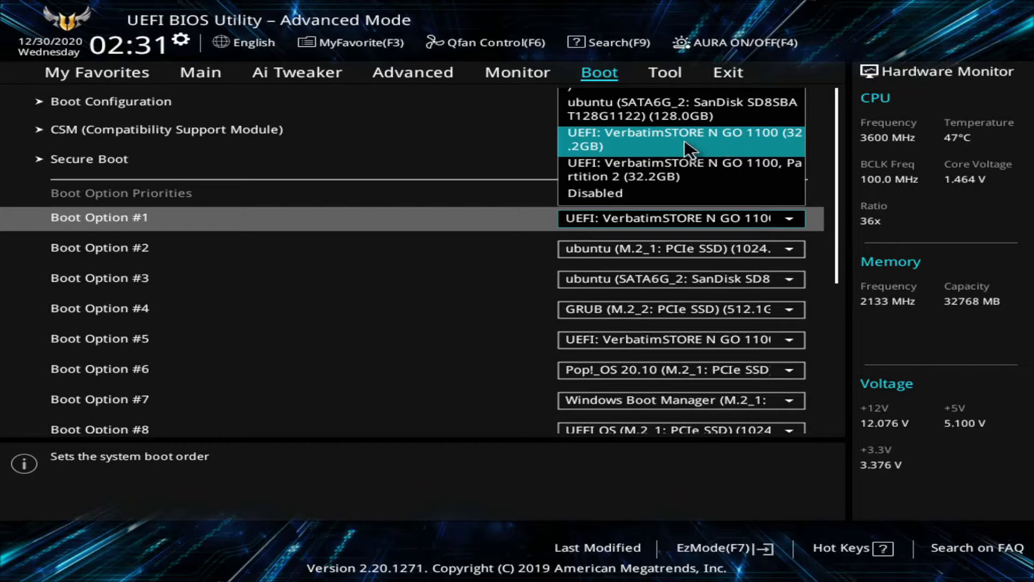
mouse_move(776, 146)
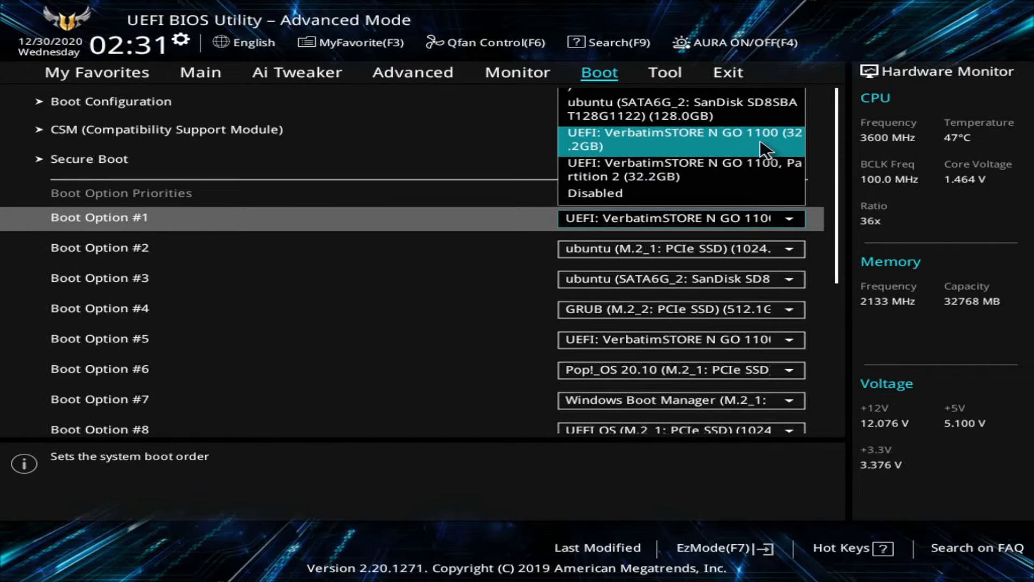
mouse_move(793, 139)
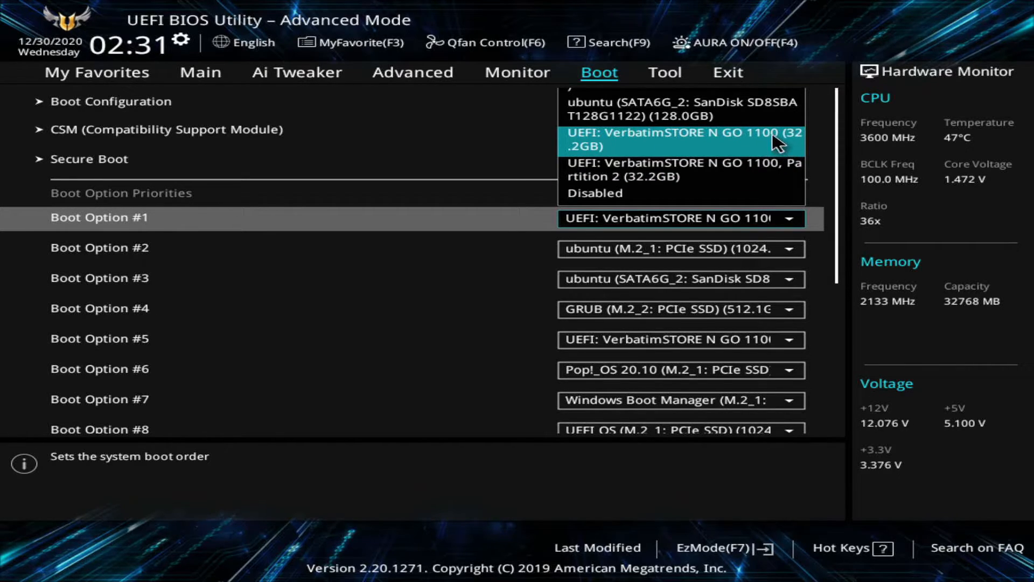
mouse_move(688, 162)
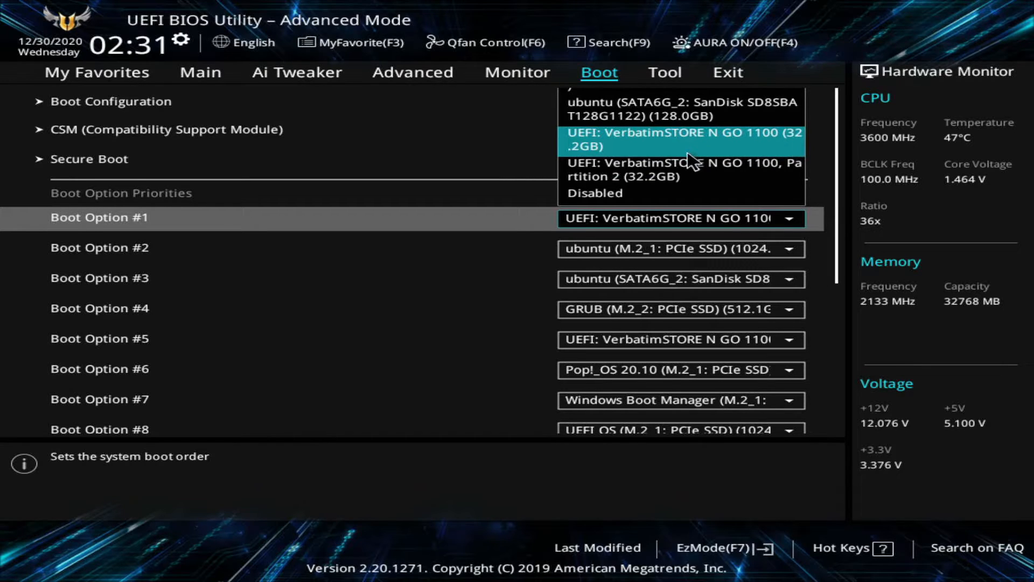
mouse_move(748, 153)
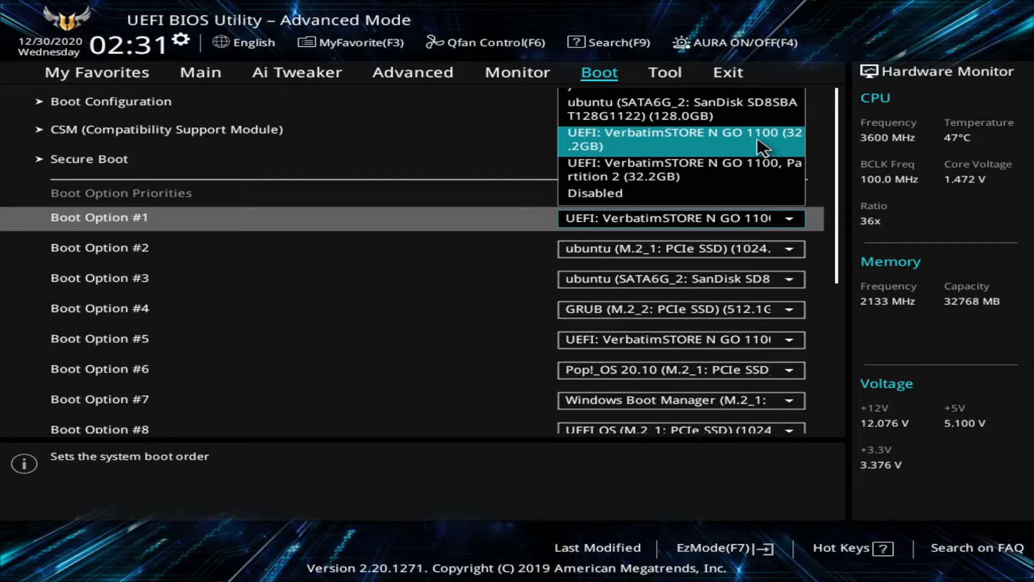
click(681, 139)
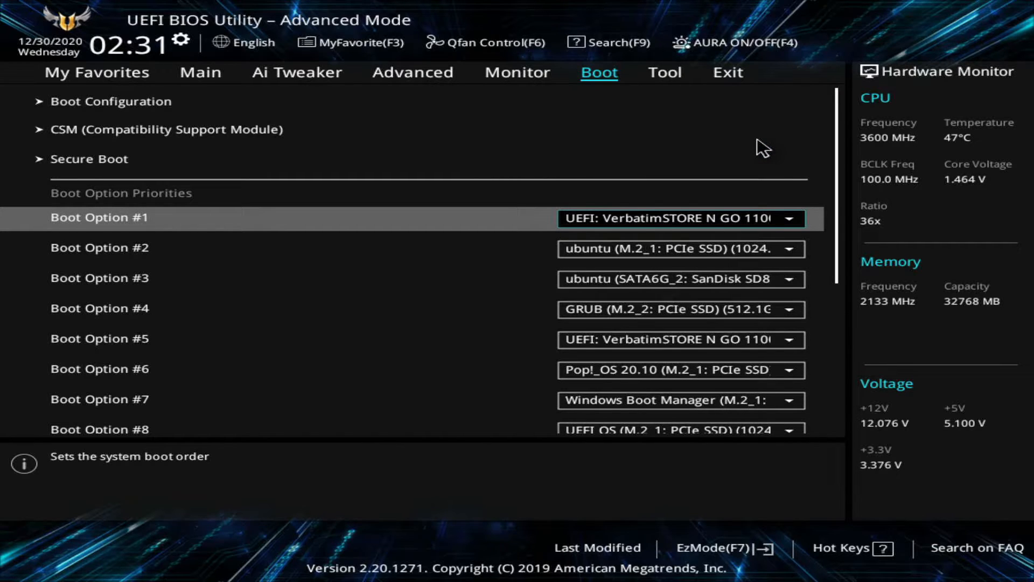
mouse_move(949, 230)
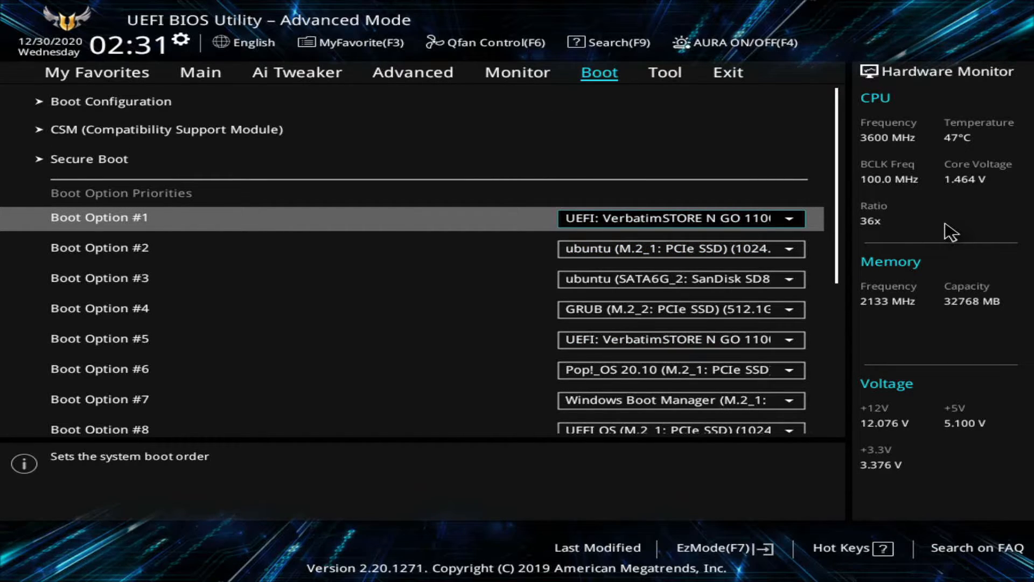
click(728, 73)
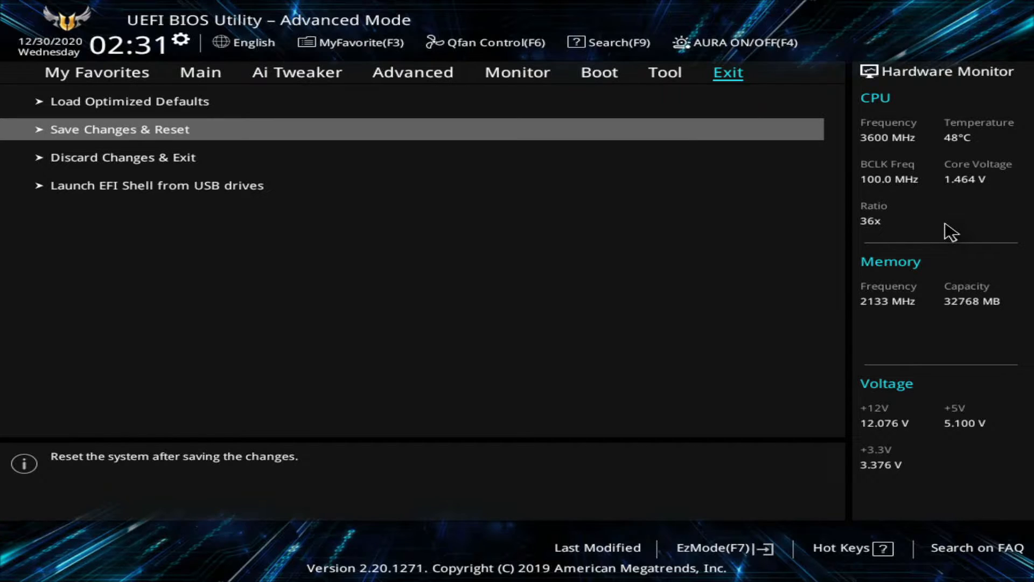
- Save the boot order with Save Changes & Reset, then boot Ubuntu from the GRUB menu
click(121, 129)
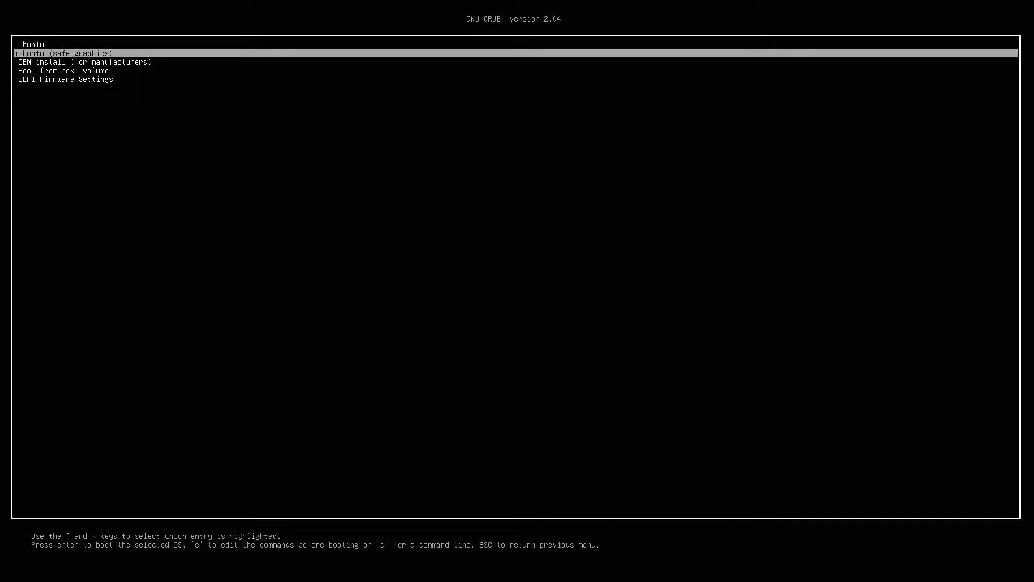
key(Return)
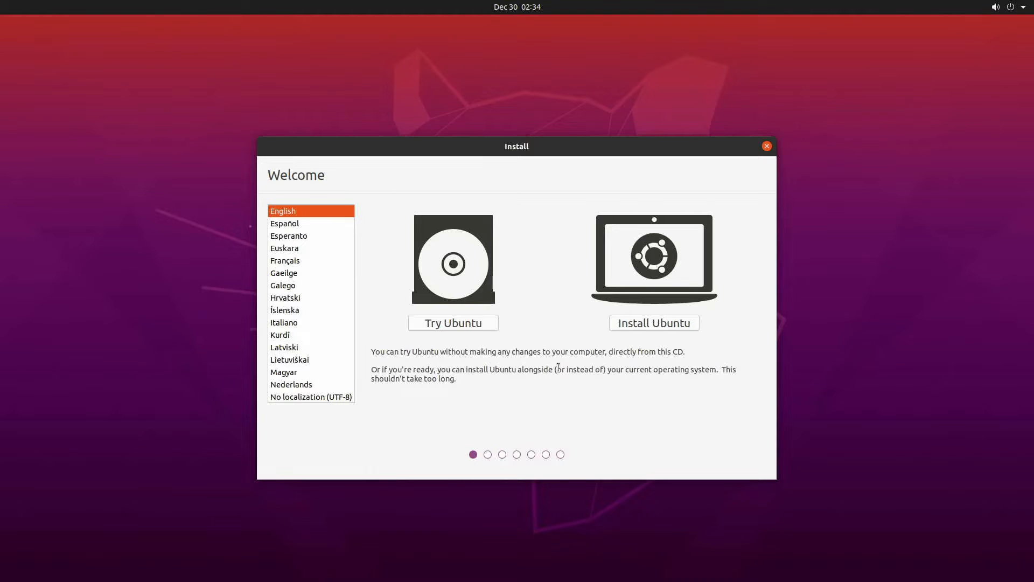
mouse_move(526, 344)
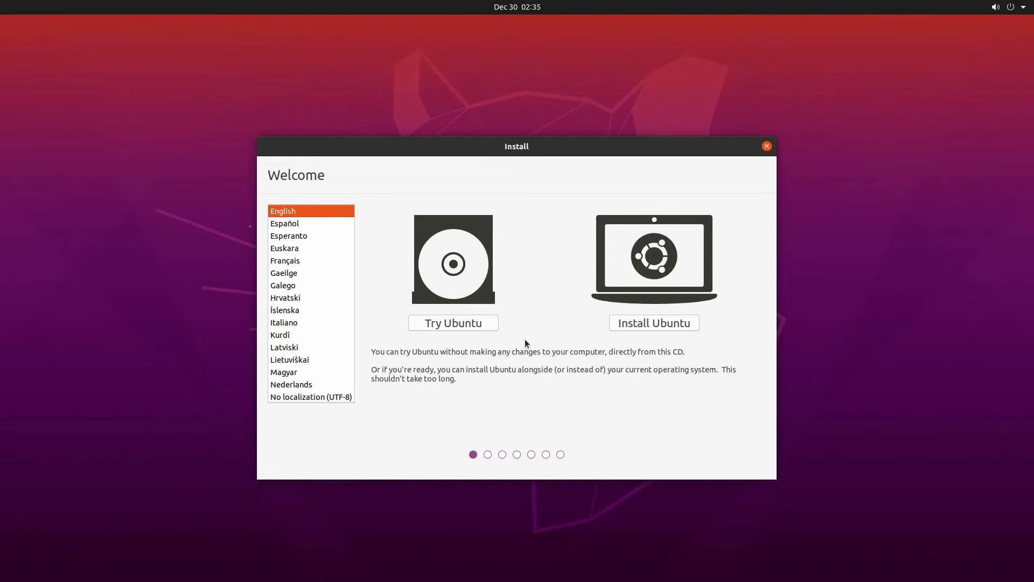
mouse_move(448, 190)
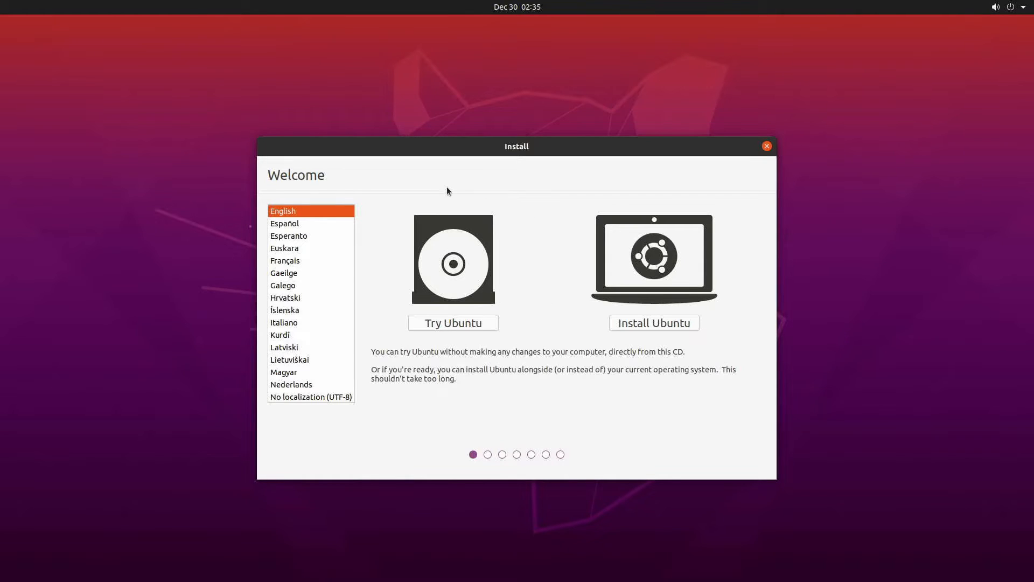
- Choose Try Ubuntu to reach the live desktop, then bring up the Activities overview
click(453, 323)
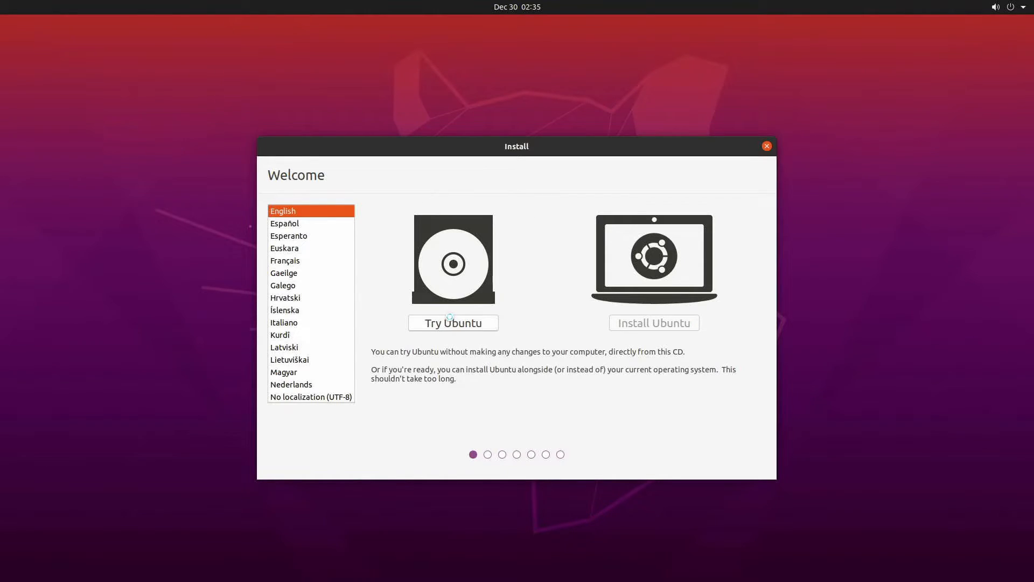
click(452, 323)
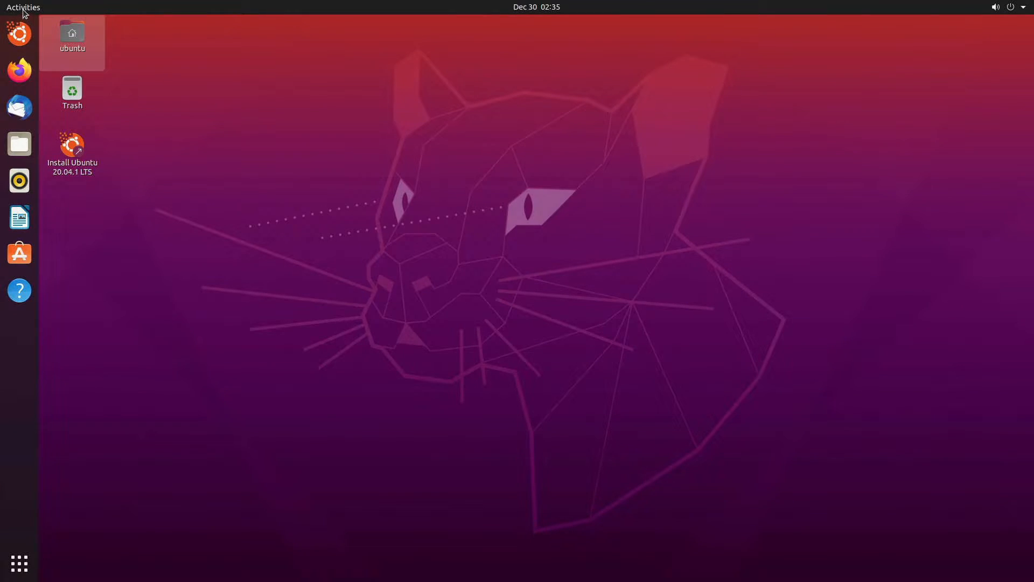
- Launch Terminal, run 'sudo apt install gparted', then start gparted from the shell
text(ter)
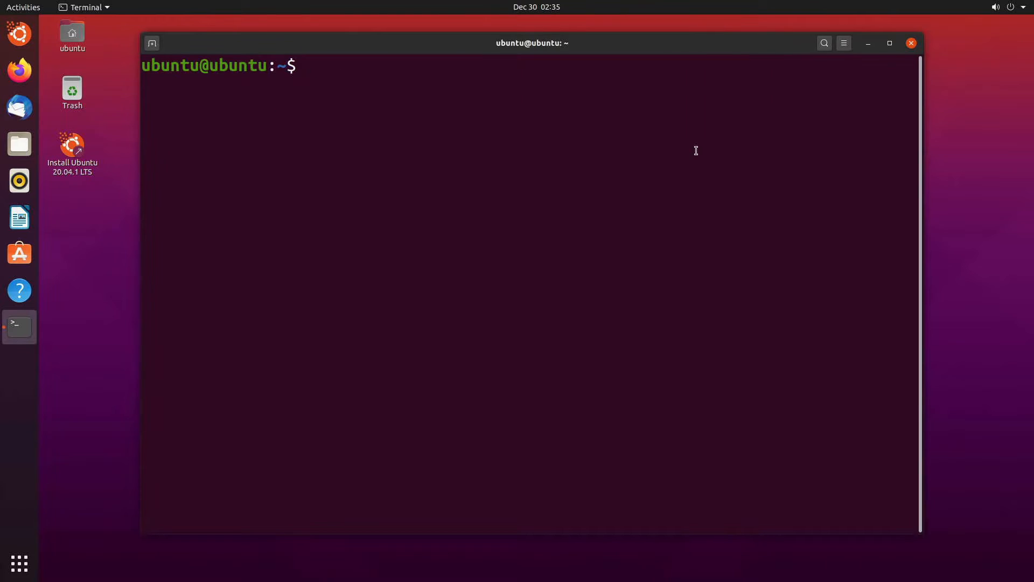
text(sudo)
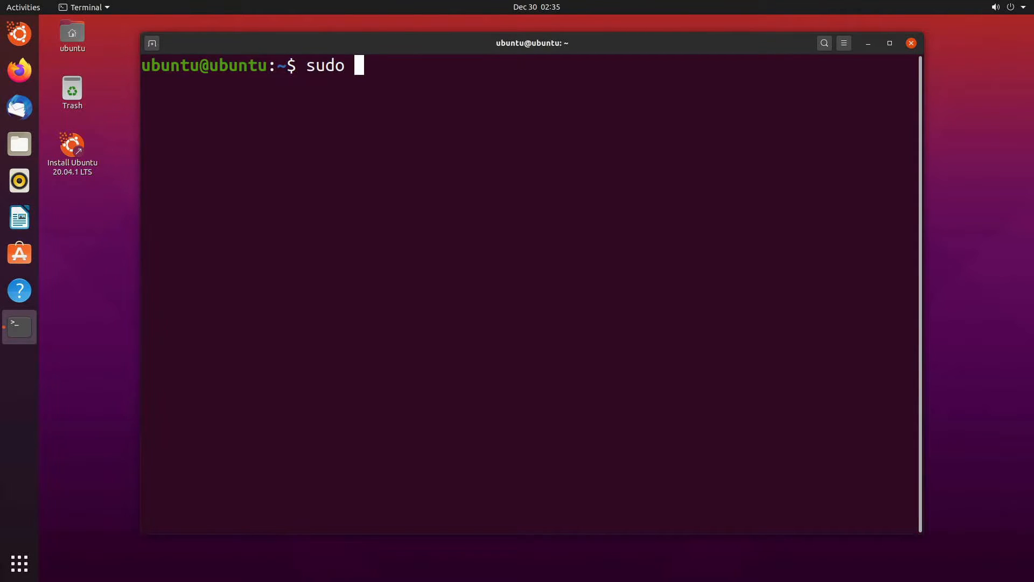
text(apt install)
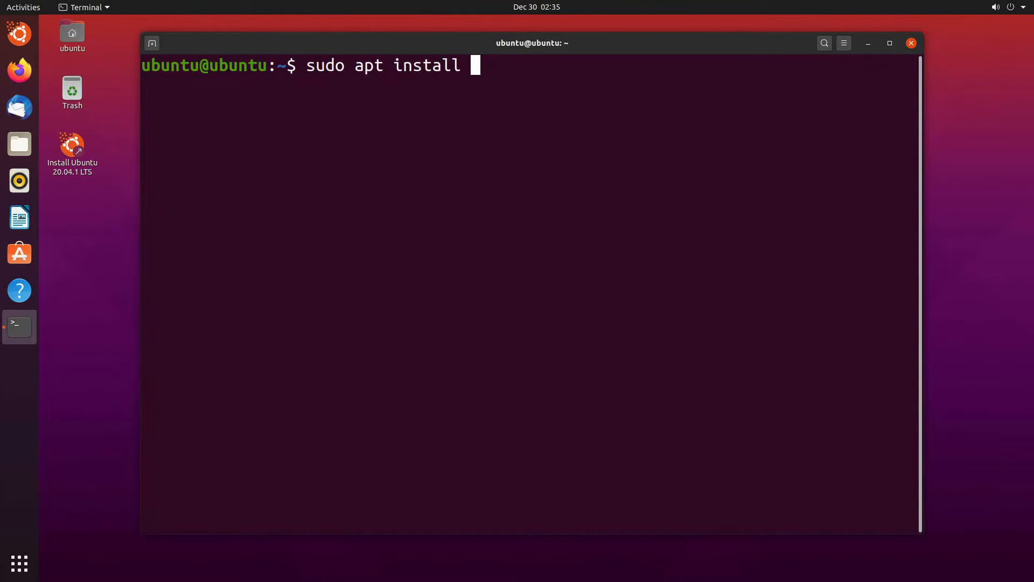
text(gparted)
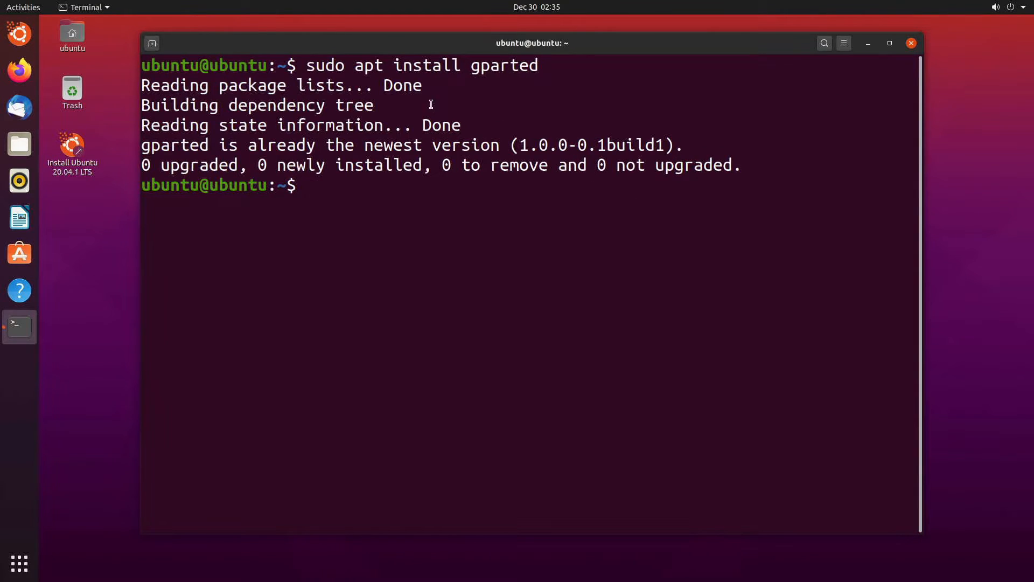
text(gparted)
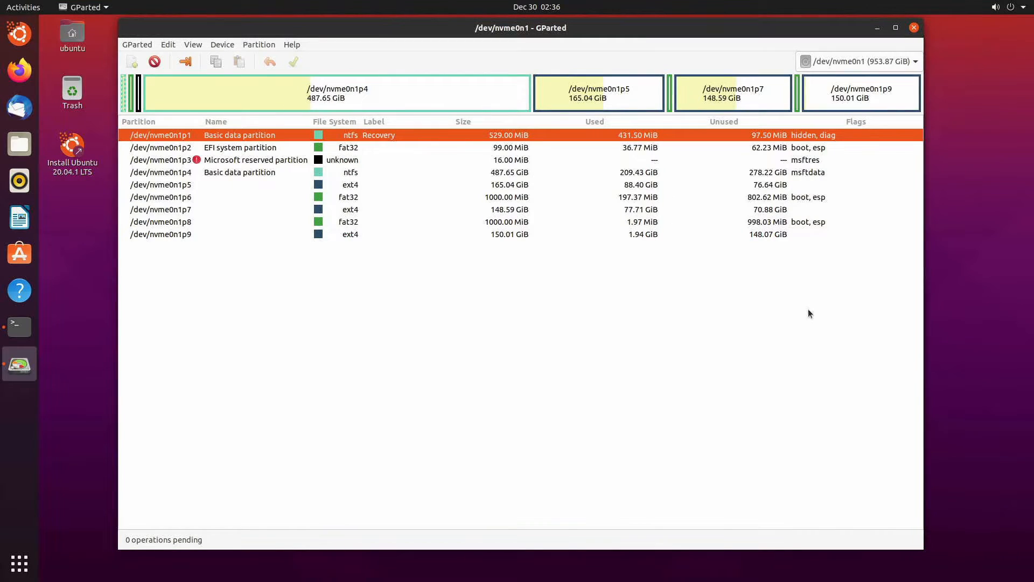
- Switch GParted's device to /dev/sda (119.24 GiB) to show its EFI, ext4 and swap partitions
click(919, 60)
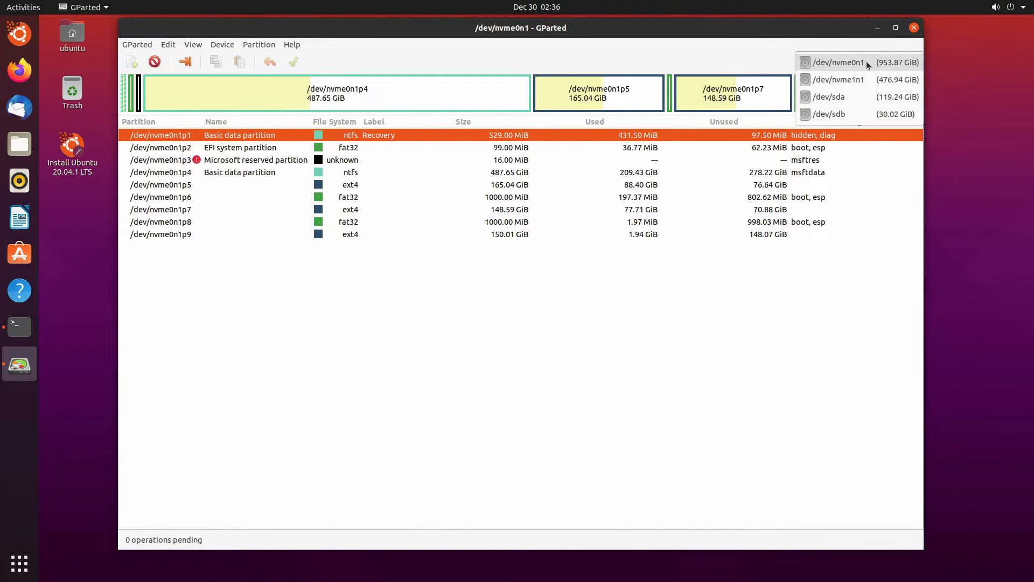
mouse_move(867, 101)
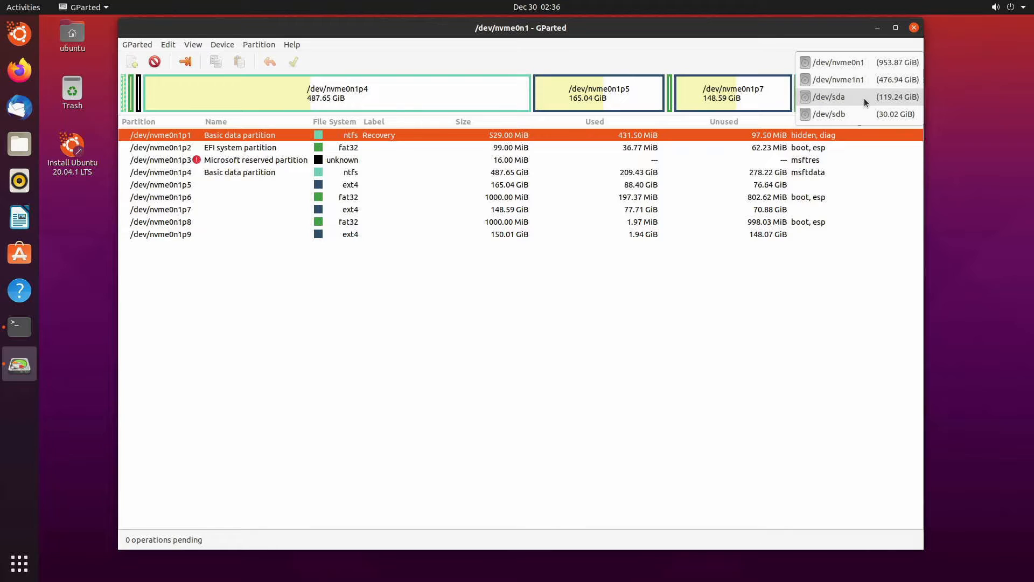
mouse_move(866, 115)
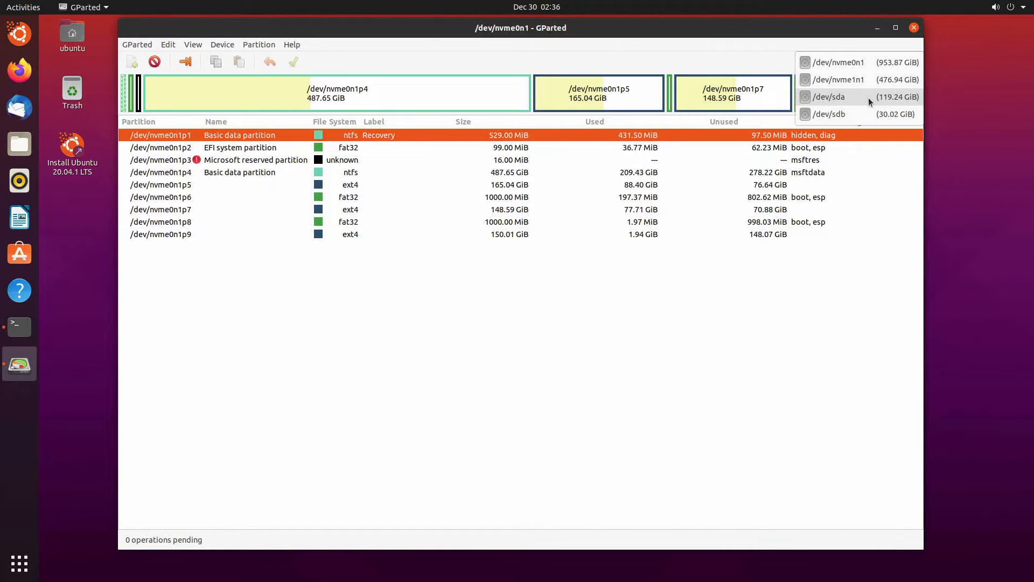
mouse_move(845, 95)
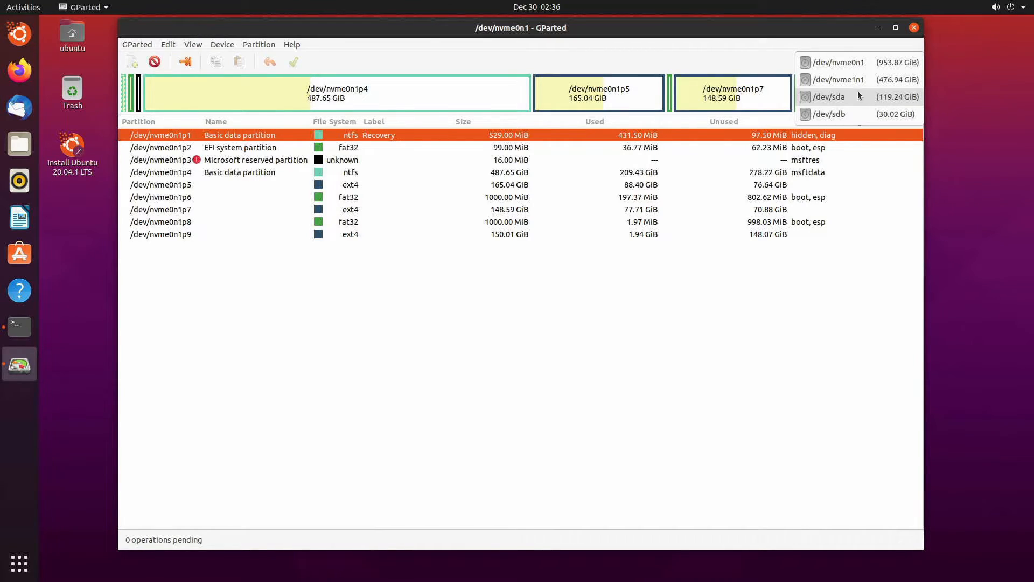
mouse_move(851, 97)
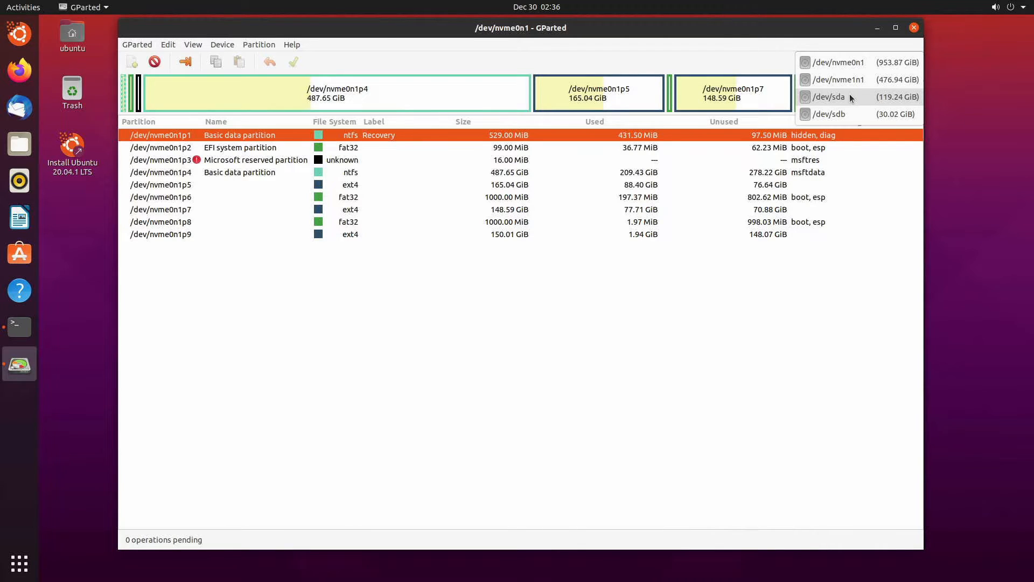
mouse_move(838, 107)
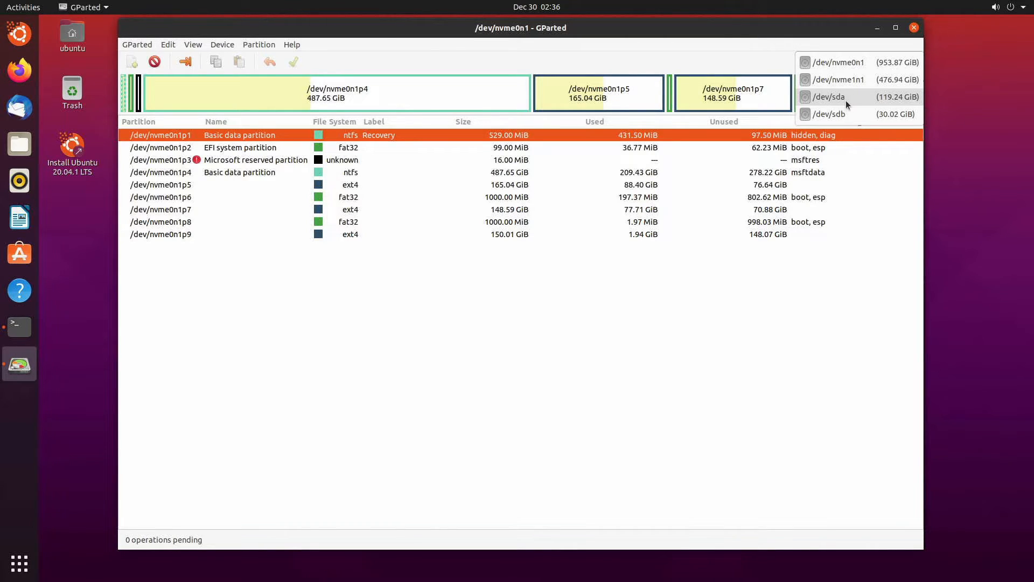
mouse_move(893, 106)
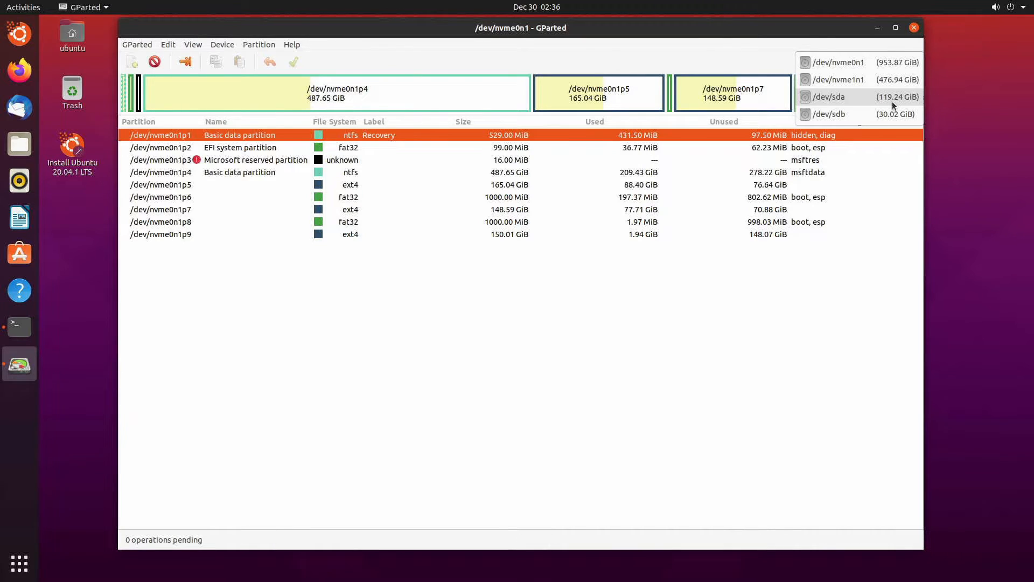
click(830, 97)
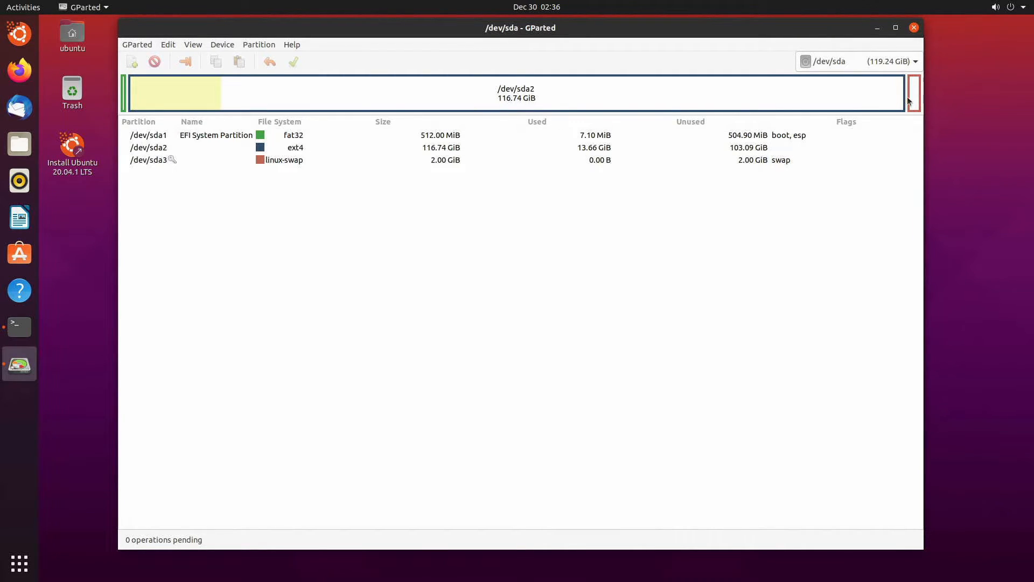
mouse_move(151, 96)
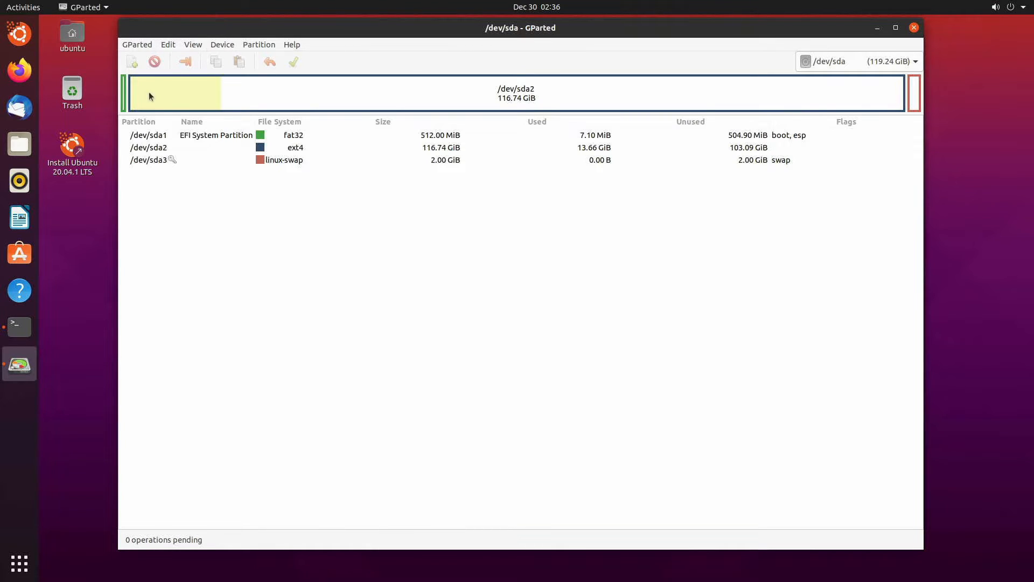
mouse_move(134, 125)
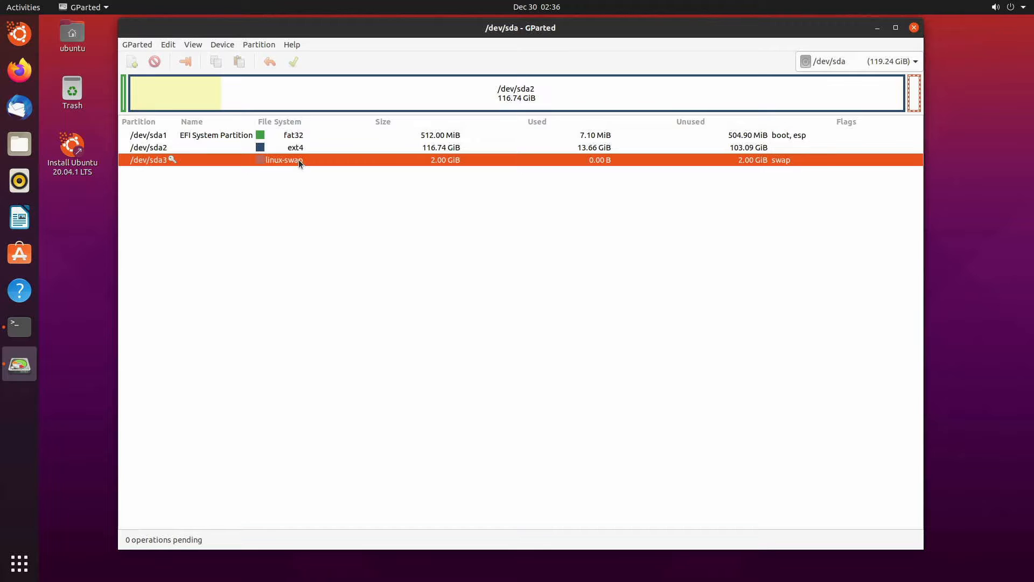
mouse_move(911, 114)
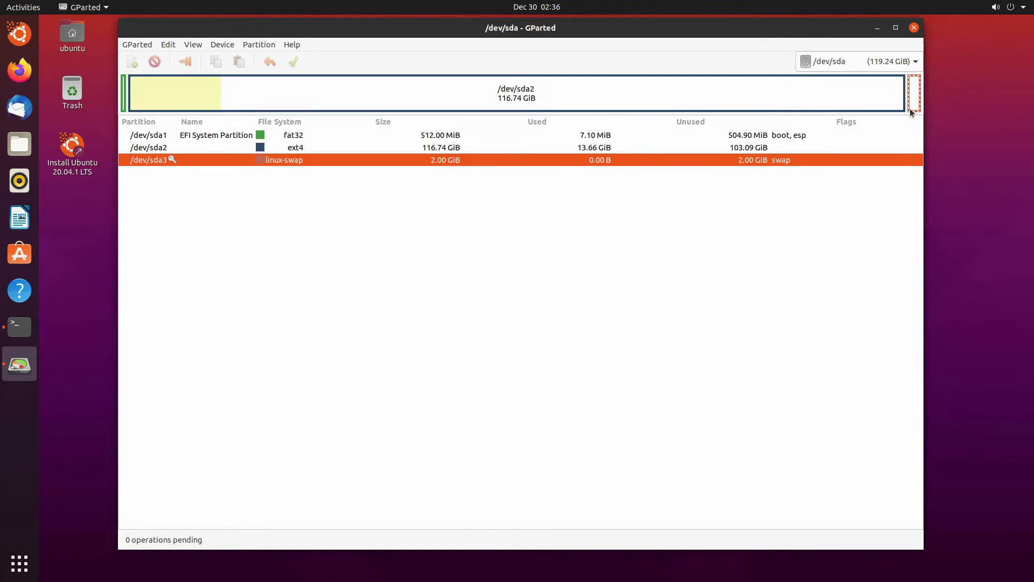
mouse_move(910, 79)
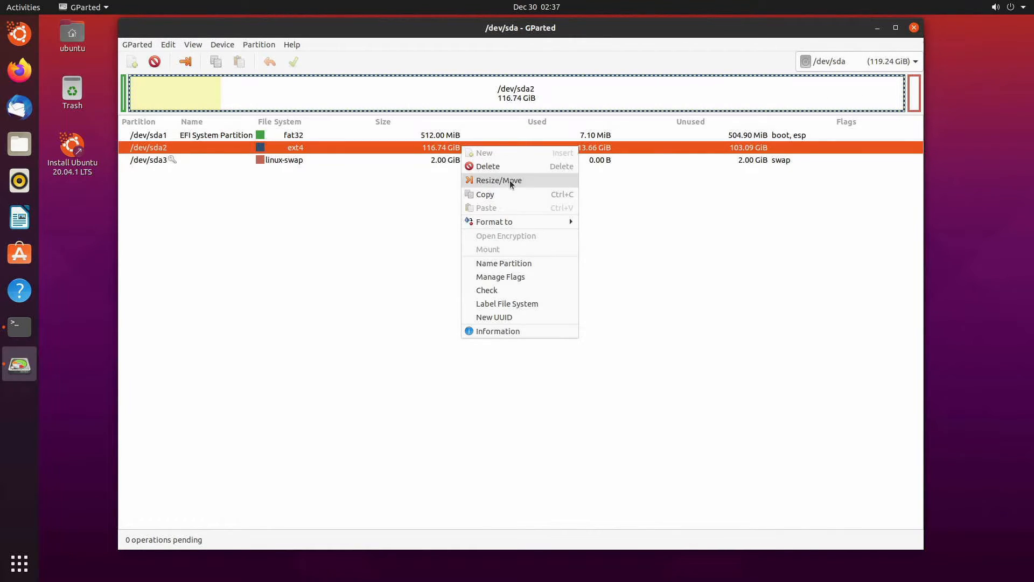
- In Resize/Move, shrink /dev/sda2 to 105437 MiB leaving 14106 MiB free after it
click(499, 180)
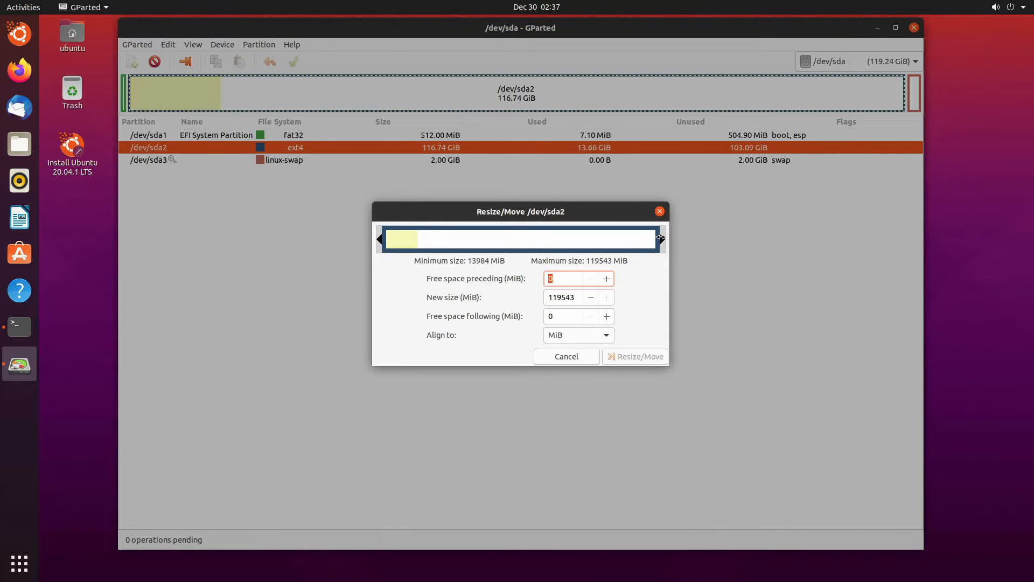
drag(659, 238, 625, 238)
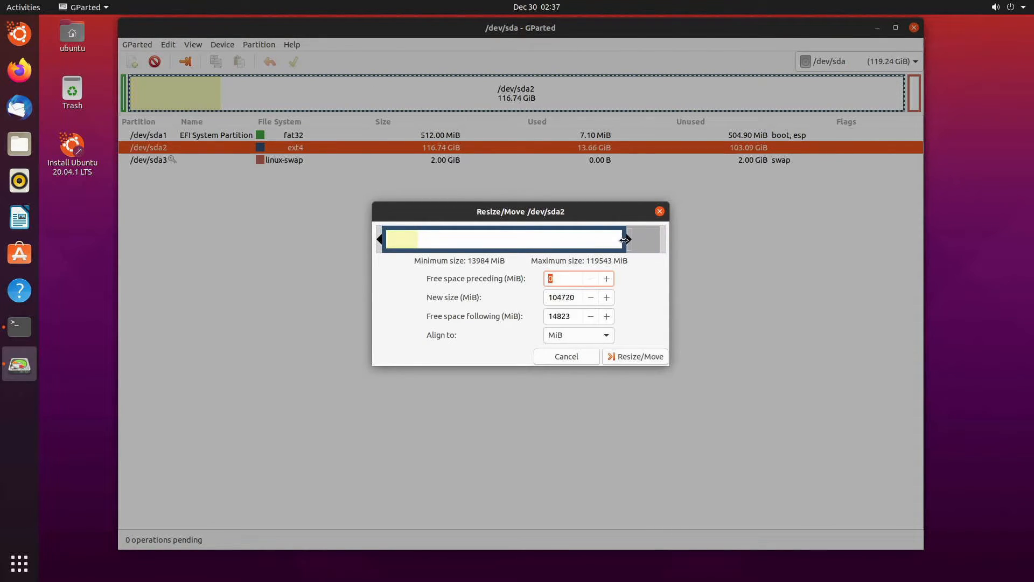
drag(625, 239, 602, 239)
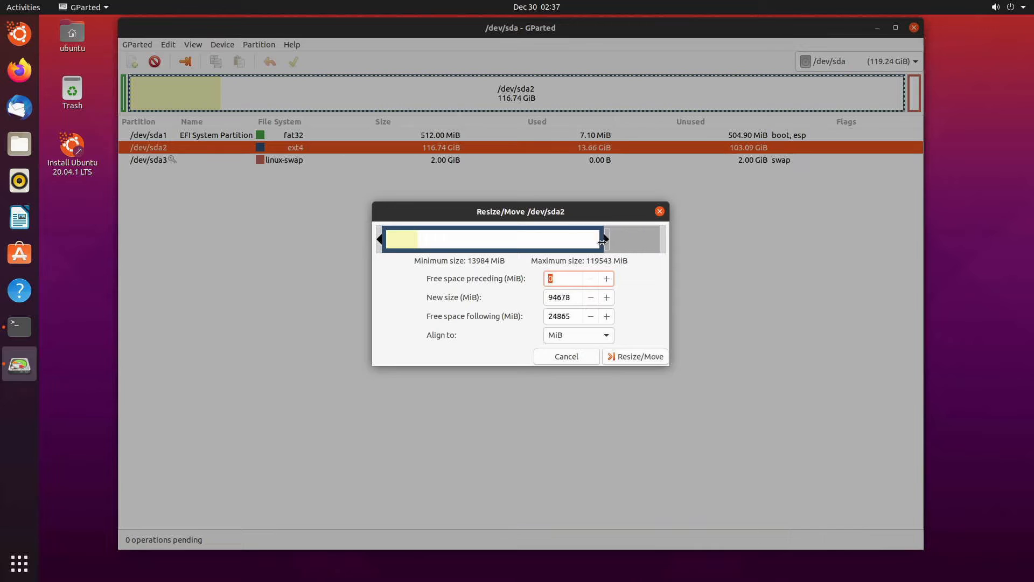
drag(601, 239, 632, 239)
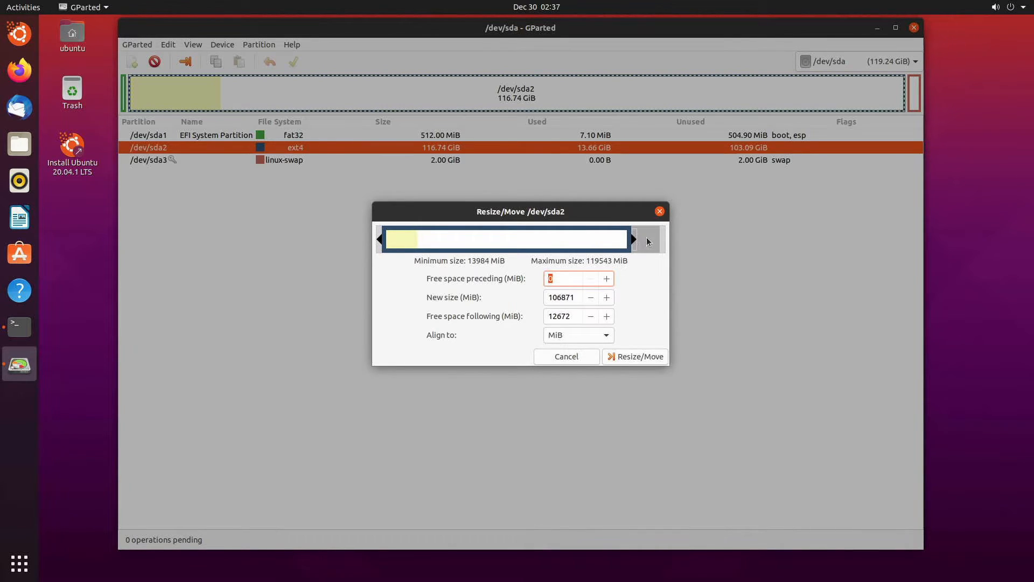
drag(634, 239, 663, 239)
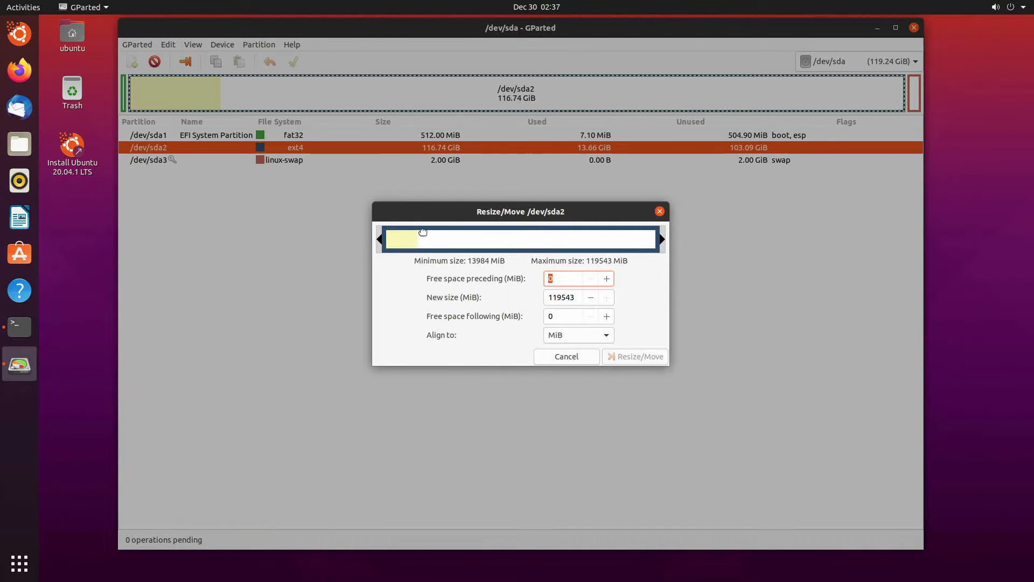
mouse_move(647, 241)
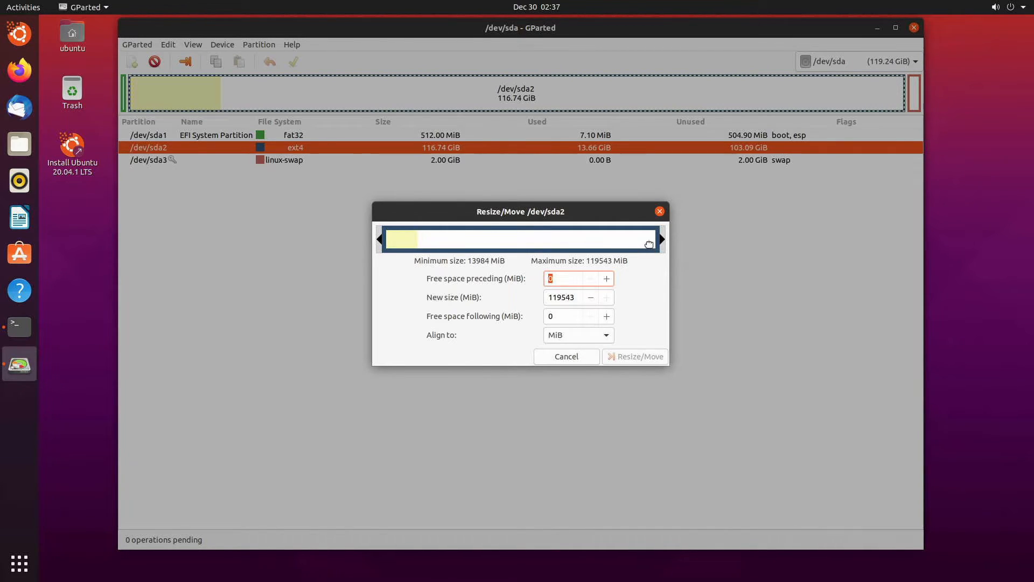
mouse_move(440, 237)
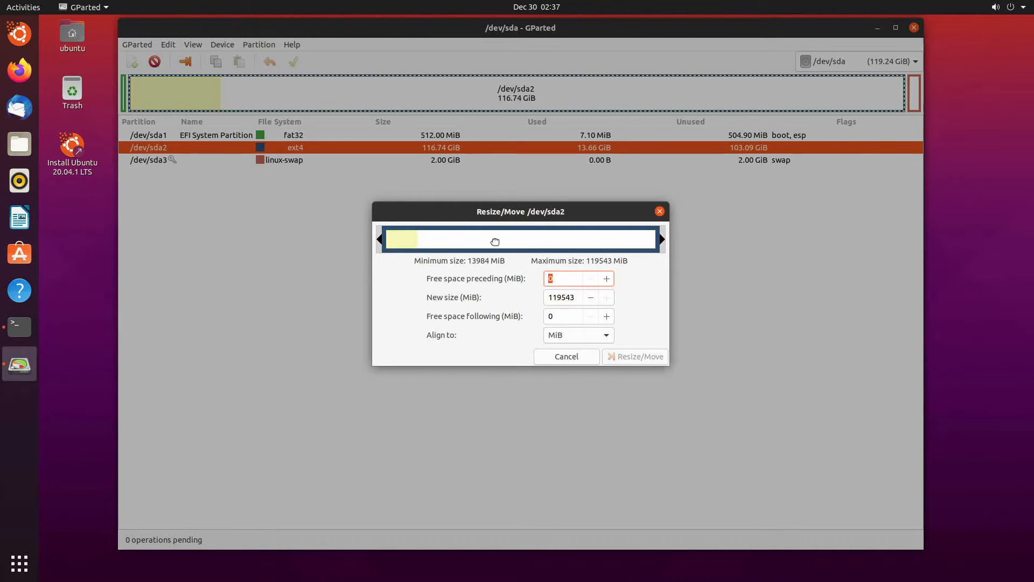
mouse_move(582, 241)
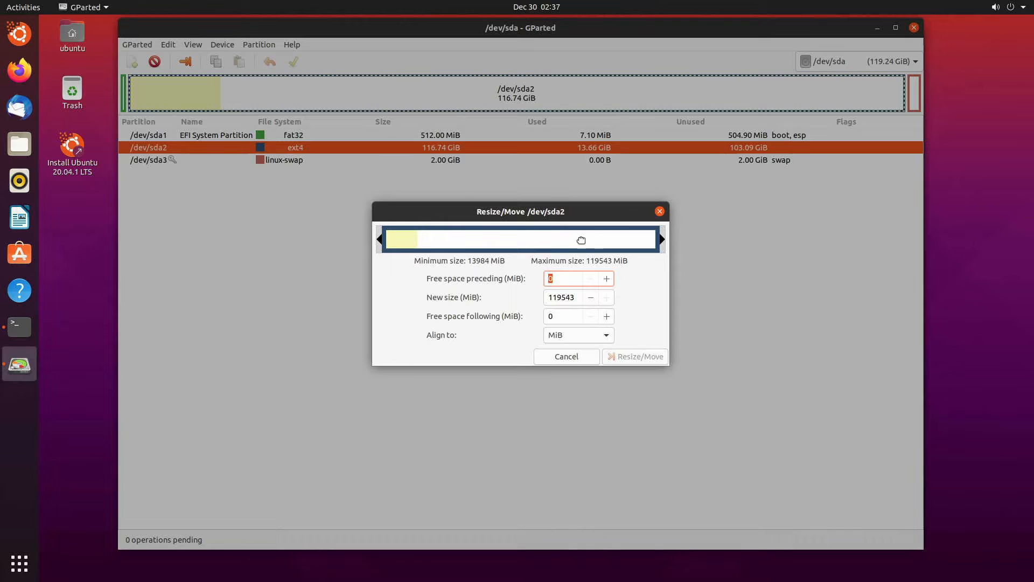
mouse_move(429, 290)
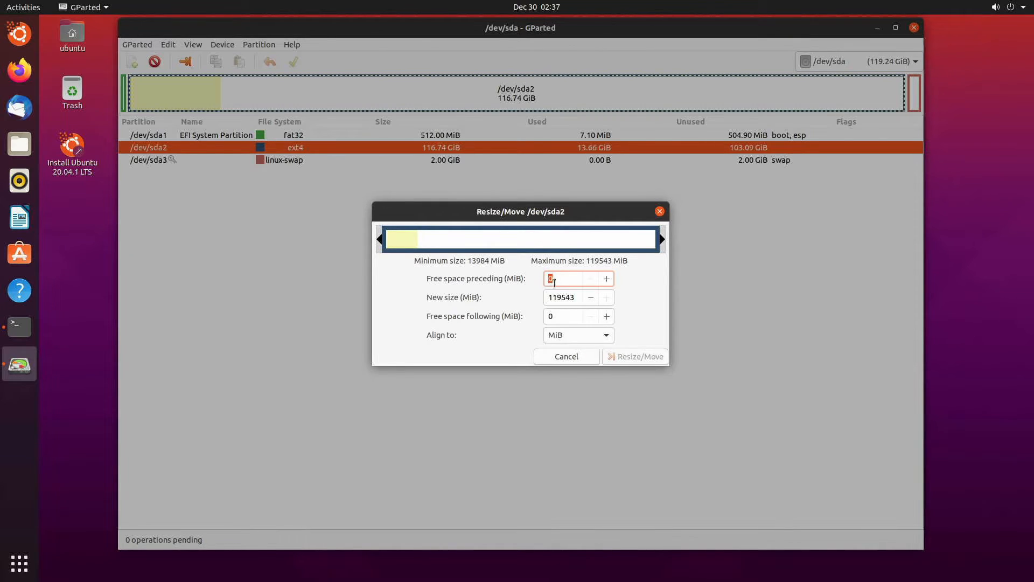
drag(660, 239, 631, 240)
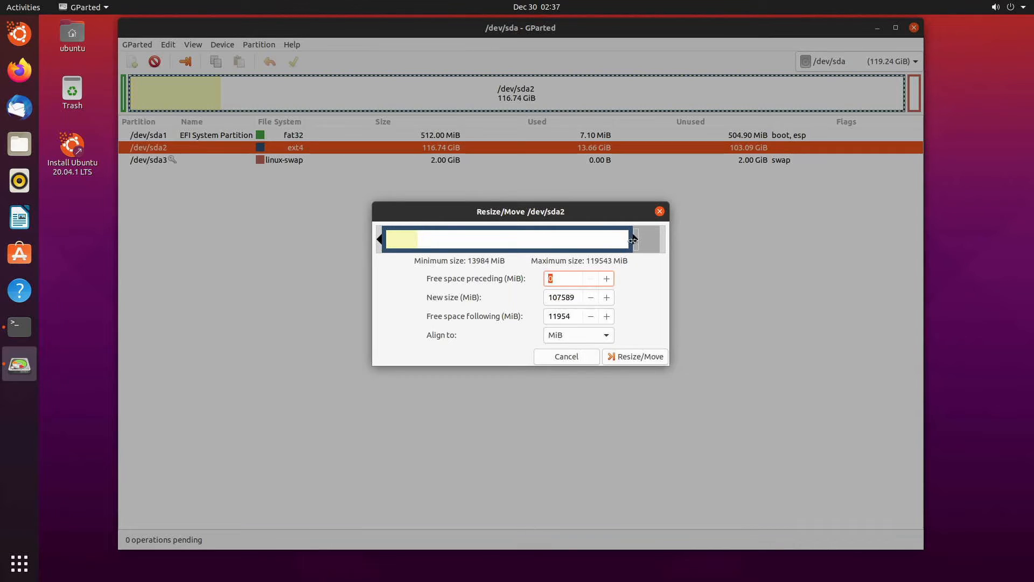
drag(633, 239, 626, 239)
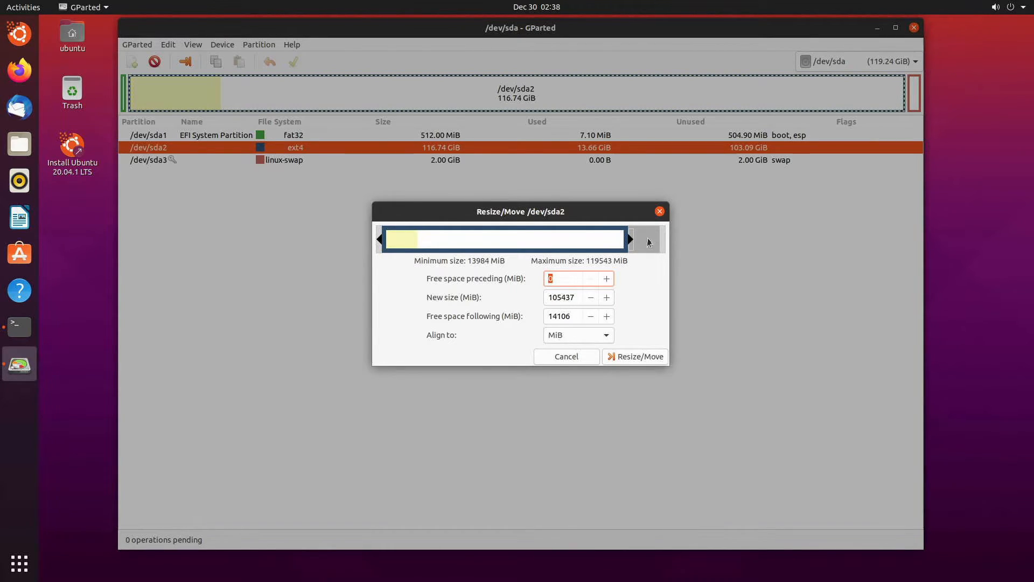
mouse_move(476, 324)
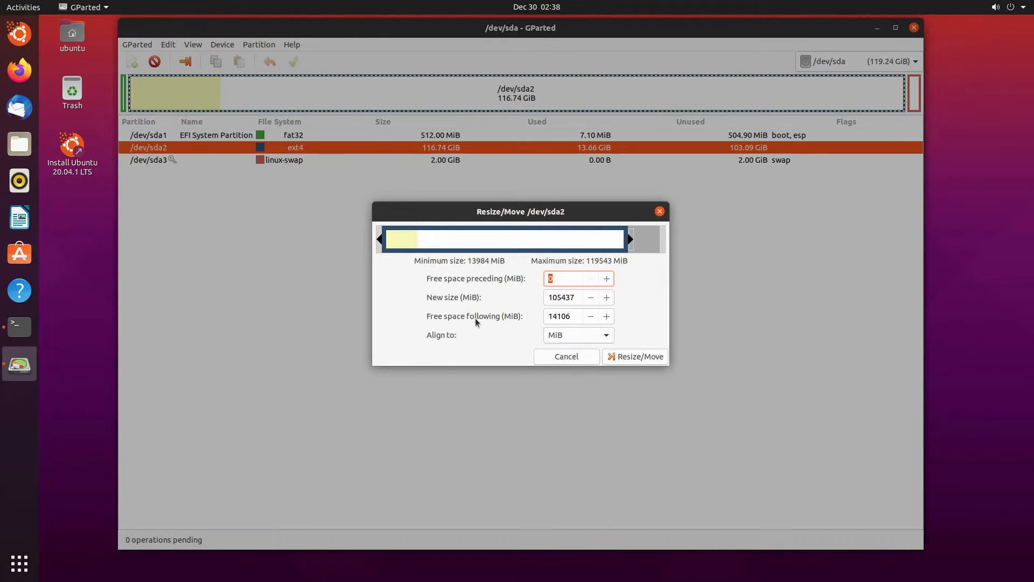
mouse_move(497, 289)
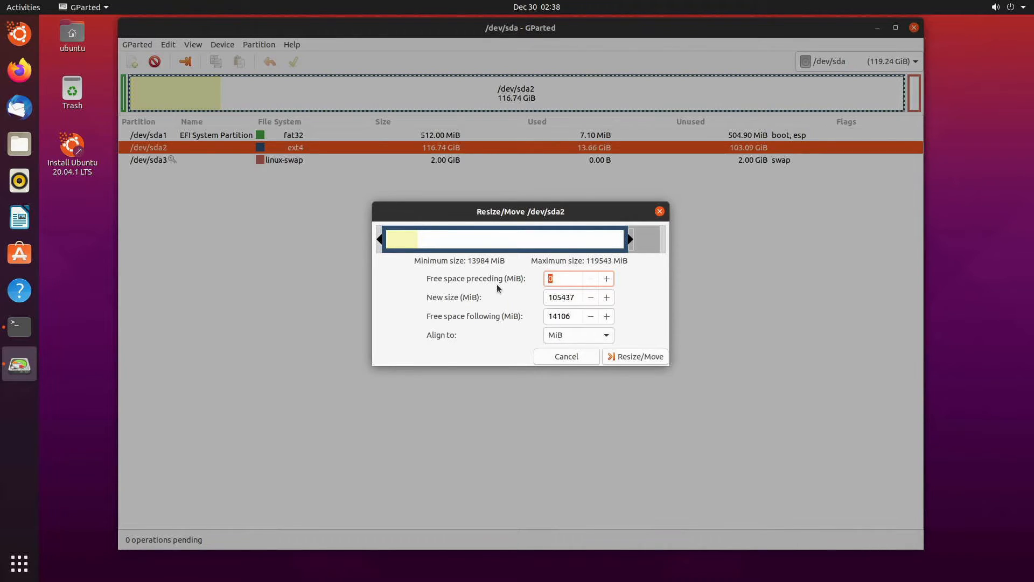
mouse_move(464, 310)
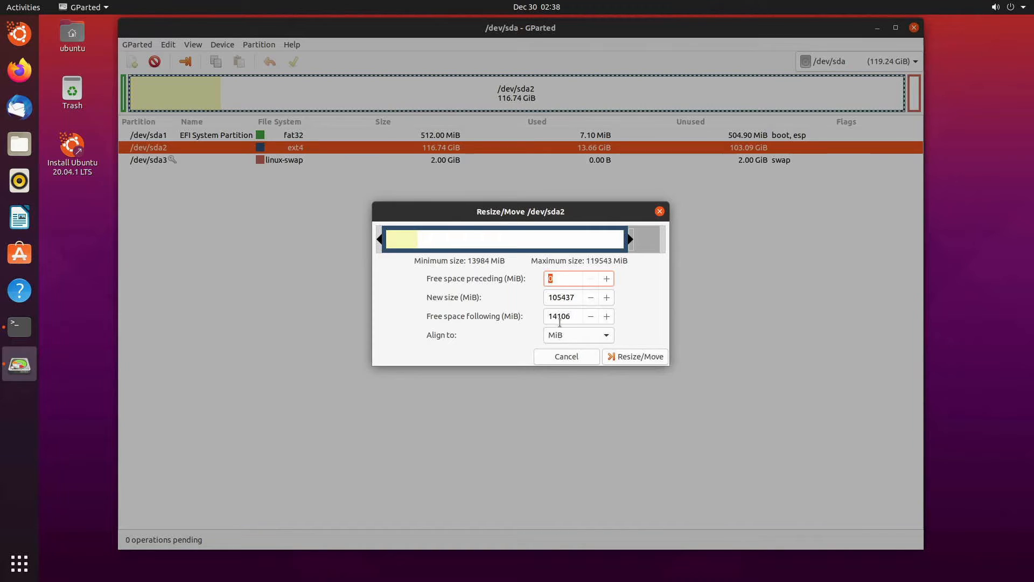
mouse_move(634, 360)
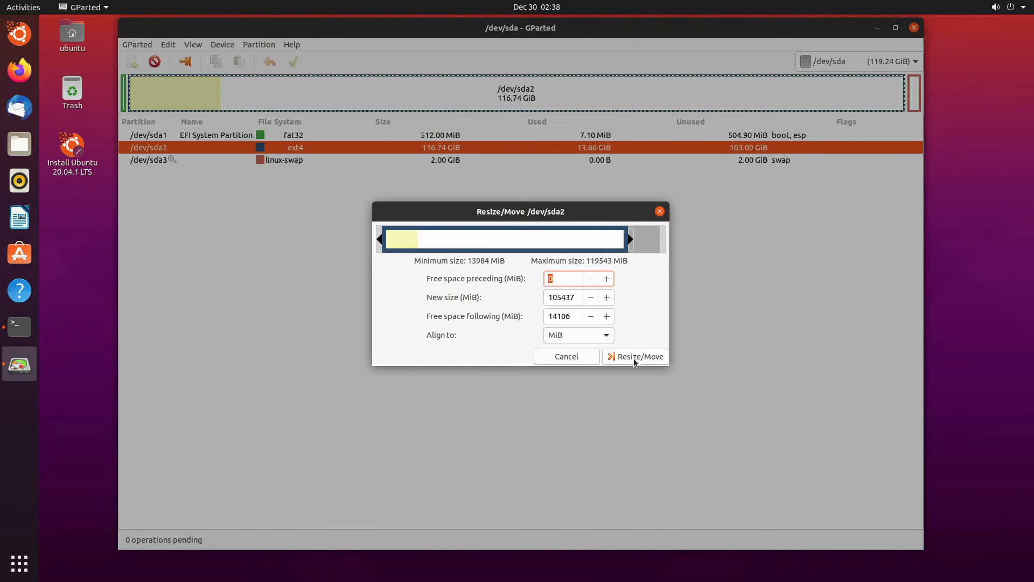
- Queue the /dev/sda2 shrink to 102.97 GiB, leaving 13.78 GiB unallocated
click(640, 355)
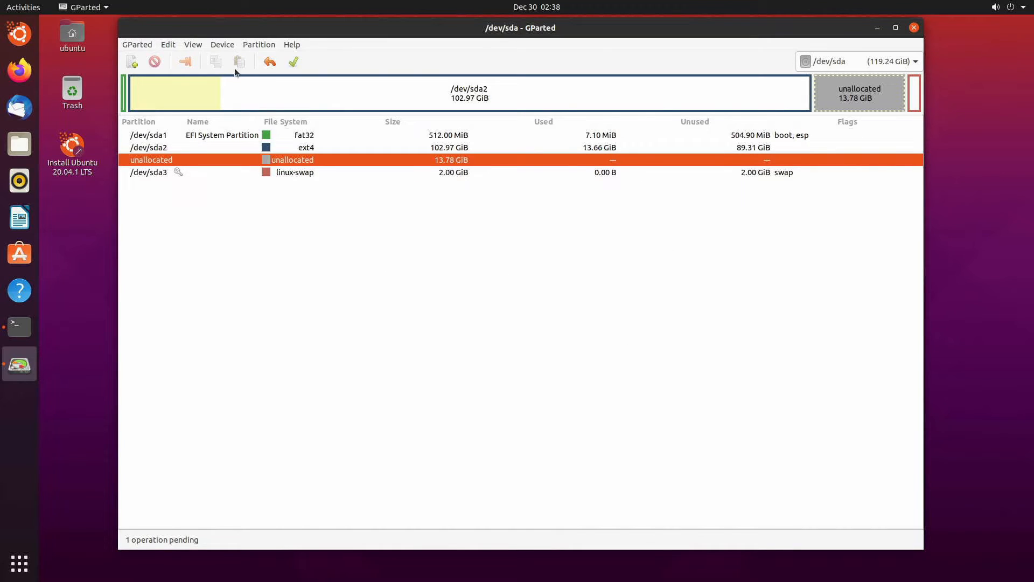
mouse_move(263, 104)
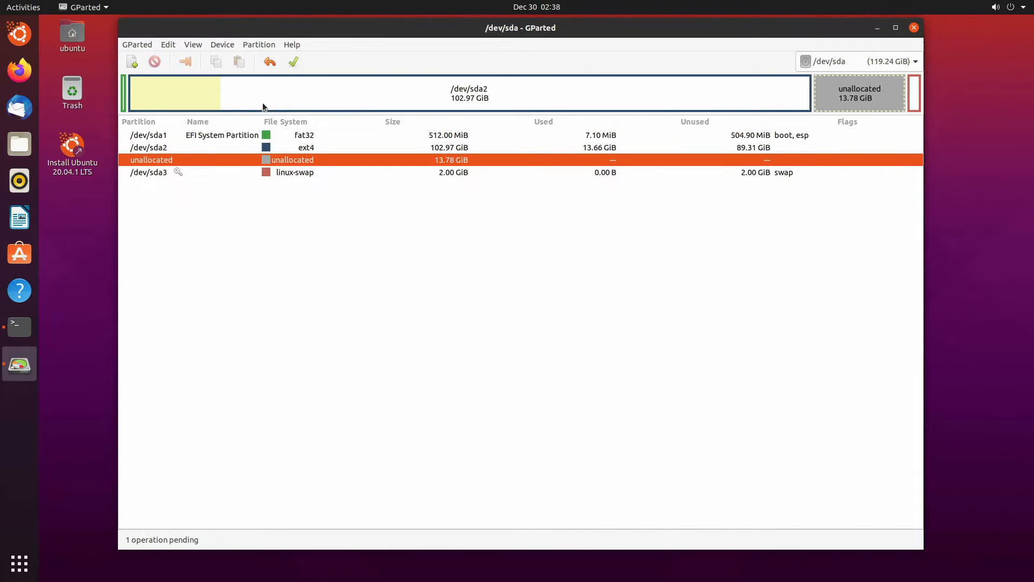
mouse_move(599, 192)
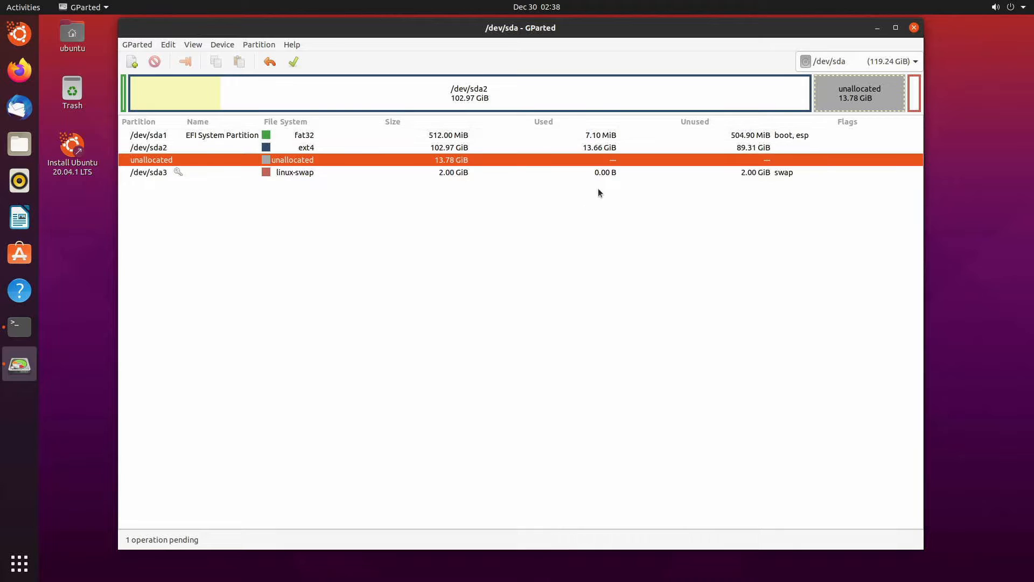
mouse_move(509, 276)
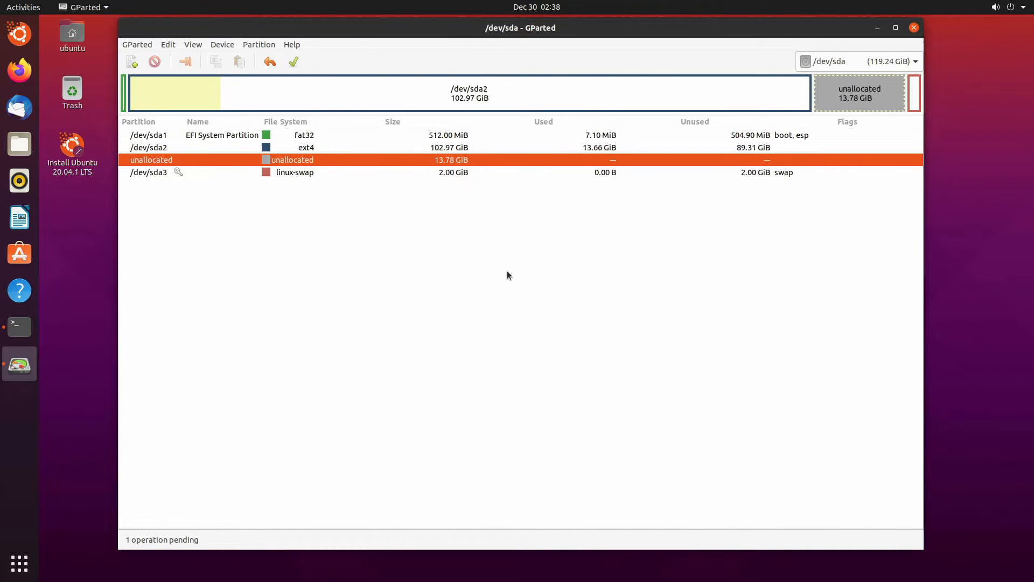
mouse_move(365, 254)
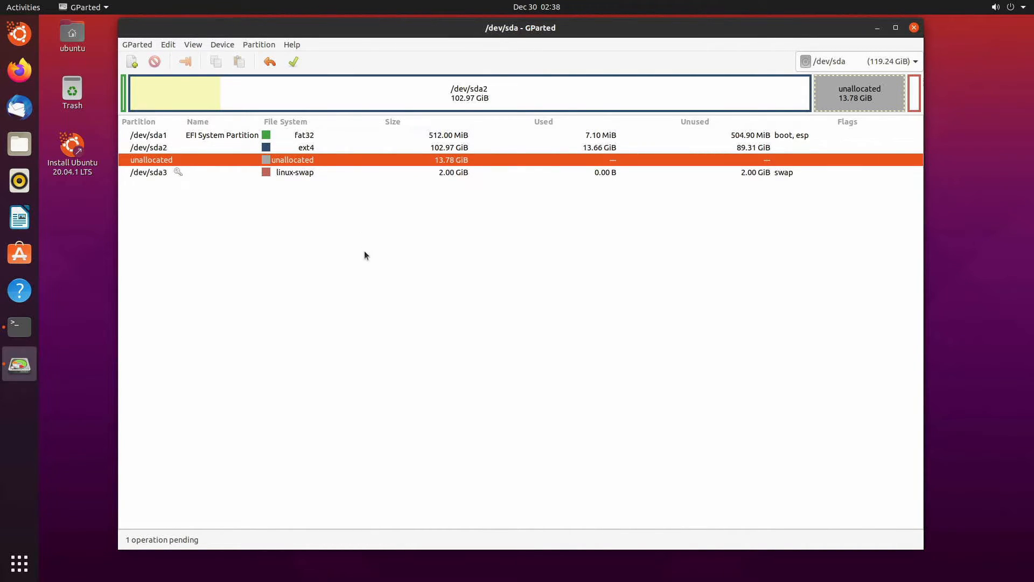
mouse_move(466, 212)
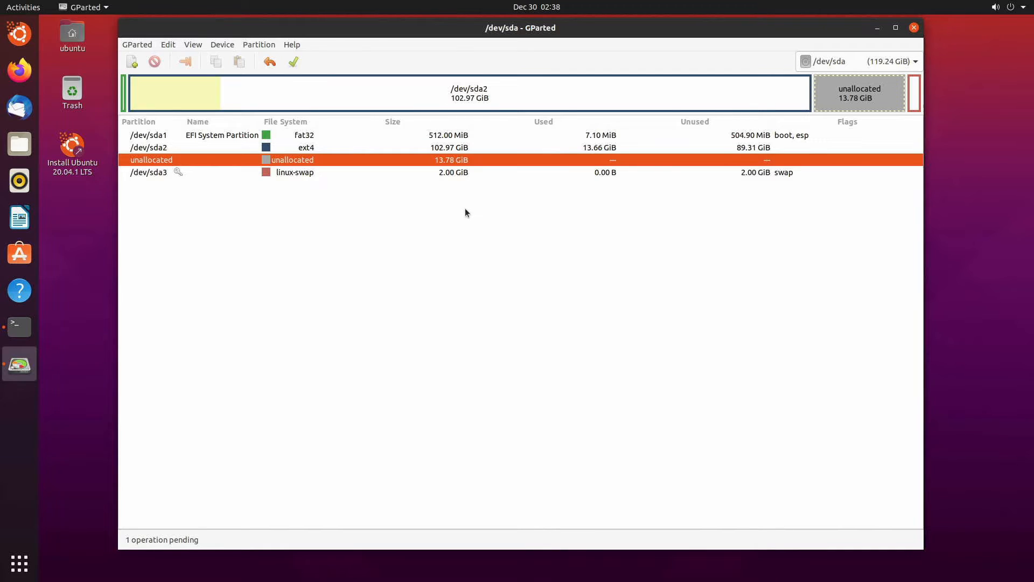
mouse_move(382, 218)
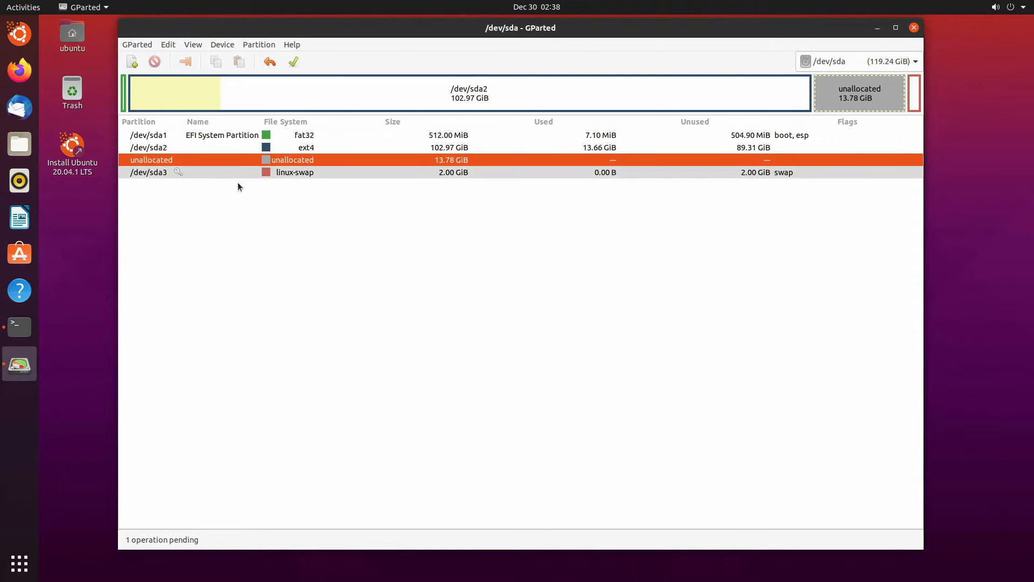
mouse_move(268, 173)
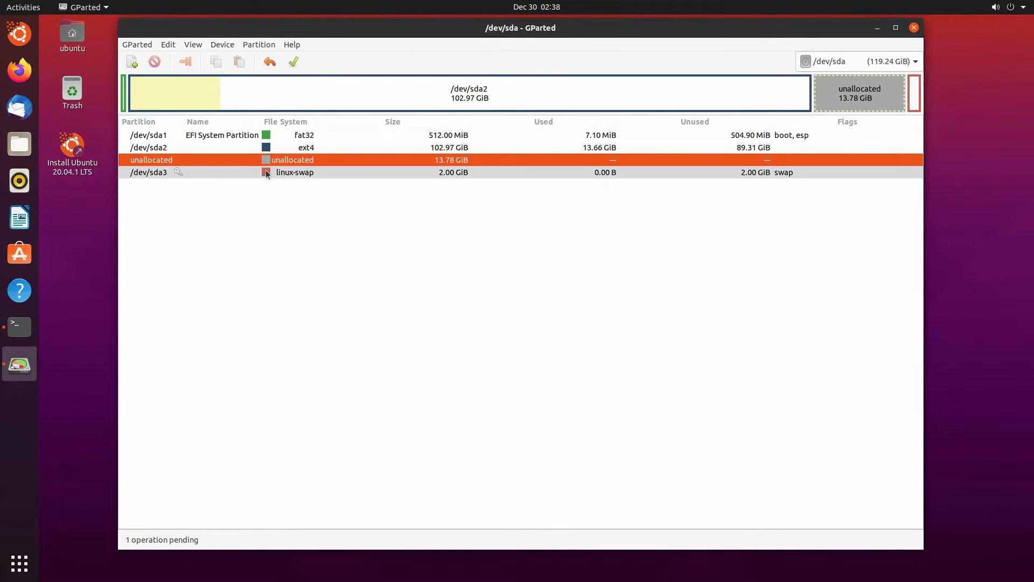
- Bring up the action menu for the 2.00 GiB linux-swap partition /dev/sda3
right_click(297, 172)
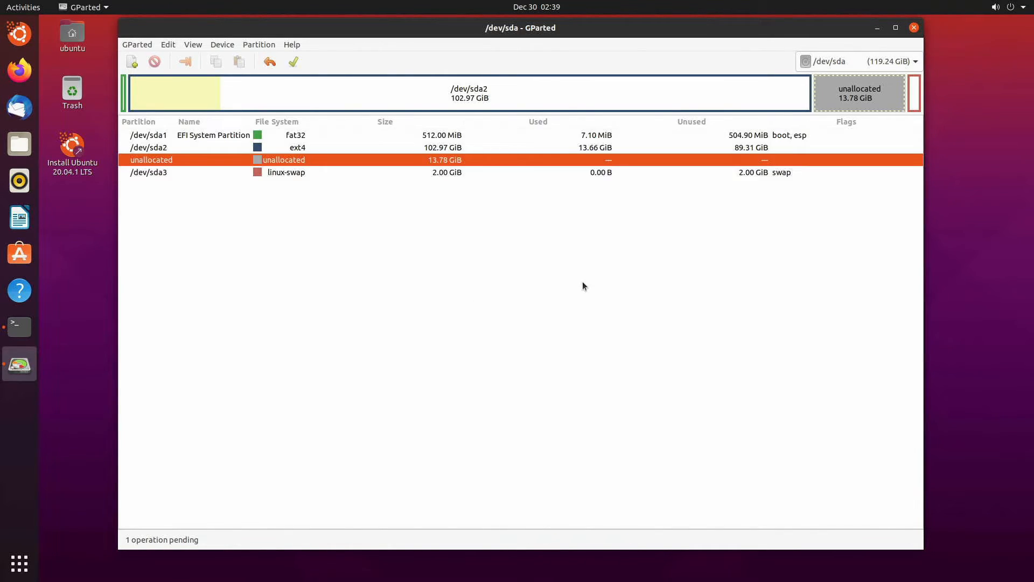
mouse_move(539, 298)
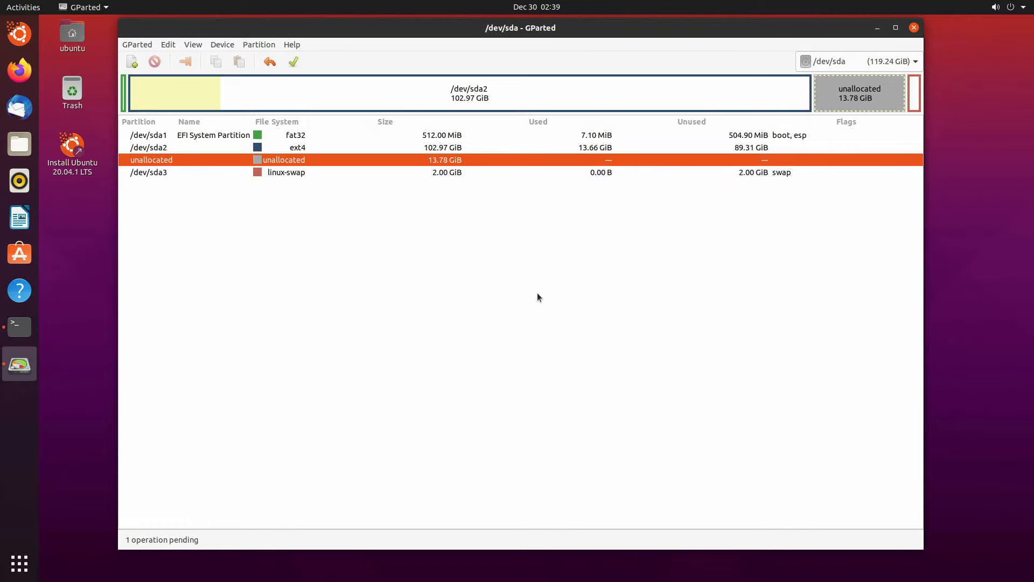
mouse_move(500, 82)
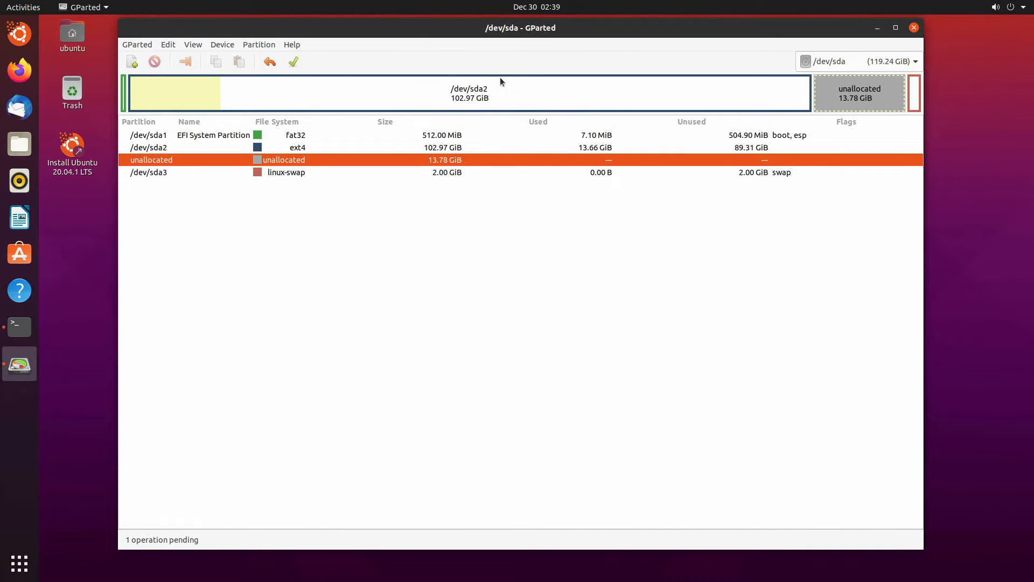
mouse_move(528, 113)
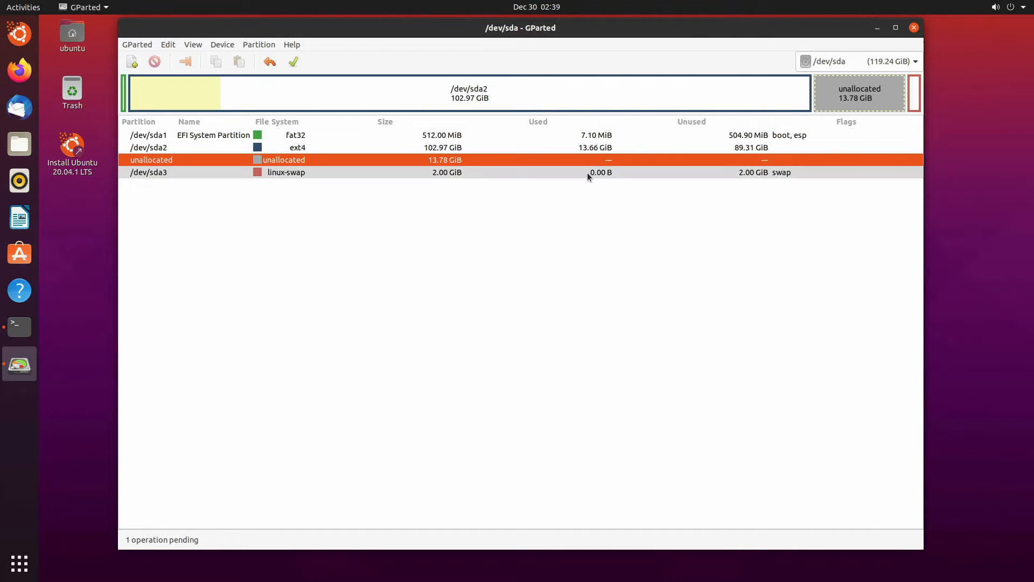
mouse_move(581, 197)
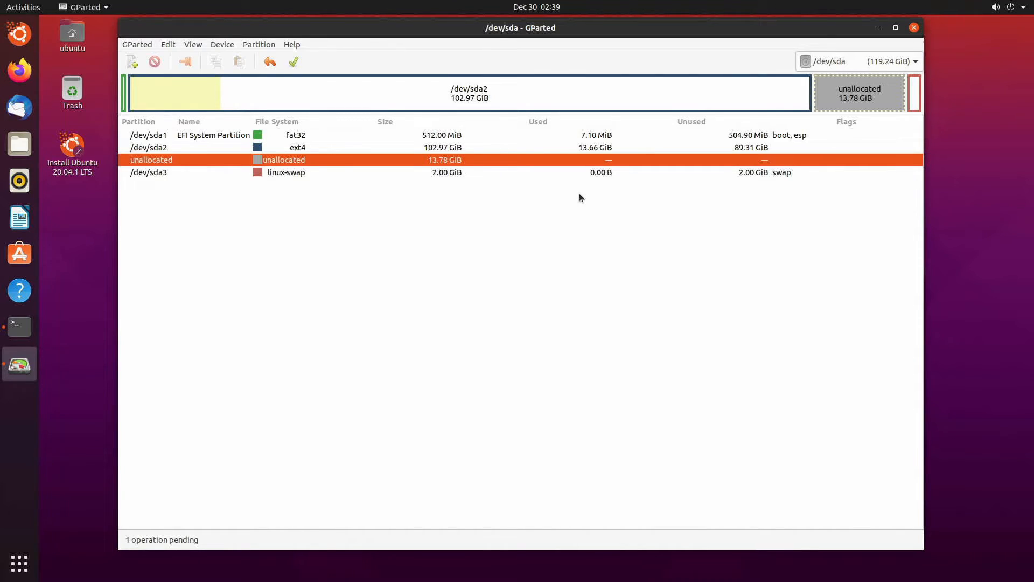
mouse_move(861, 92)
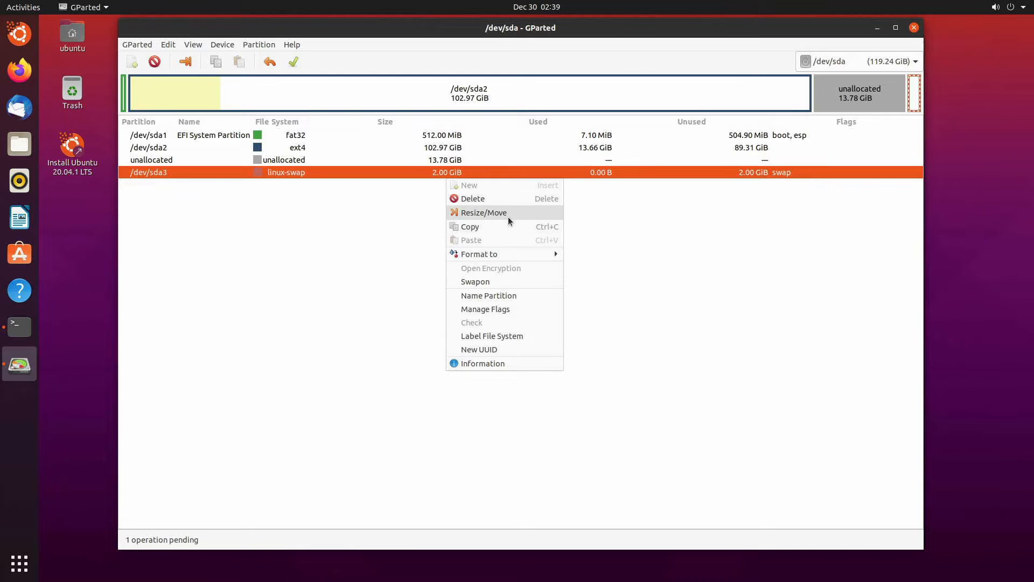
mouse_move(509, 213)
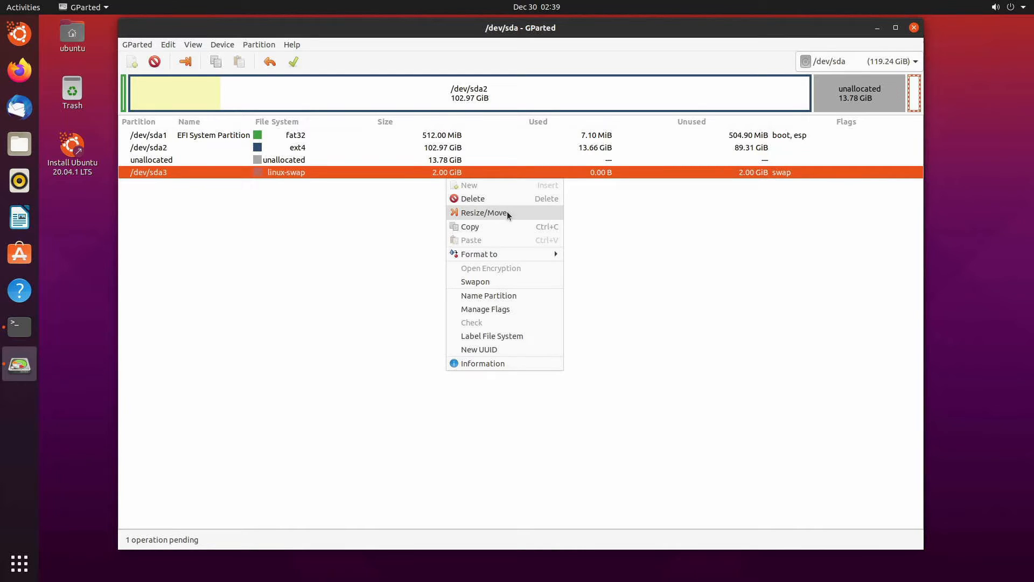
mouse_move(498, 205)
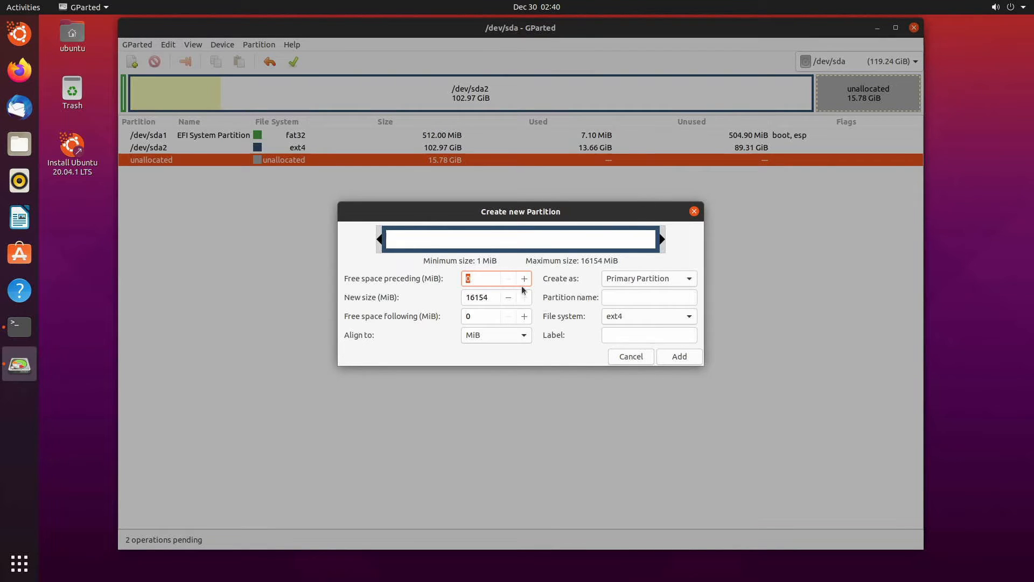
mouse_move(539, 312)
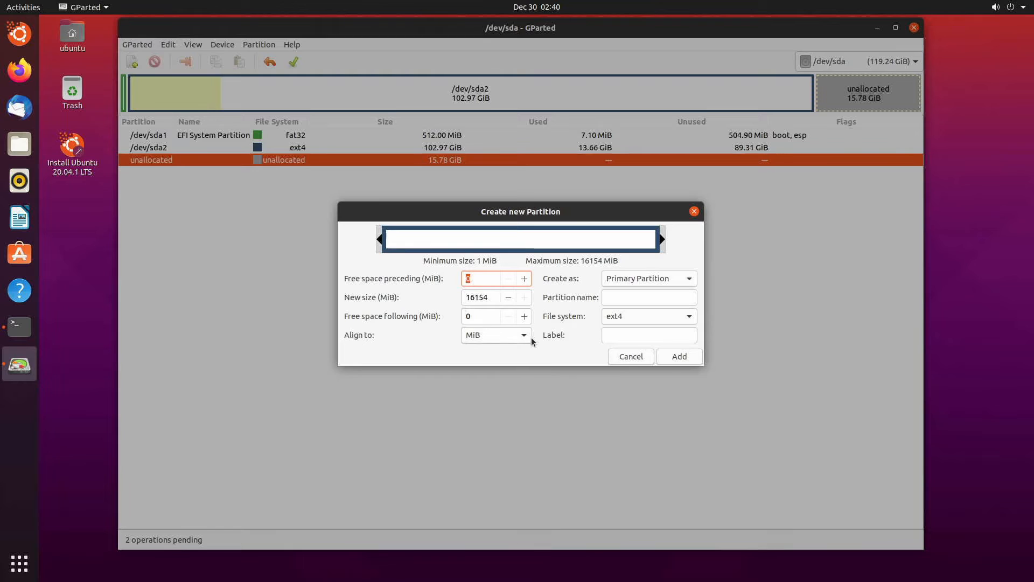
- Add a new linux-swap partition labelled 'swap' filling the 15.78 GiB unallocated space
click(648, 317)
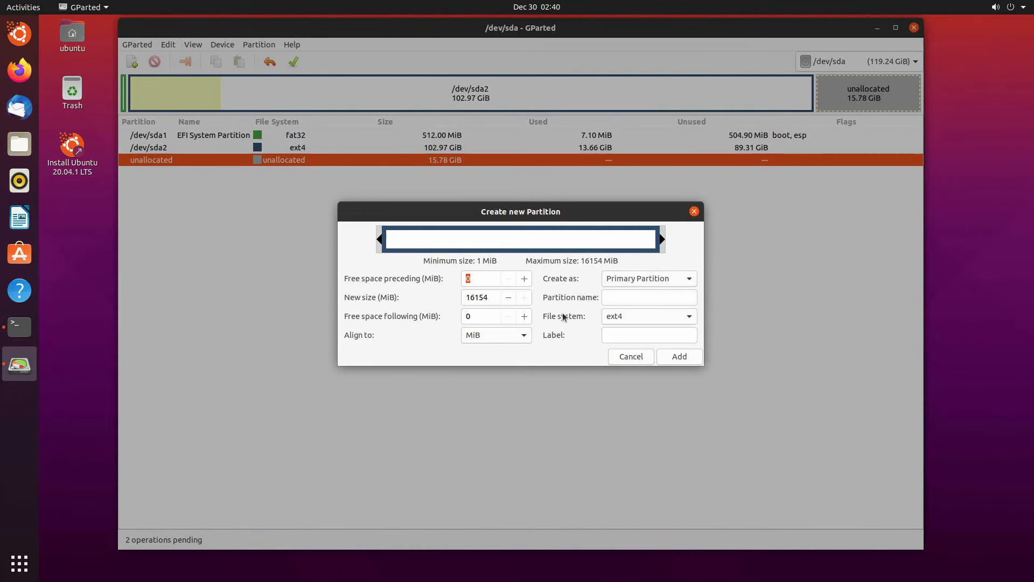
click(649, 315)
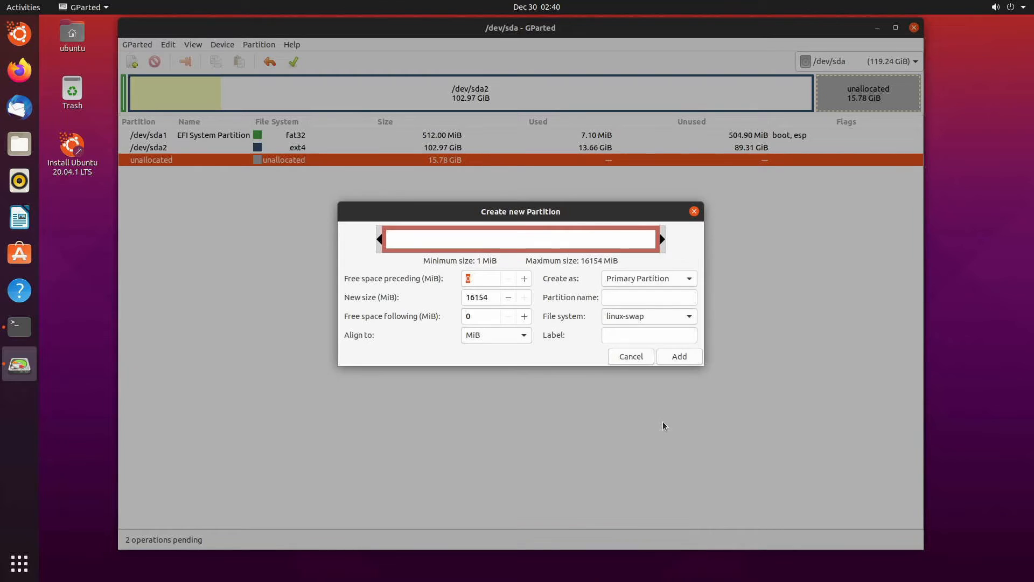
click(648, 334)
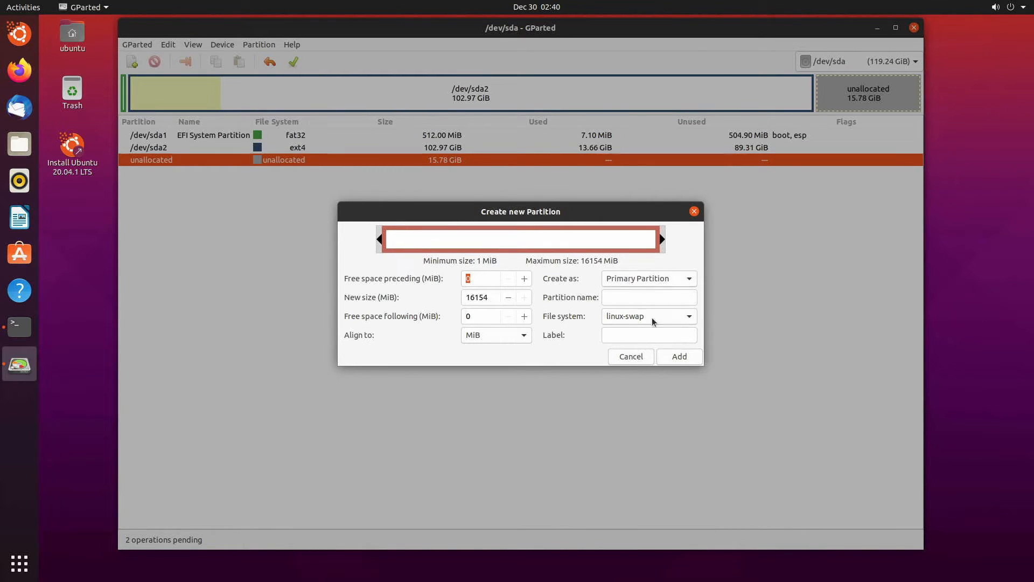
mouse_move(630, 325)
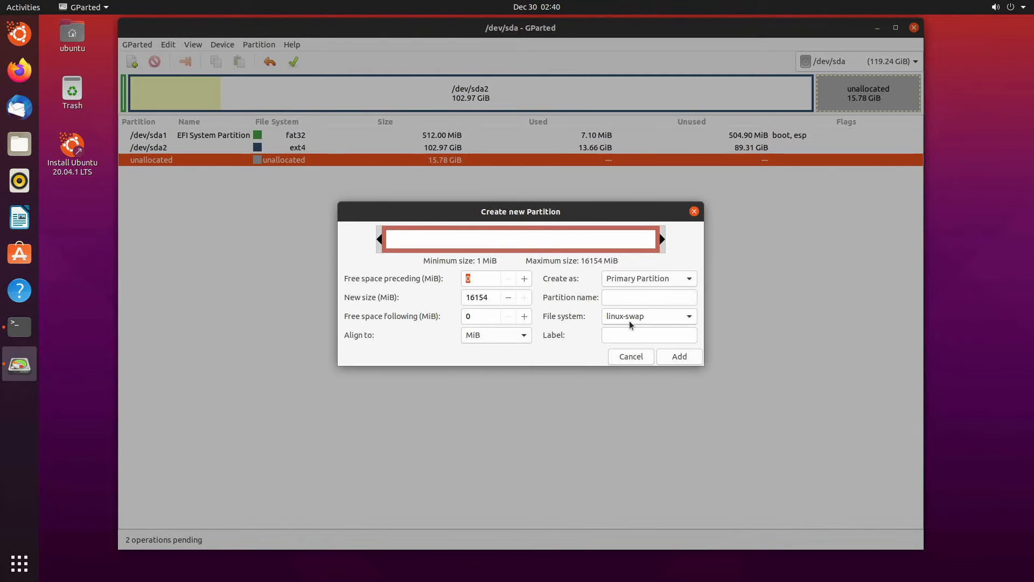
text(s)
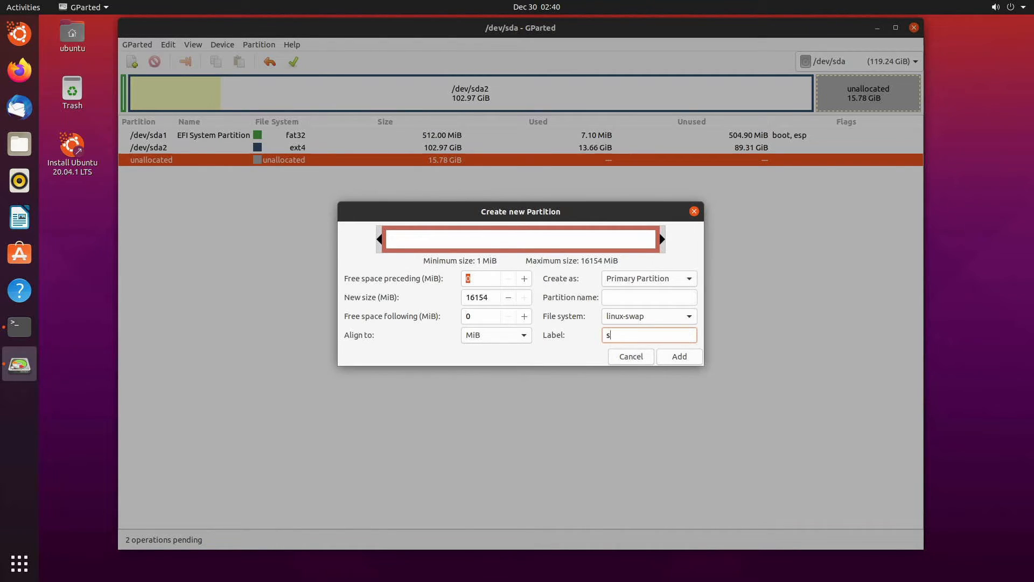
click(679, 356)
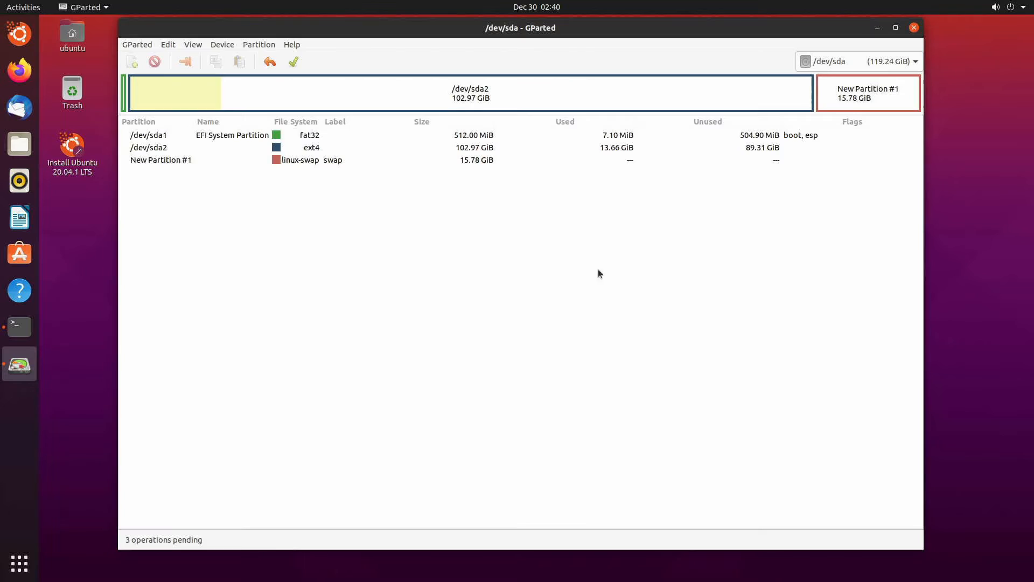
click(162, 160)
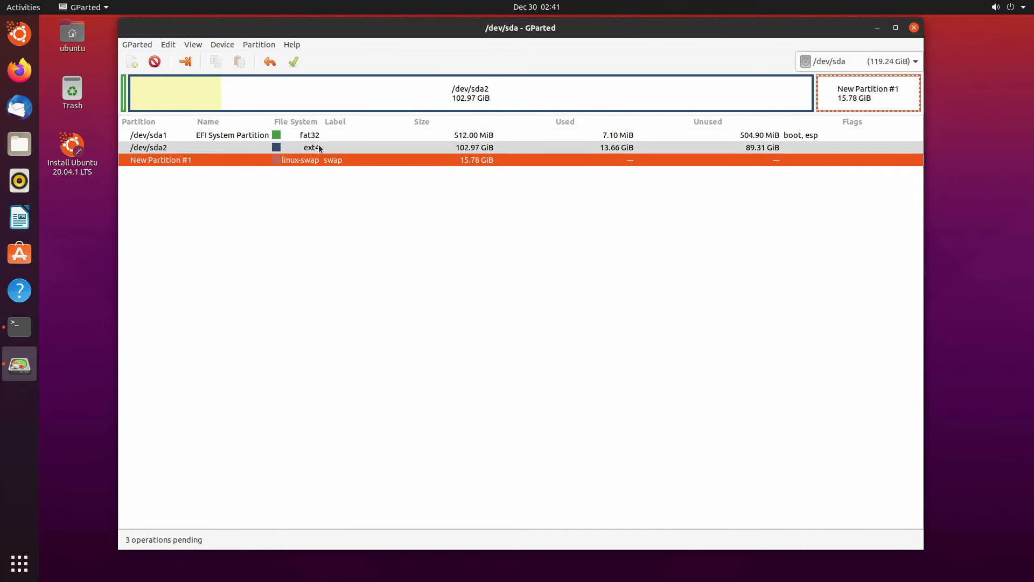
mouse_move(292, 60)
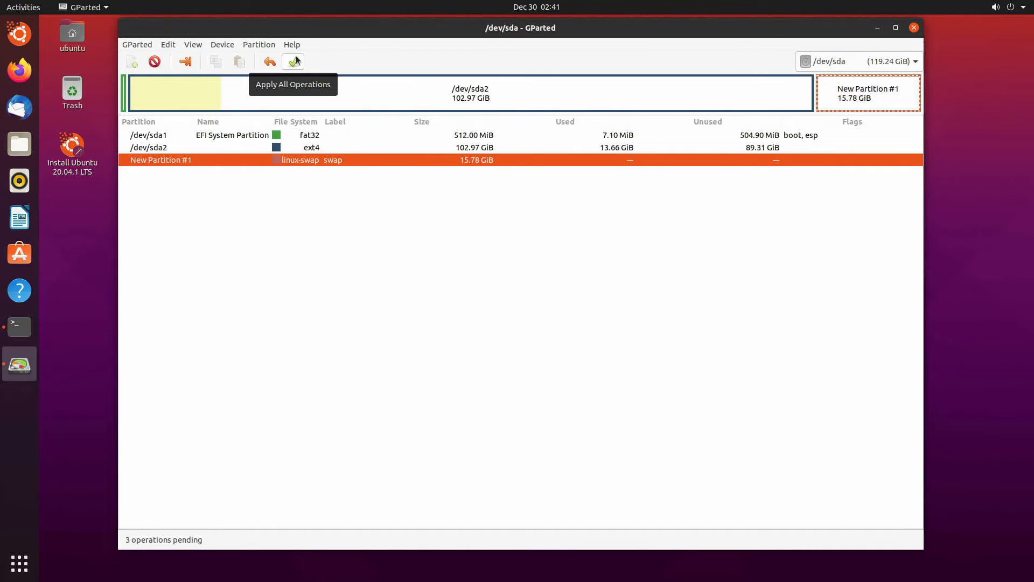
mouse_move(135, 96)
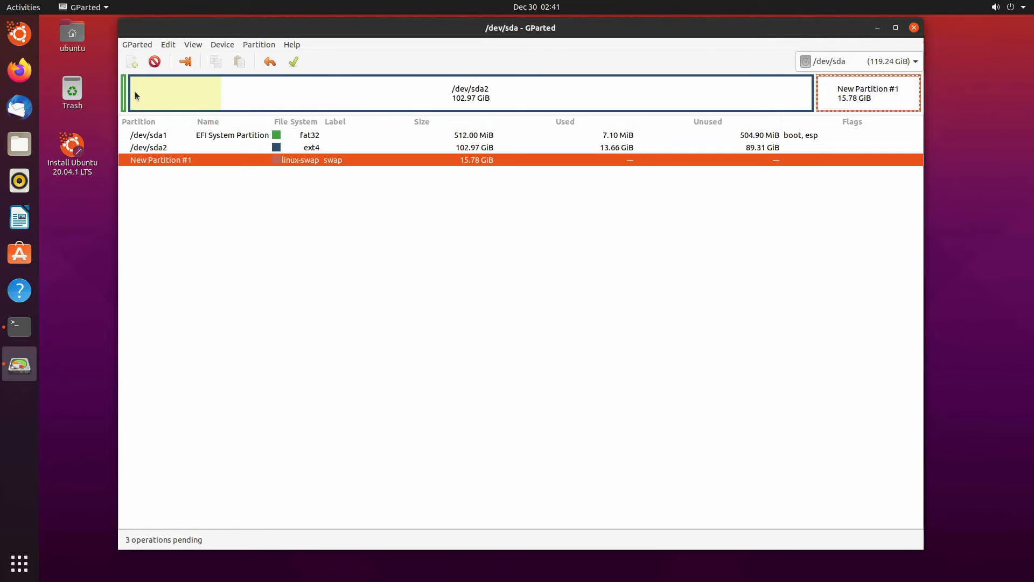
mouse_move(354, 98)
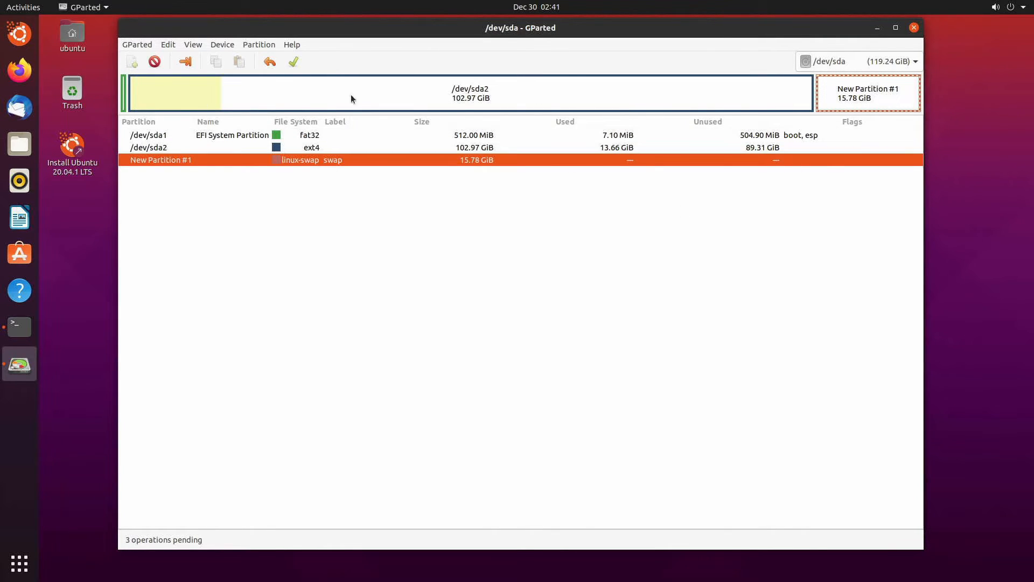
mouse_move(285, 115)
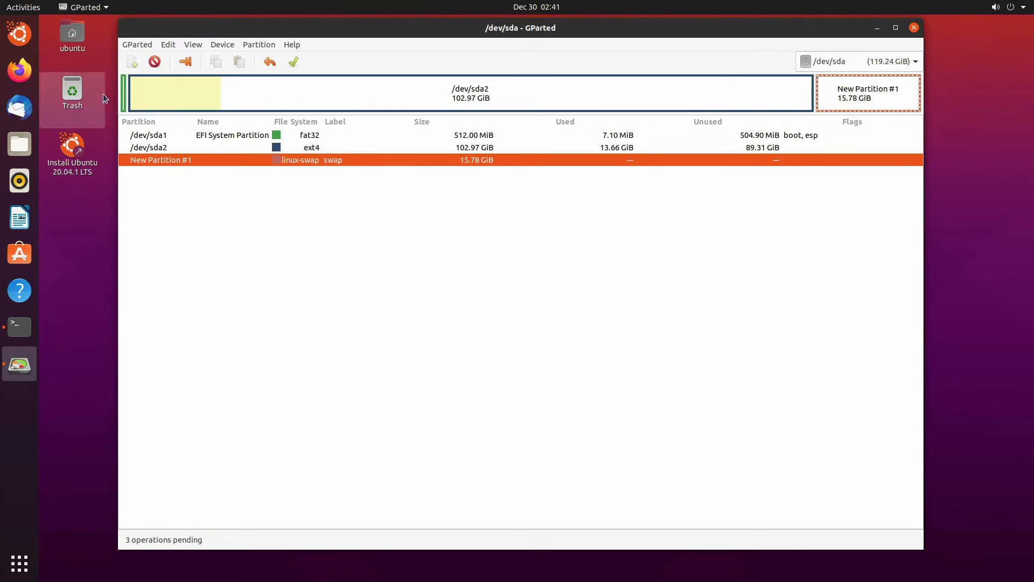
mouse_move(492, 72)
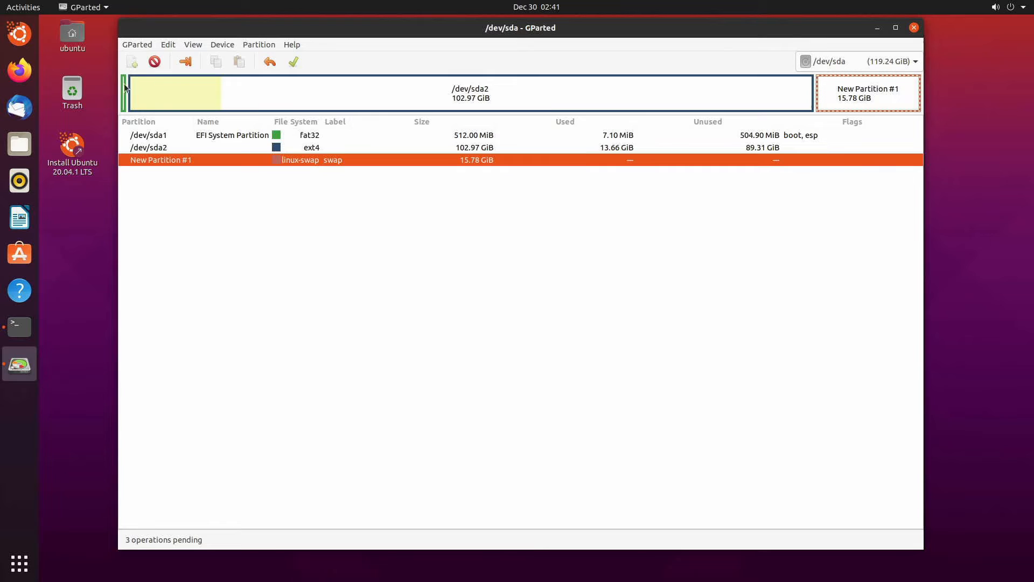
mouse_move(128, 102)
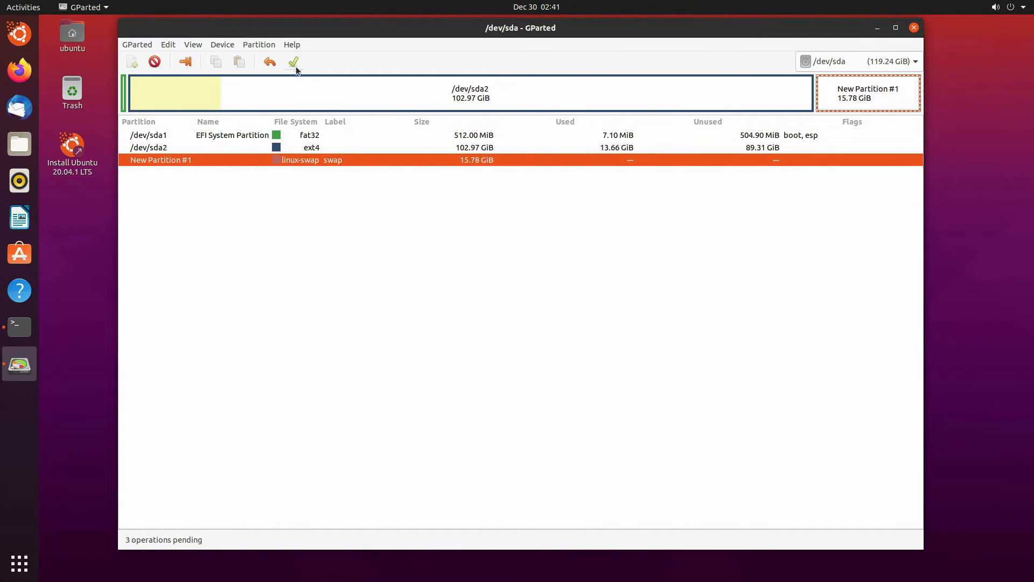
- Apply all three pending operations, making /dev/sda3 a 15.78 GiB linux-swap partition
click(293, 61)
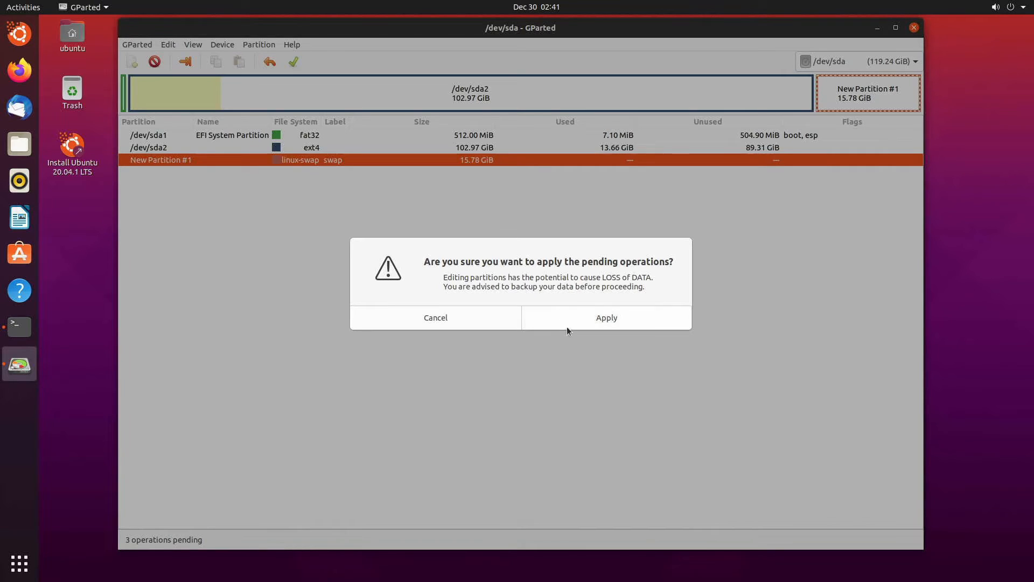
click(607, 316)
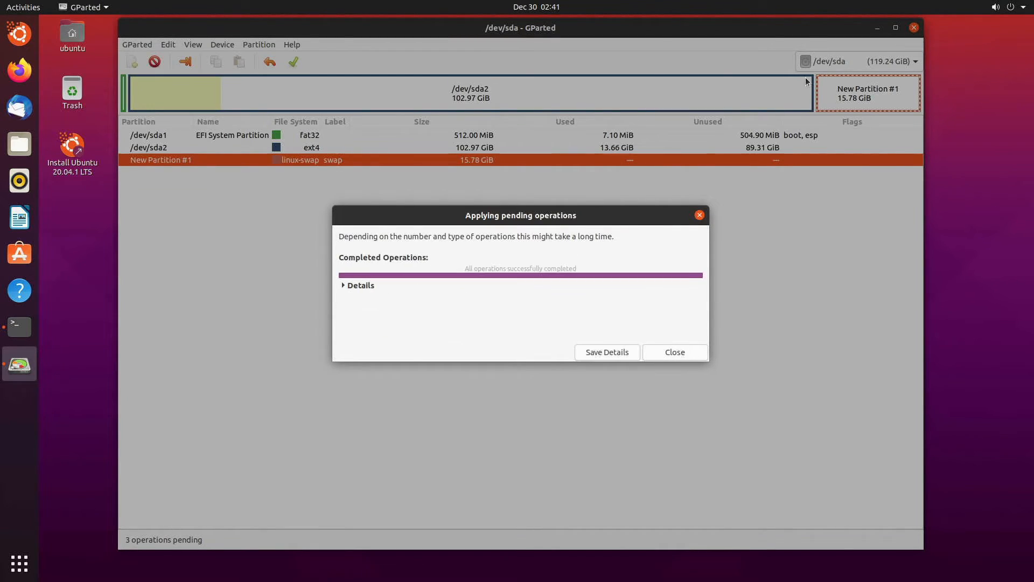
mouse_move(796, 118)
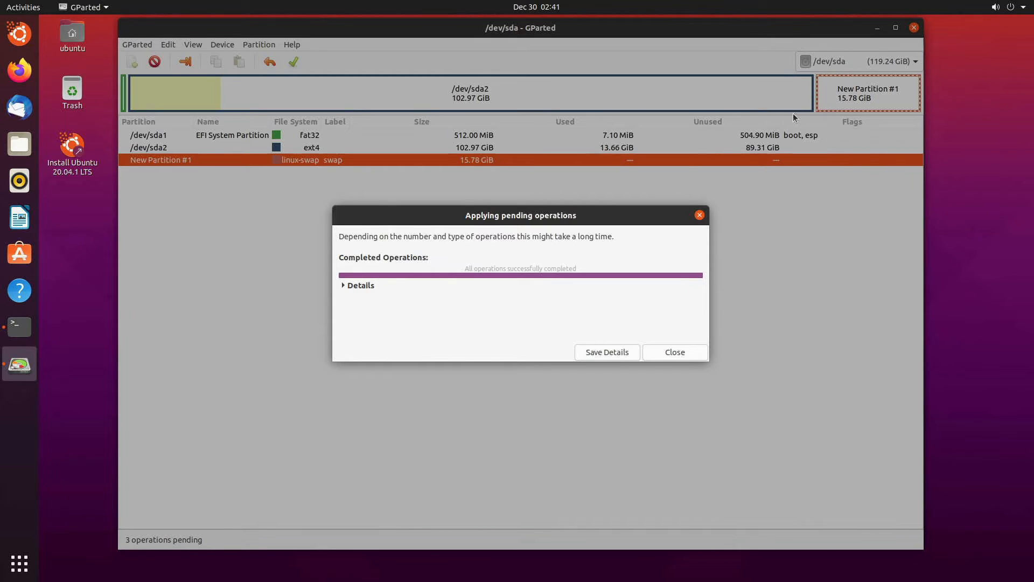
mouse_move(759, 139)
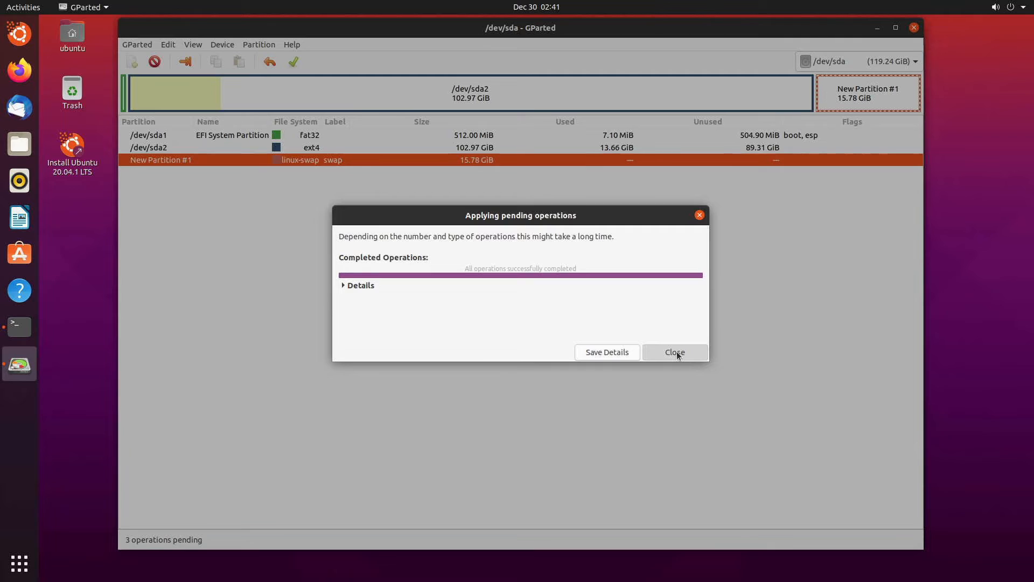
click(674, 351)
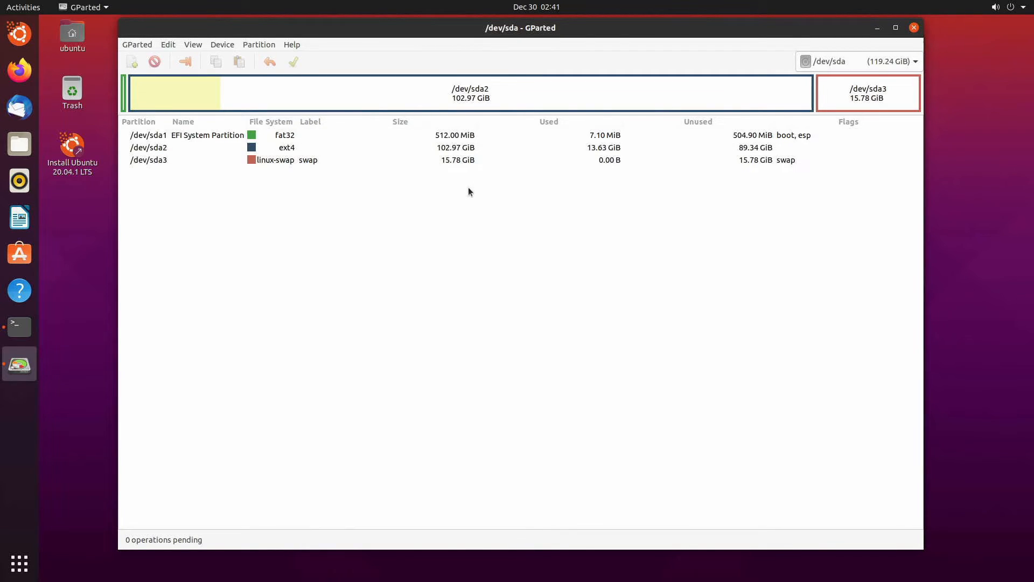
mouse_move(356, 235)
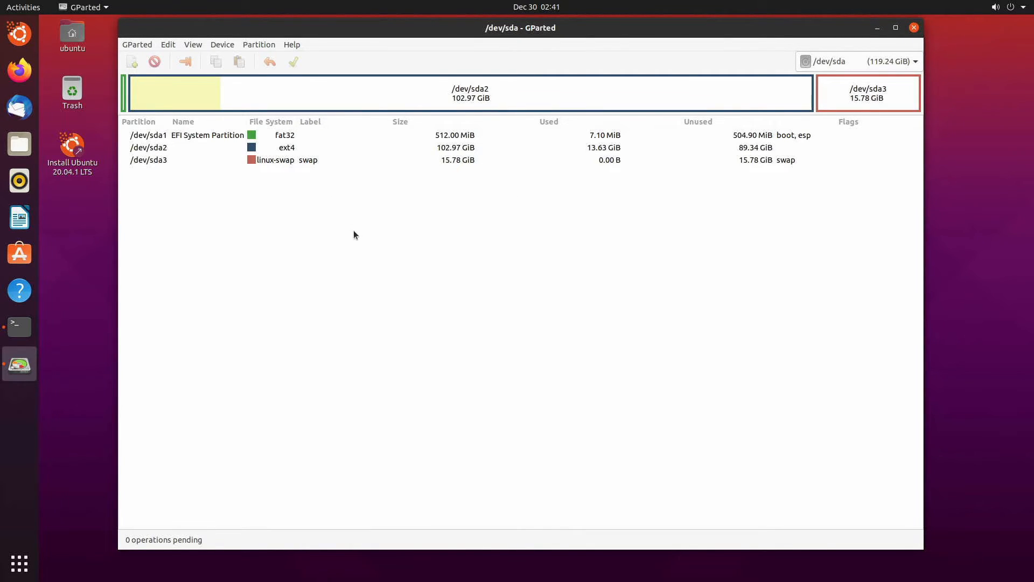
- Select /dev/sda2, then the new 15.78 GiB swap partition /dev/sda3
click(166, 135)
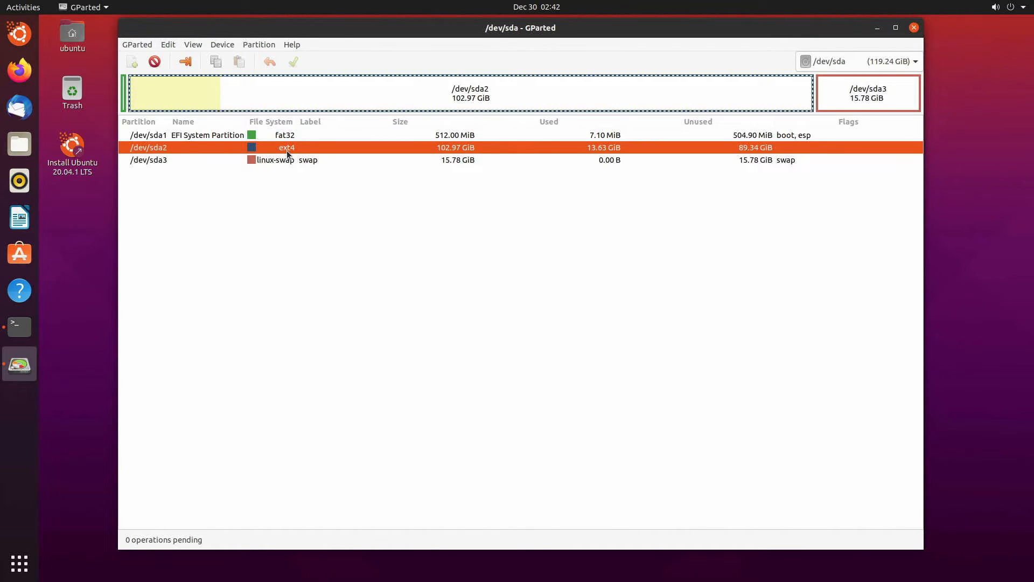
click(161, 160)
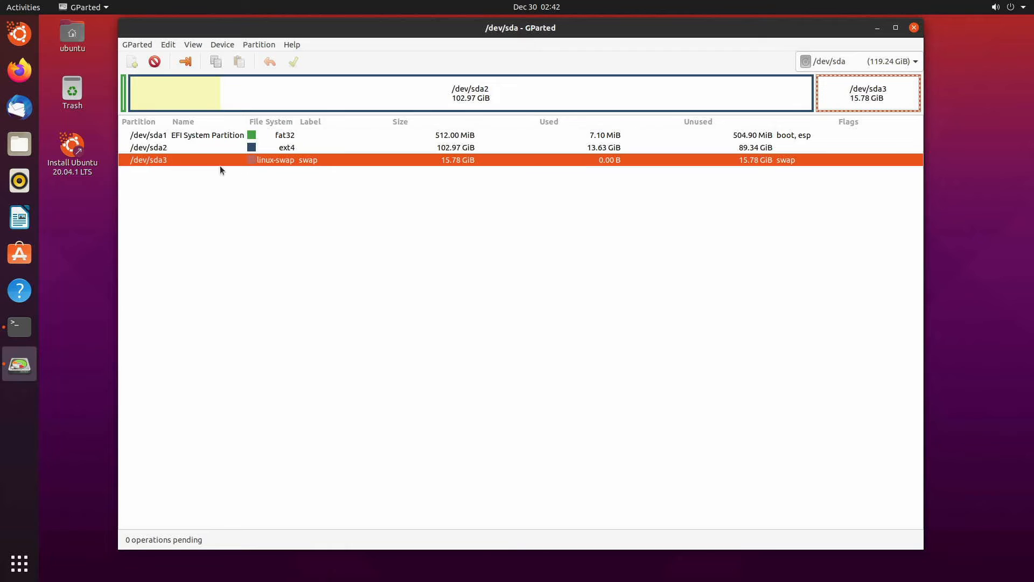
mouse_move(789, 166)
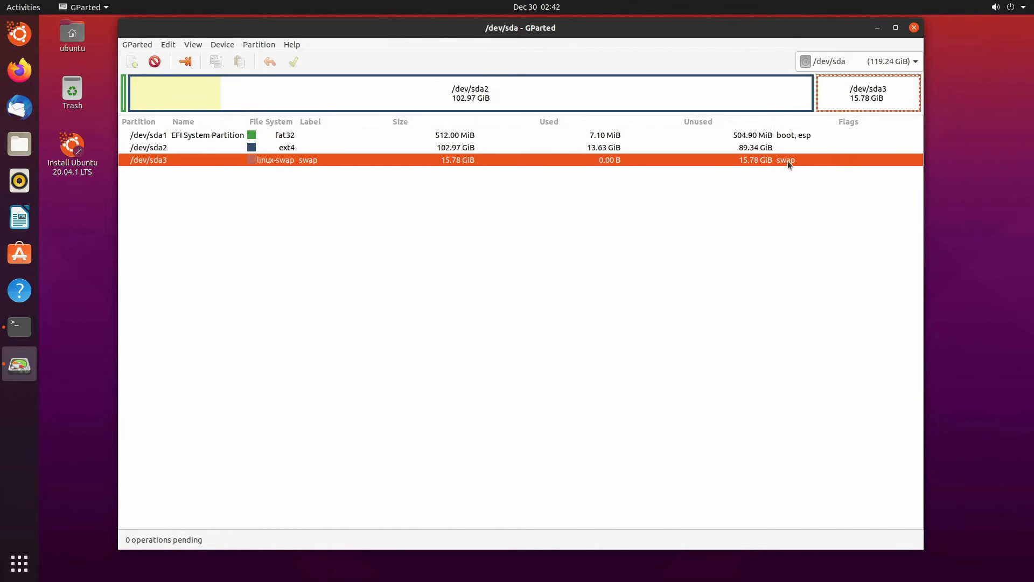
mouse_move(496, 205)
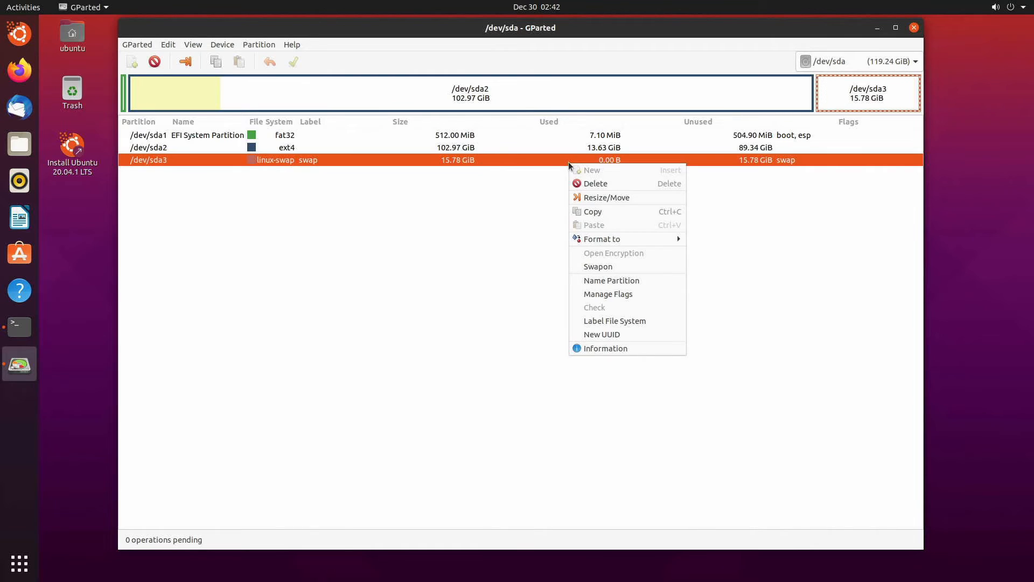
mouse_move(607, 275)
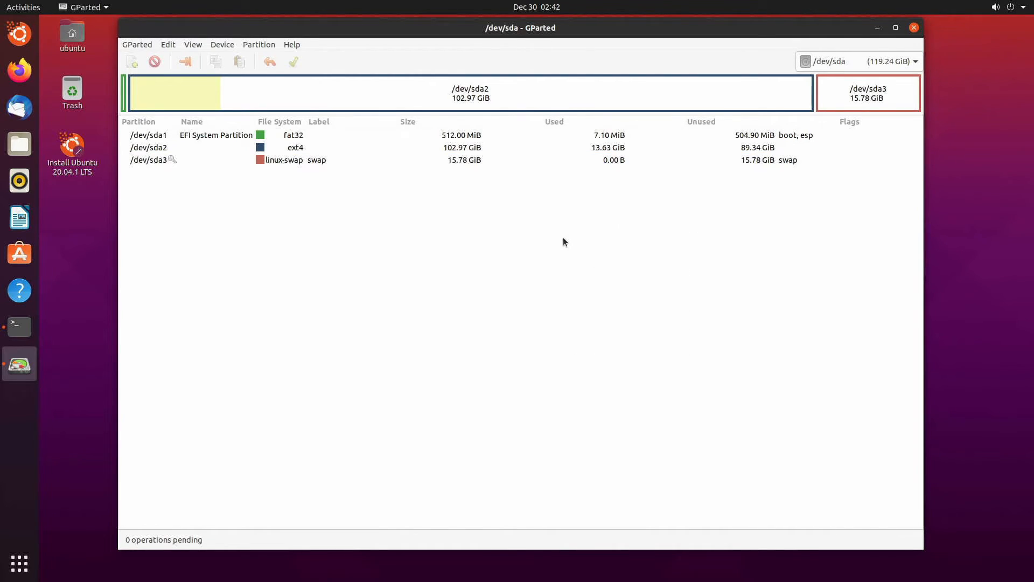
- Review the EFI partition sda1, the 15.78 GiB linux-swap sda3 and the 102.97 GiB ext4 sda2
click(179, 135)
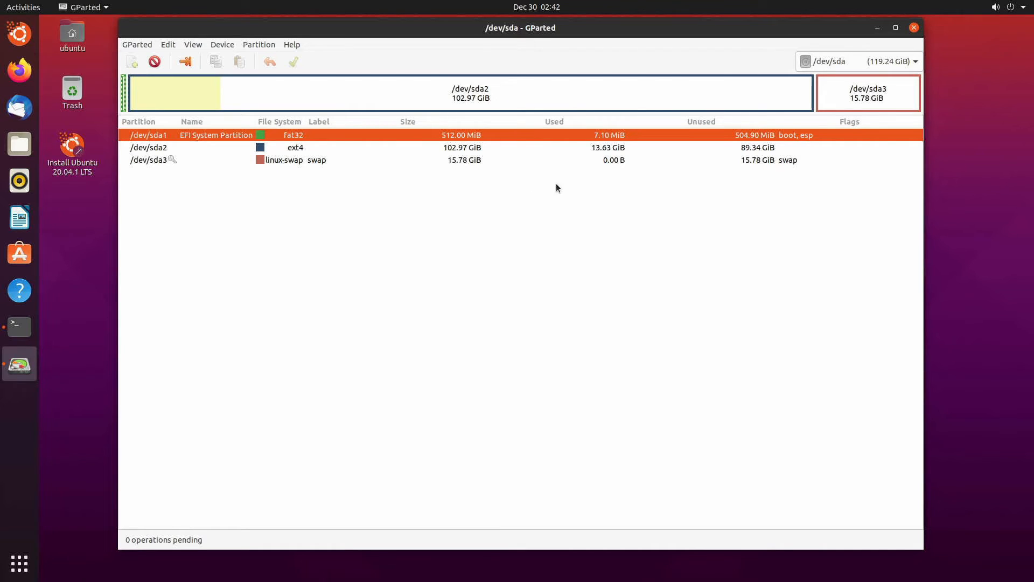
mouse_move(403, 231)
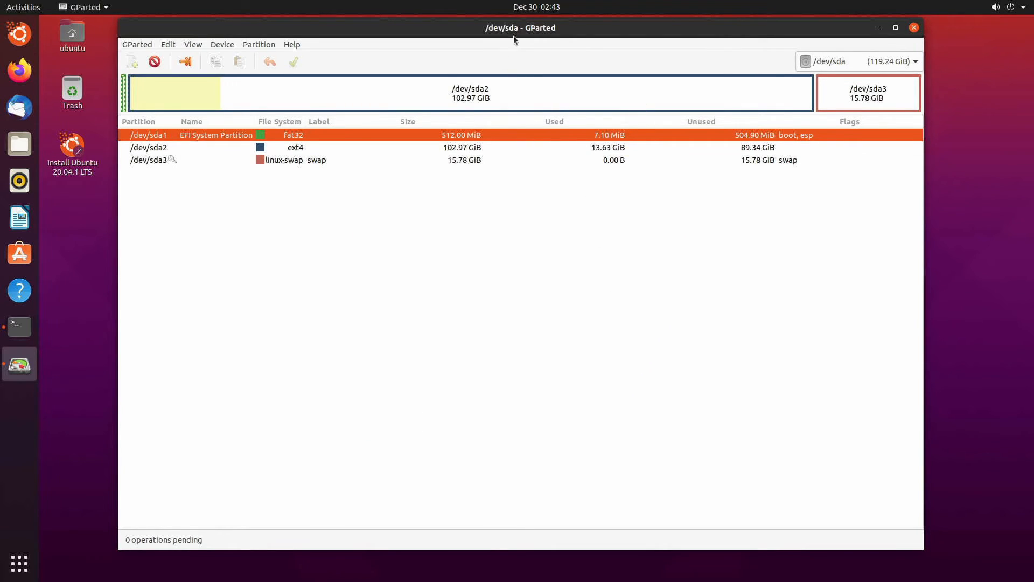
mouse_move(556, 312)
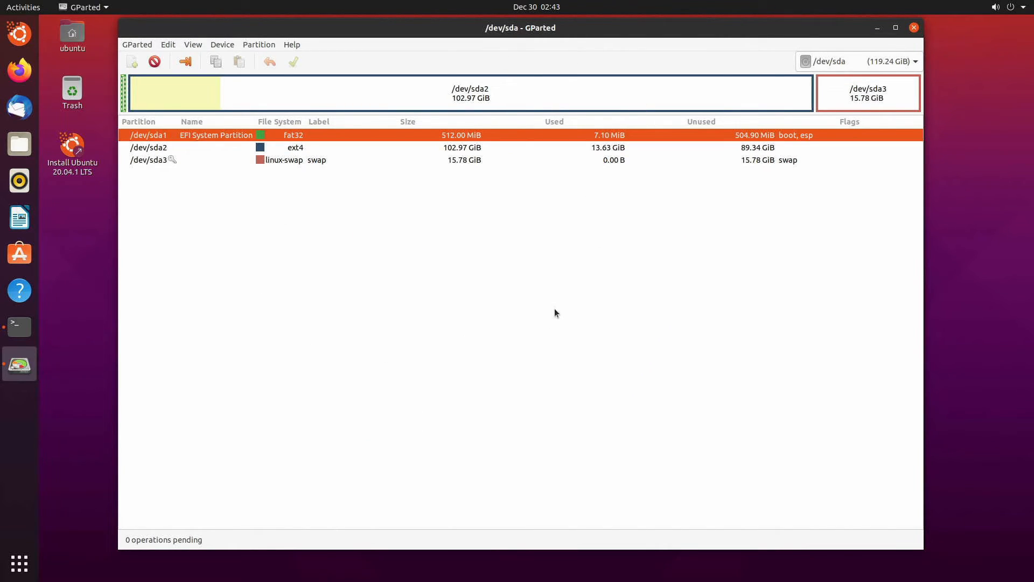
mouse_move(847, 104)
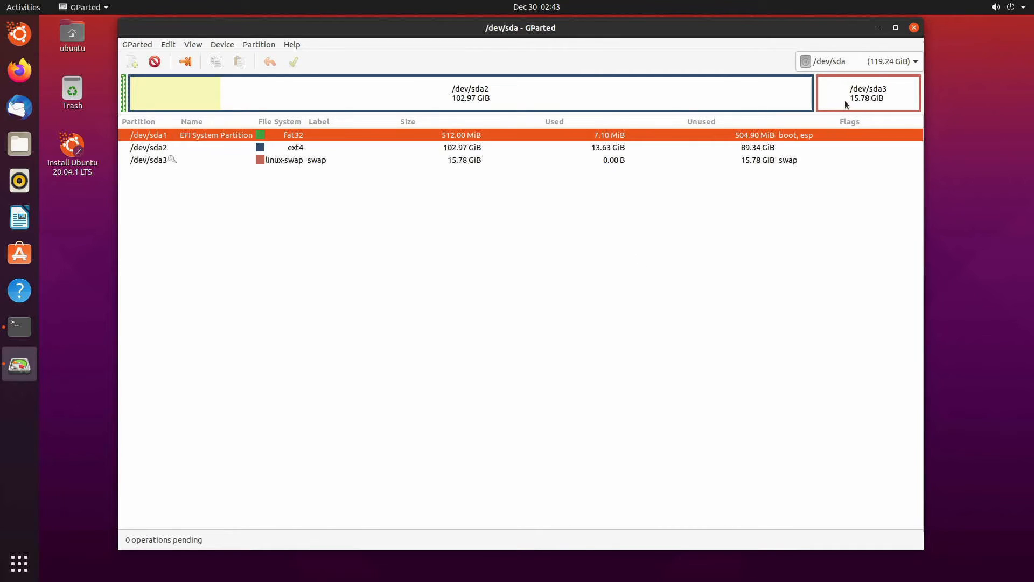
click(868, 94)
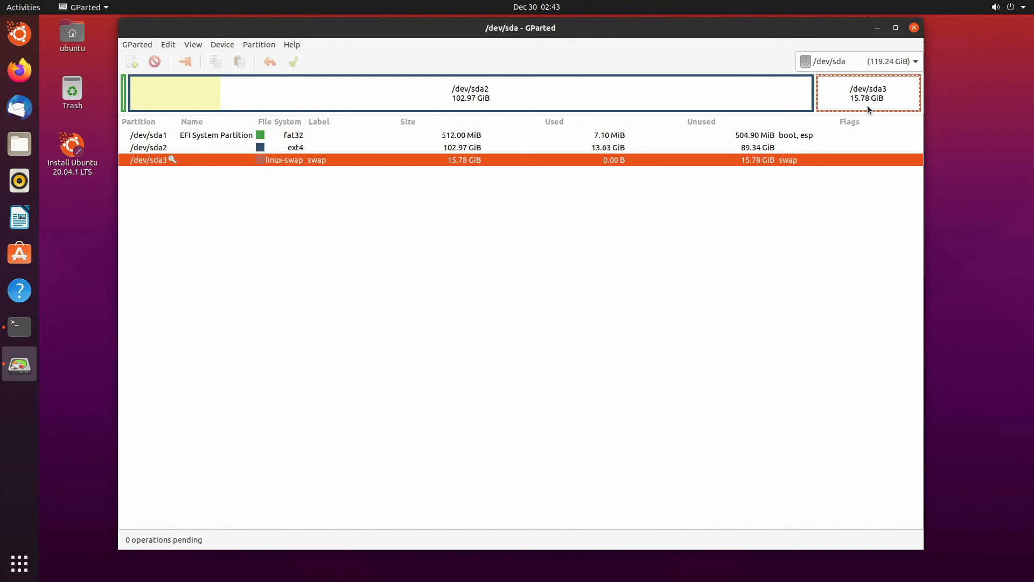
mouse_move(852, 111)
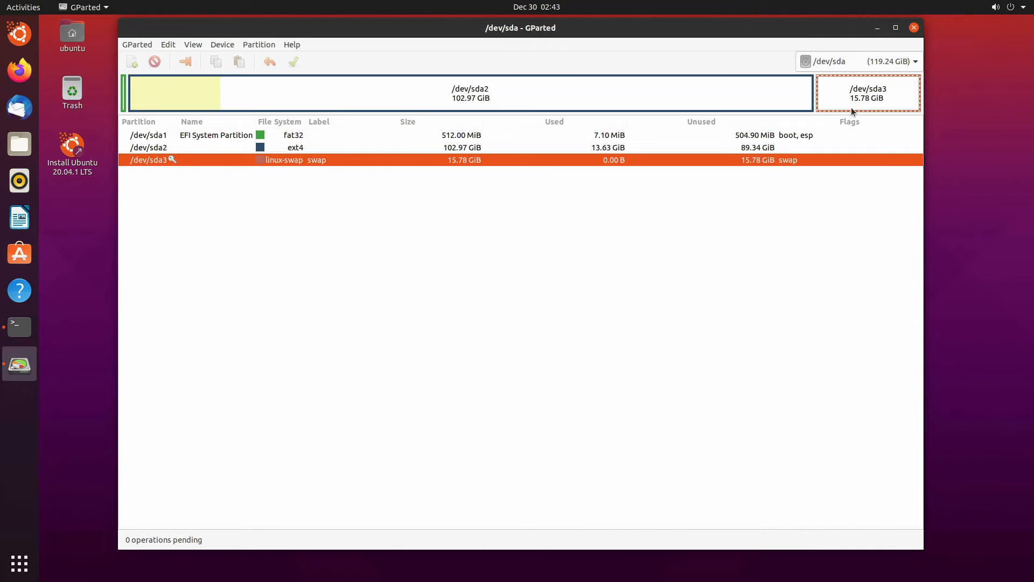
click(452, 93)
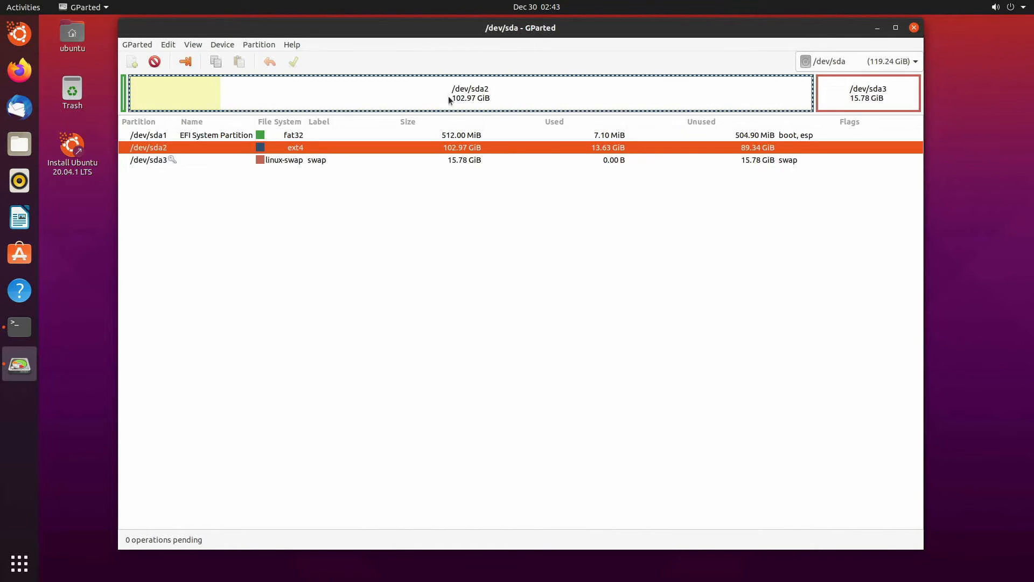
mouse_move(474, 105)
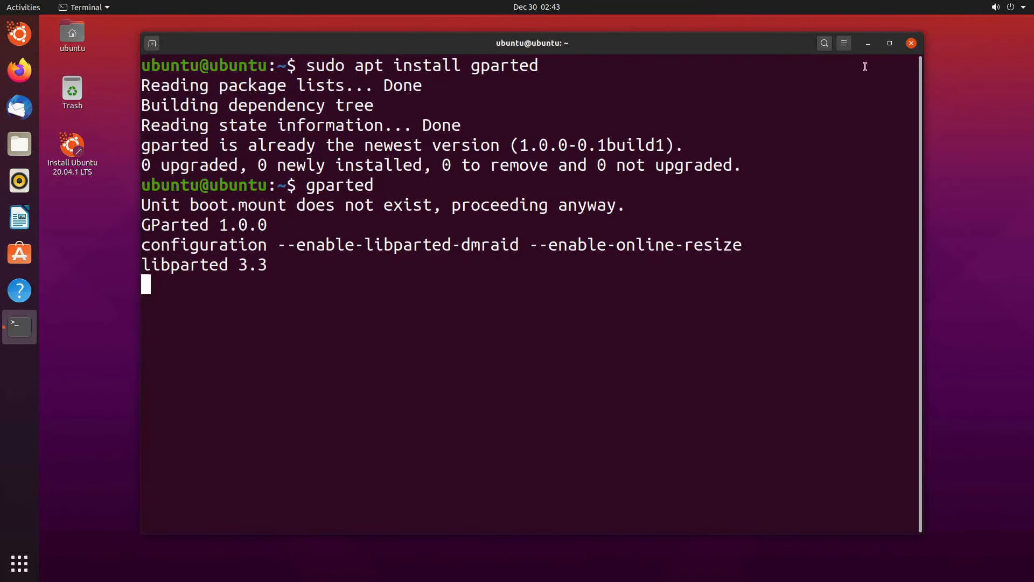
- Close the terminal and choose Power Off / Log Out from the system menu to restart
click(912, 43)
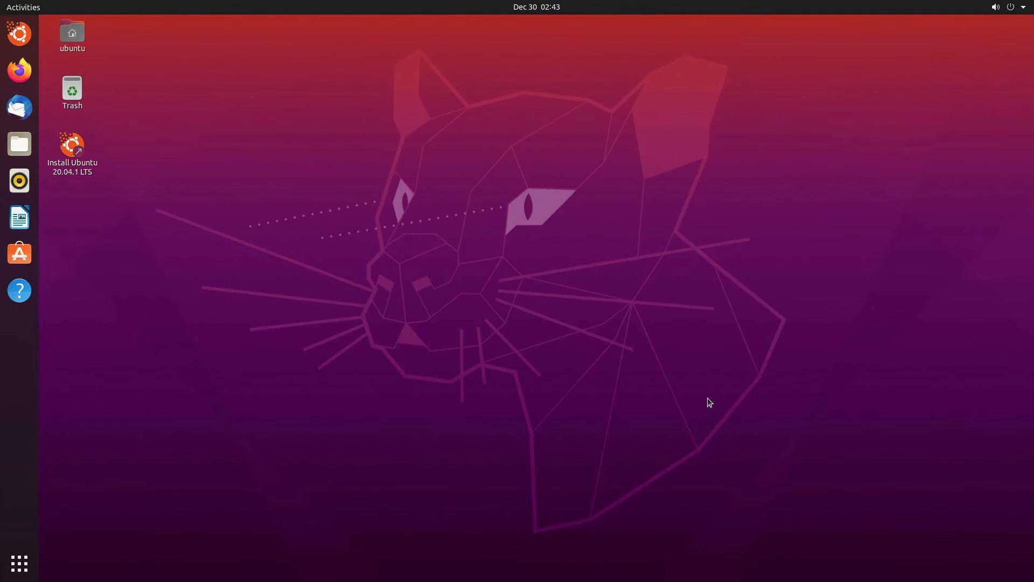
click(1026, 7)
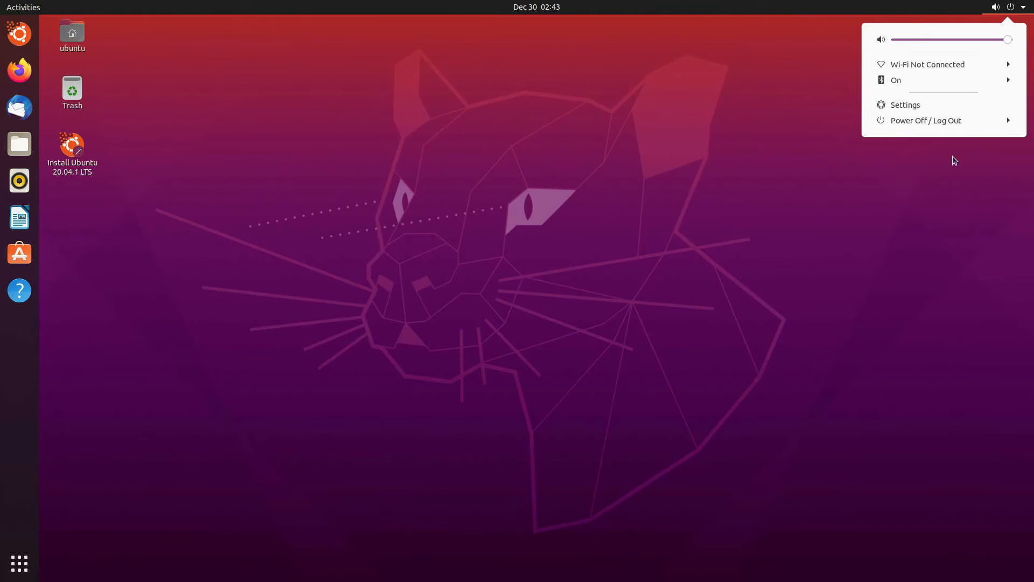
click(927, 120)
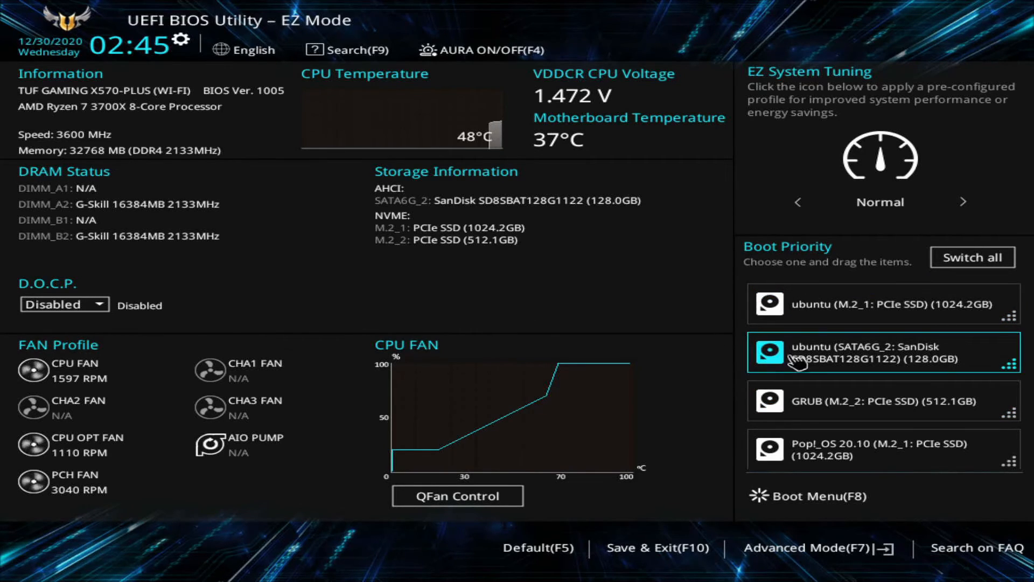
mouse_move(689, 357)
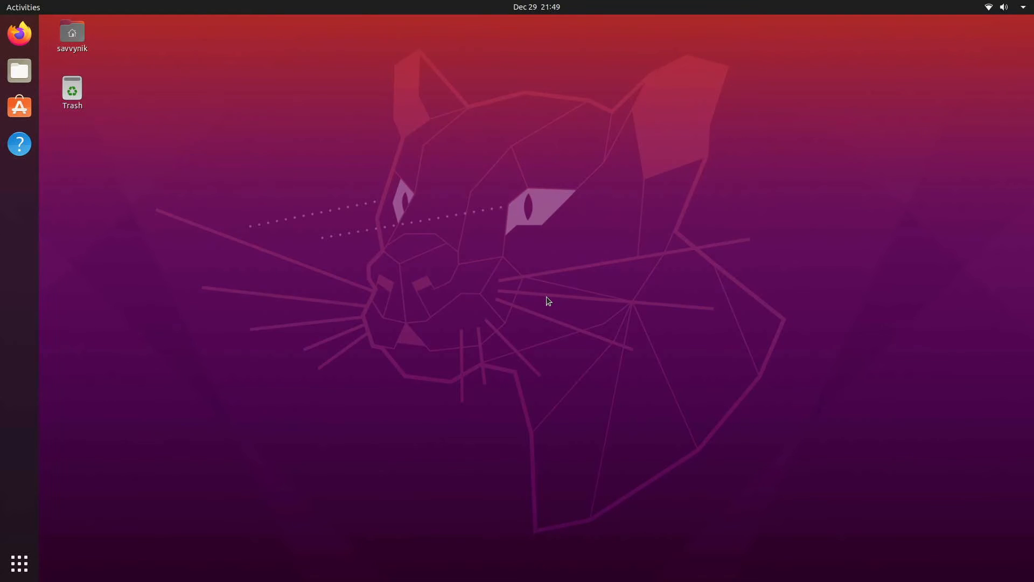
mouse_move(16, 4)
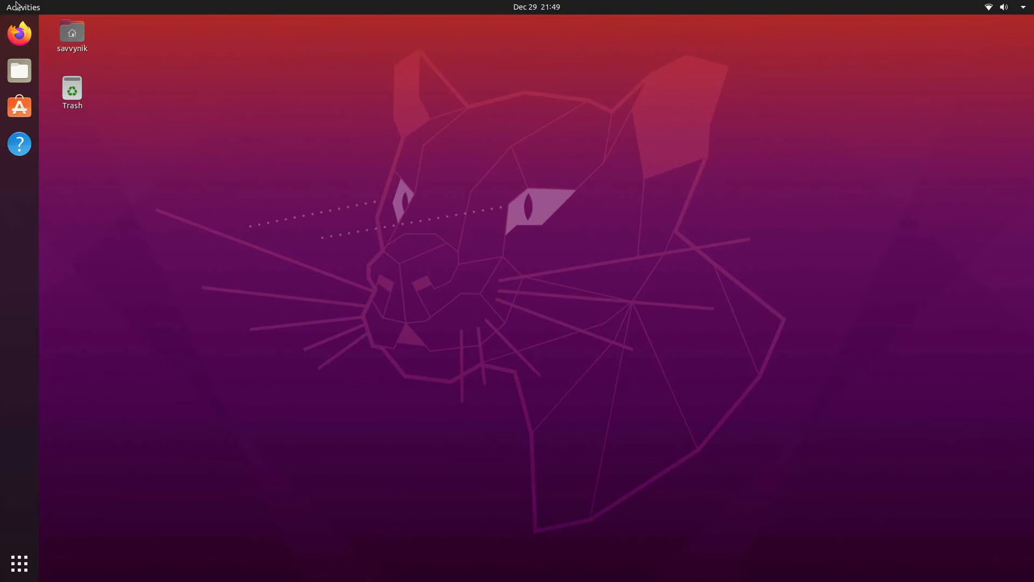
- Launch gparted from a terminal on the installed system and authenticate as administrator
click(19, 7)
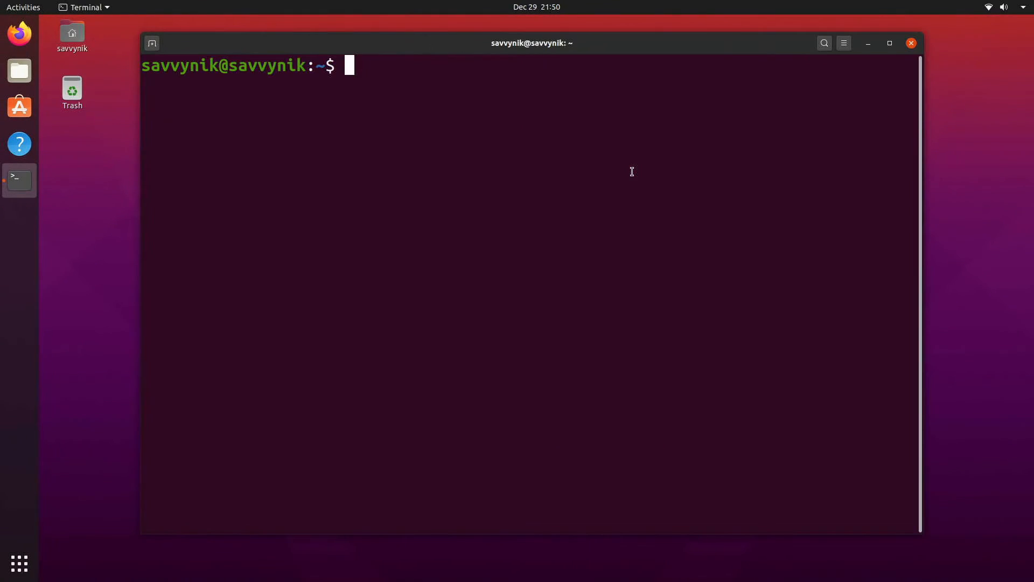
text(gparted)
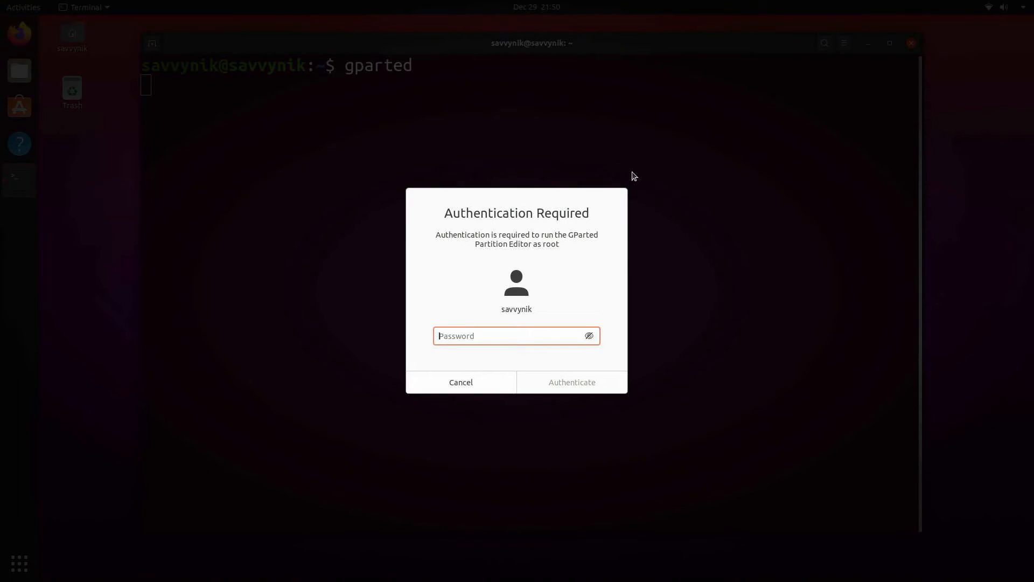
click(571, 381)
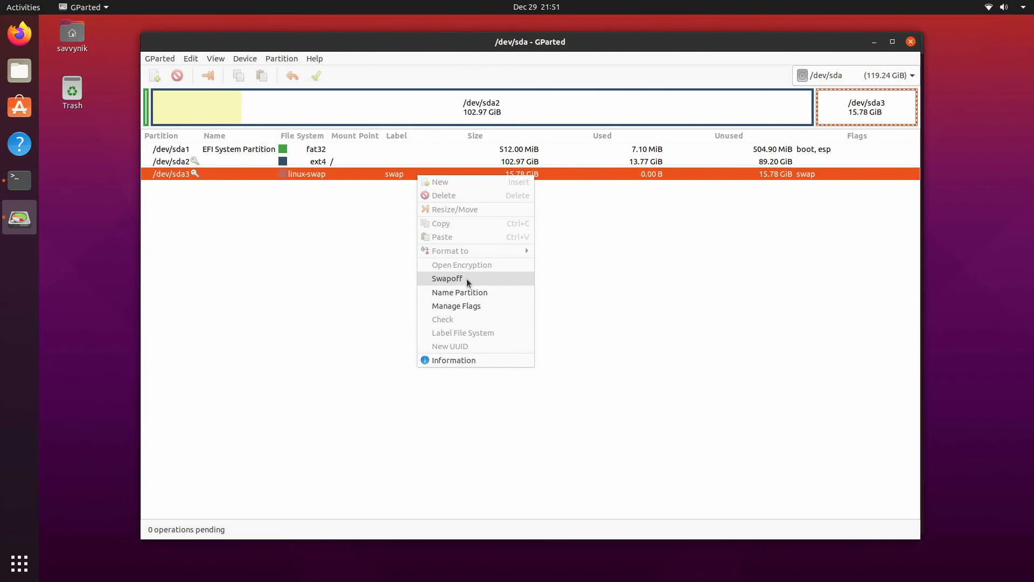
- Dismiss the sda3 options menu showing Swapoff, then close GParted back to the terminal
click(448, 278)
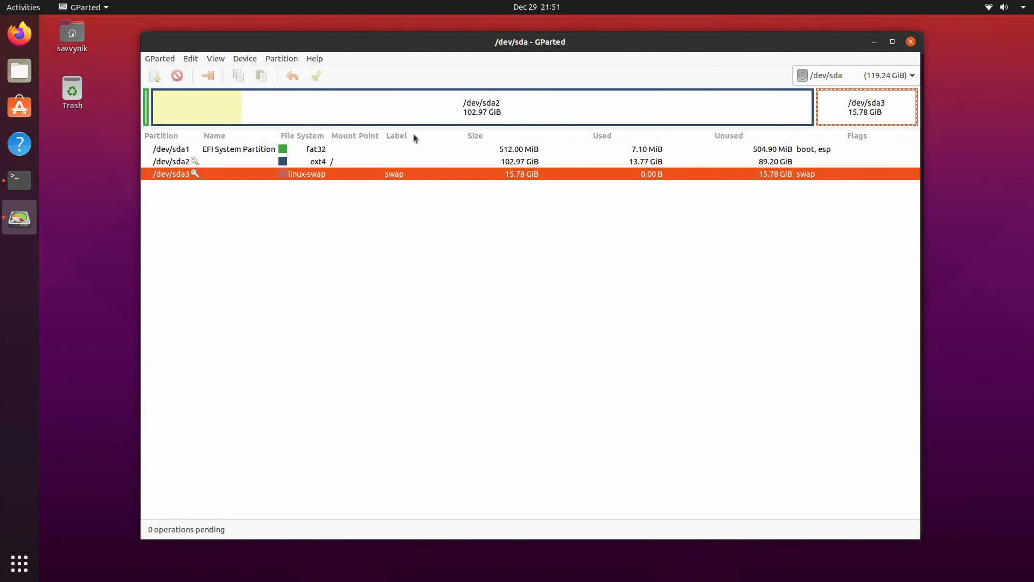
mouse_move(549, 177)
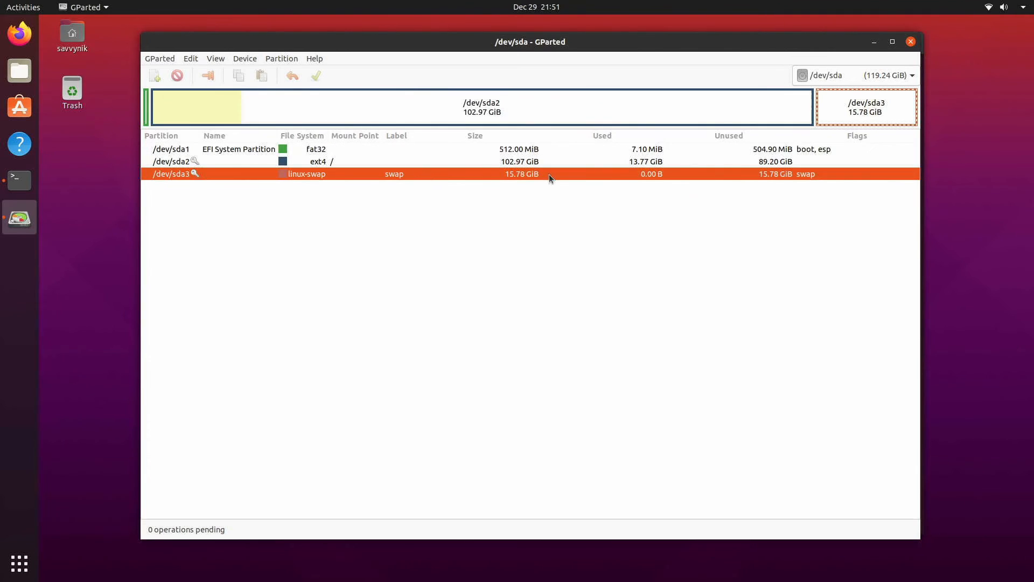
mouse_move(435, 237)
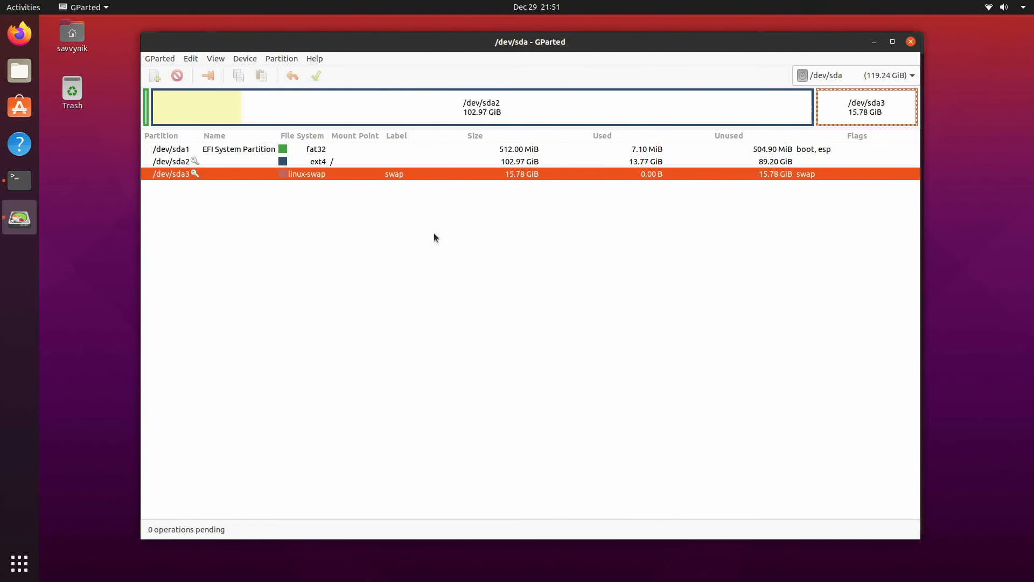
click(20, 181)
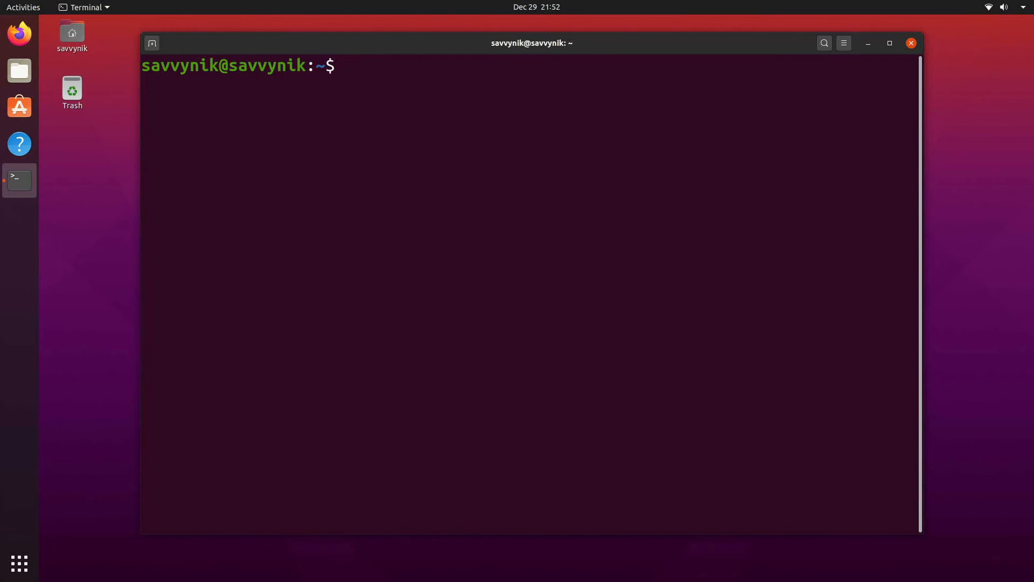
- Run free and highlight the 18638840 total swap figure
text(free)
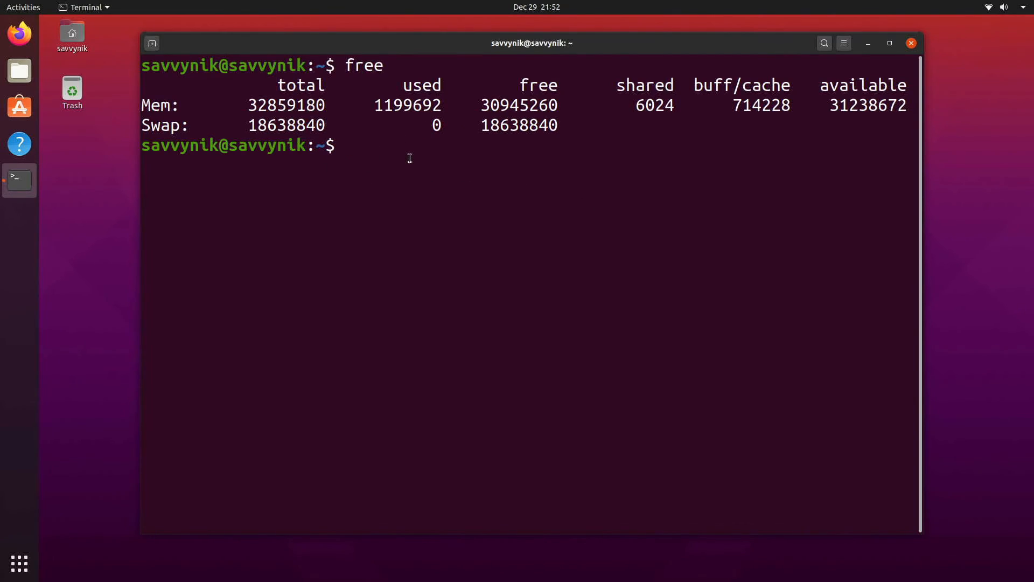
double_click(518, 125)
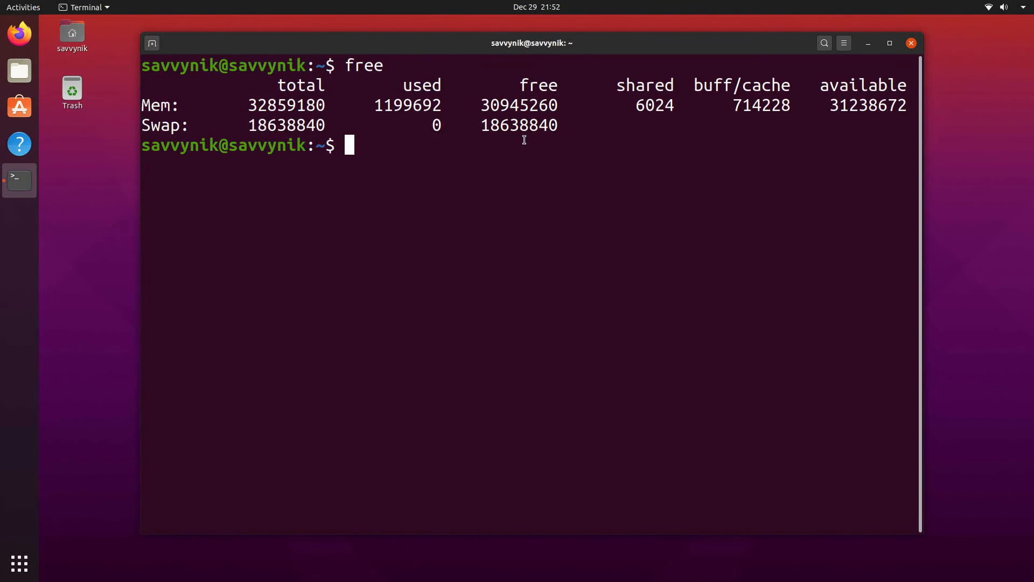
- Run swapon to list /dev/sda3 as a 15.8G swap partition beside the 2G swapfile
text(swap)
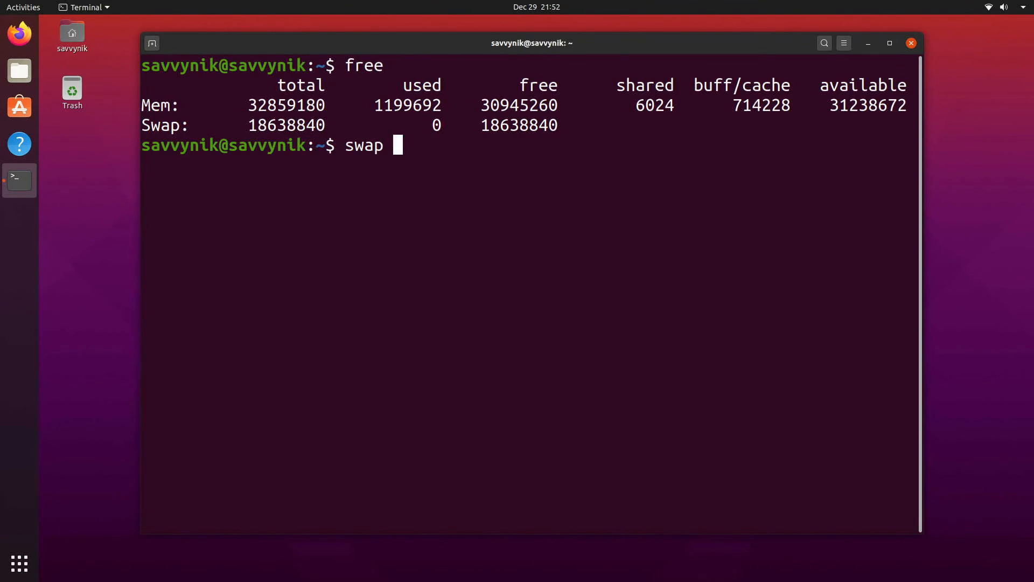
text(-a)
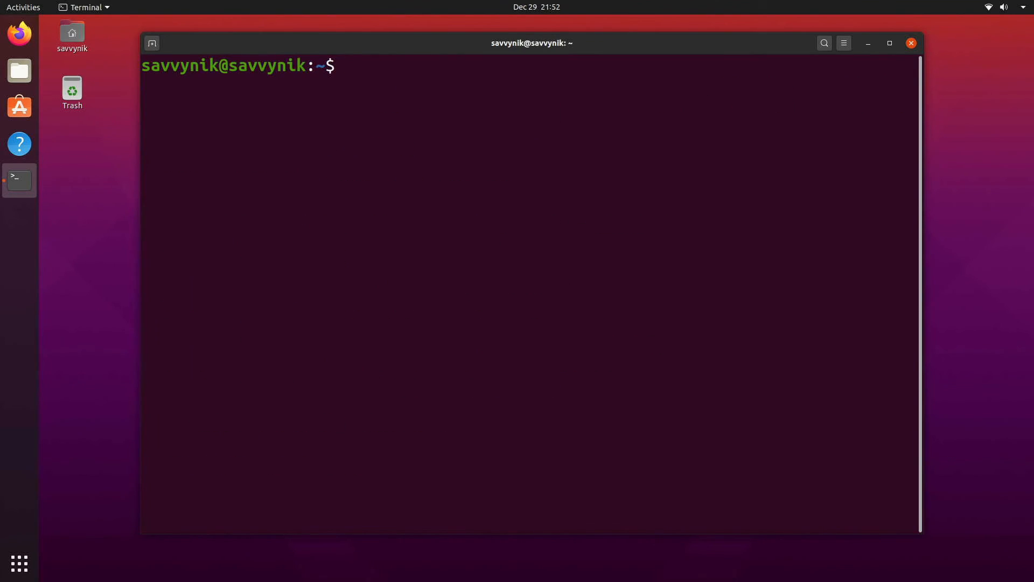
text(swapon)
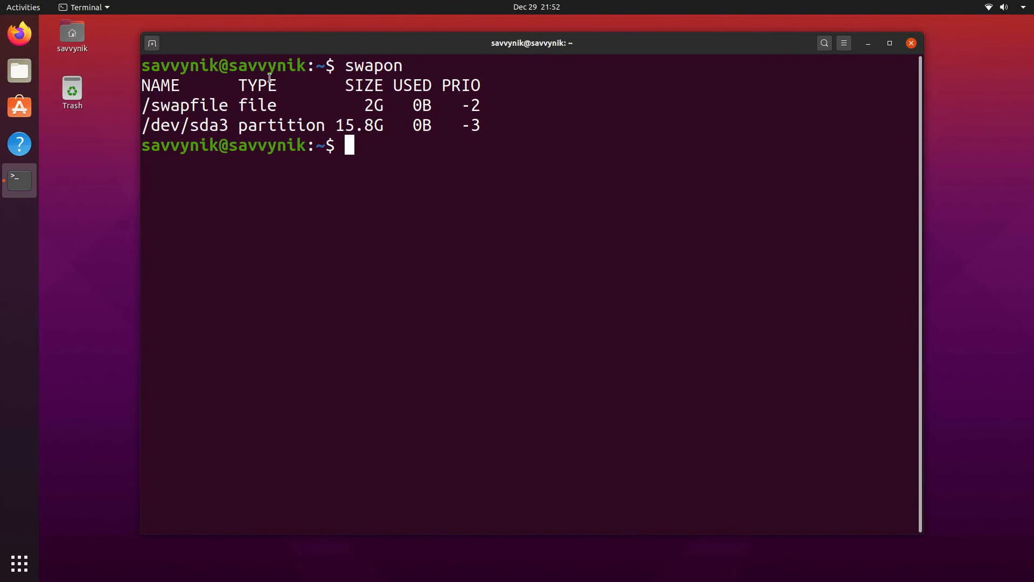
mouse_move(263, 106)
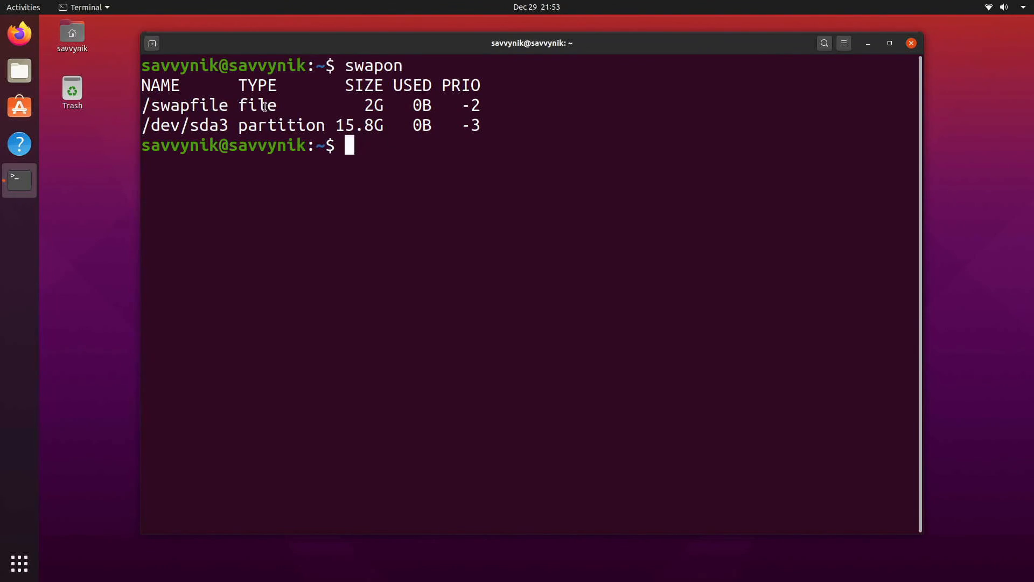
double_click(282, 125)
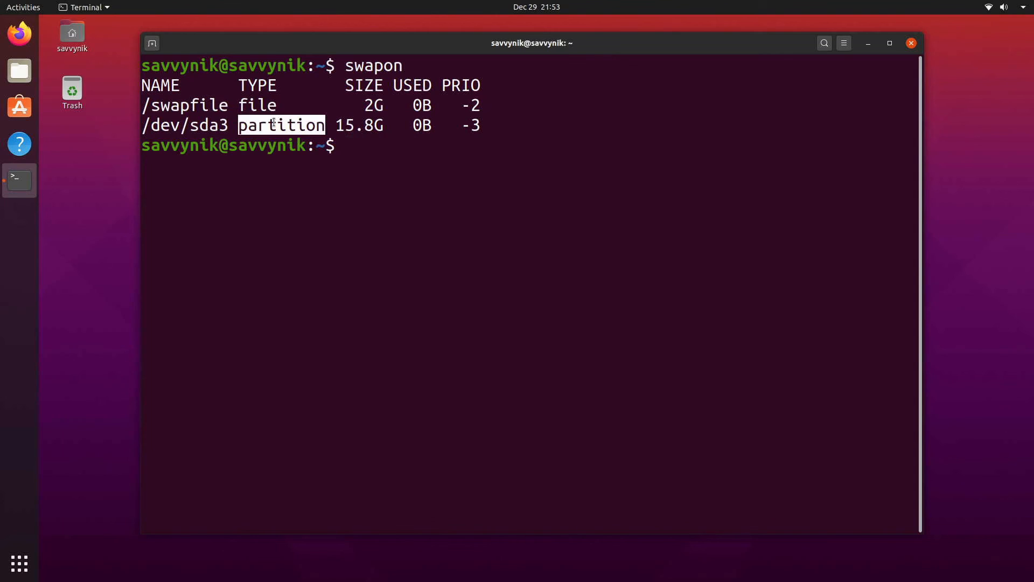